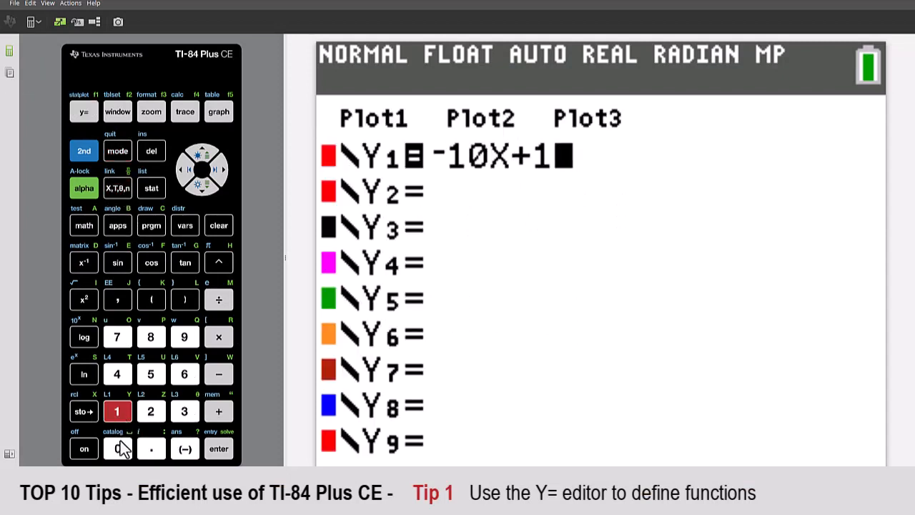
# Step: Finish defining Y1 as -10X+10 and paste Y1 onto the home screen
pyautogui.click(117, 448)
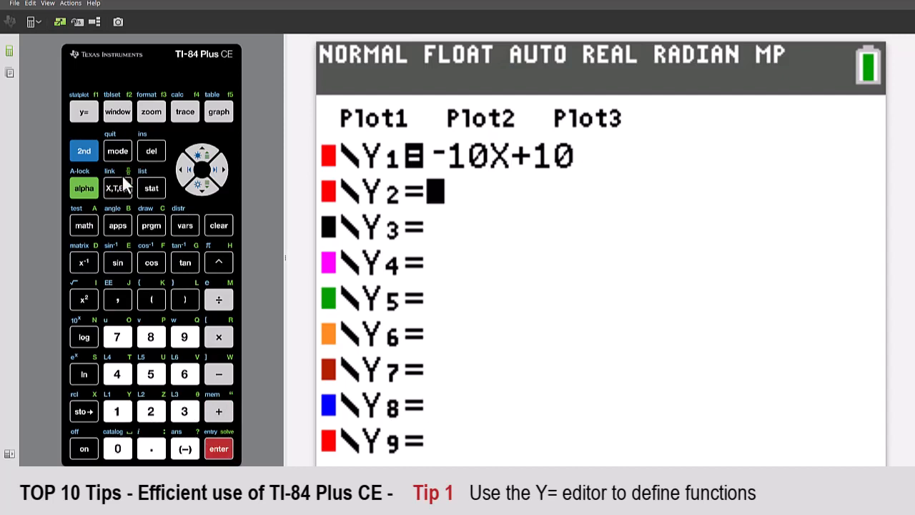
pyautogui.click(185, 225)
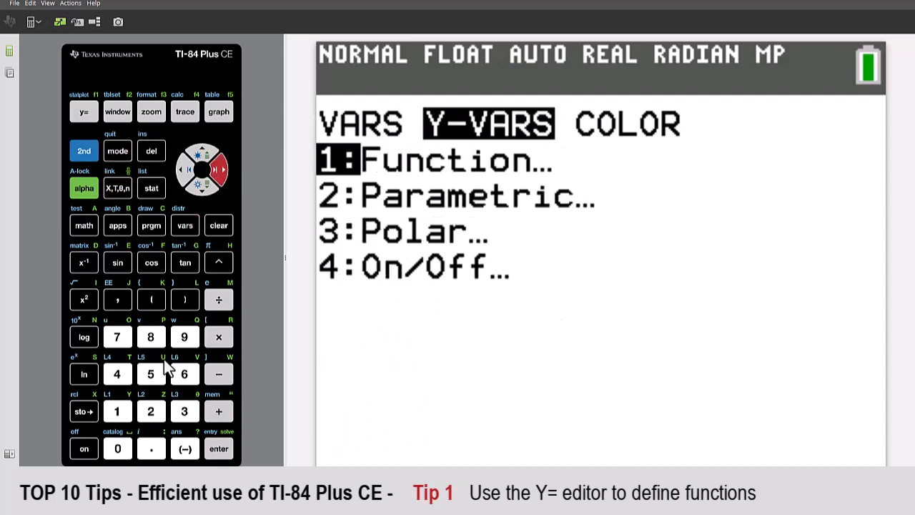
pyautogui.click(117, 411)
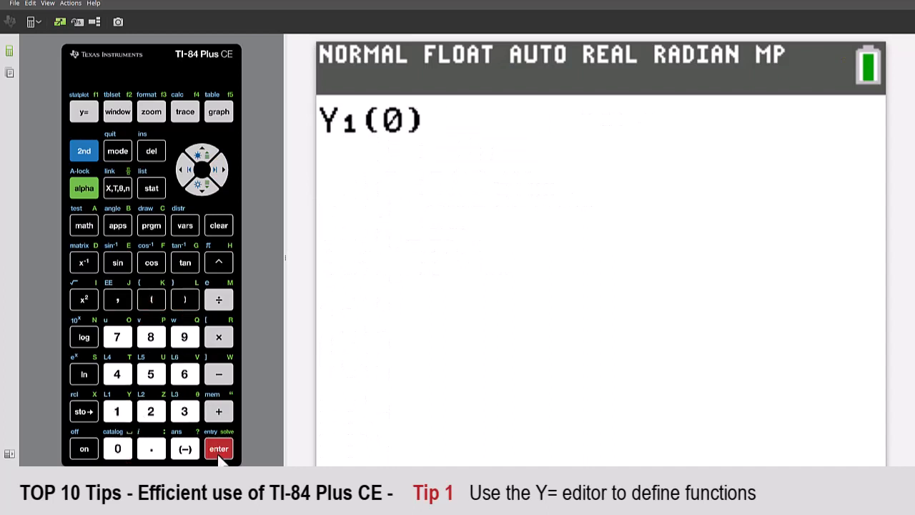
# Step: Evaluate Y1(0) to get 10, then edit that entry into Y1(5) for -40
pyautogui.click(218, 448)
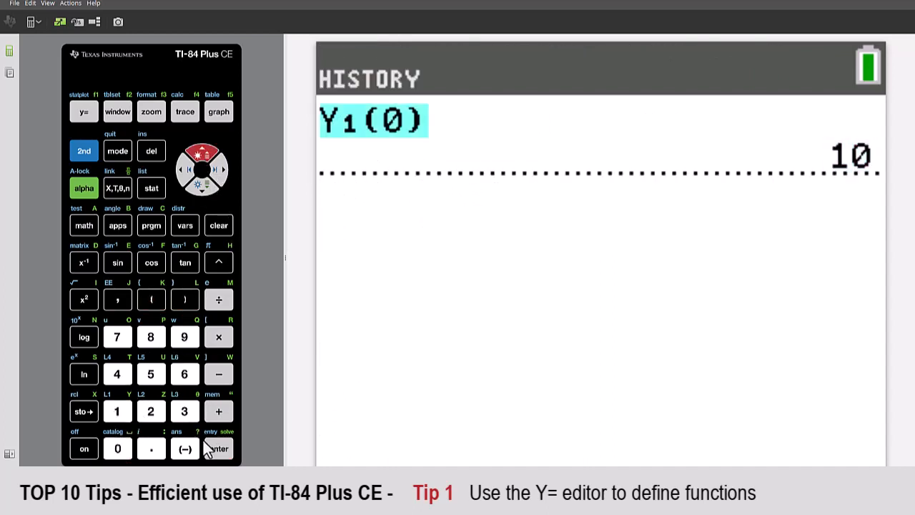
pyautogui.click(219, 448)
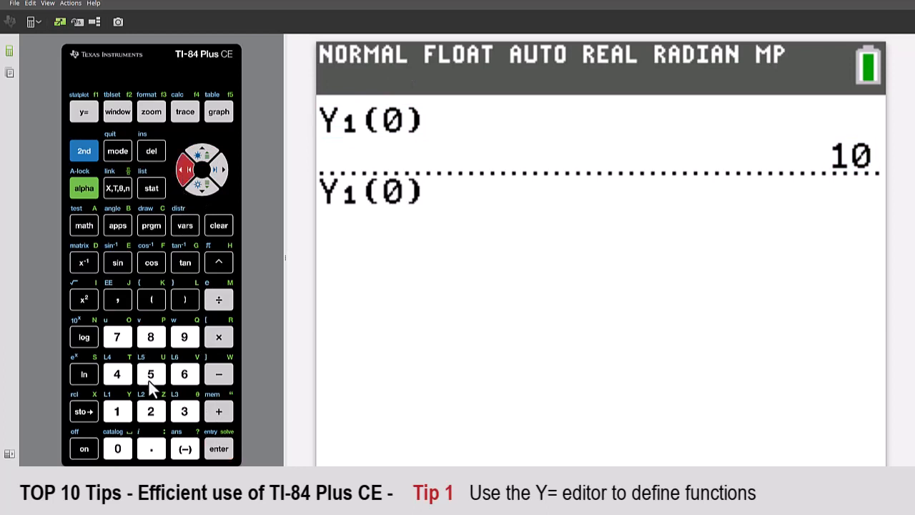
pyautogui.click(218, 448)
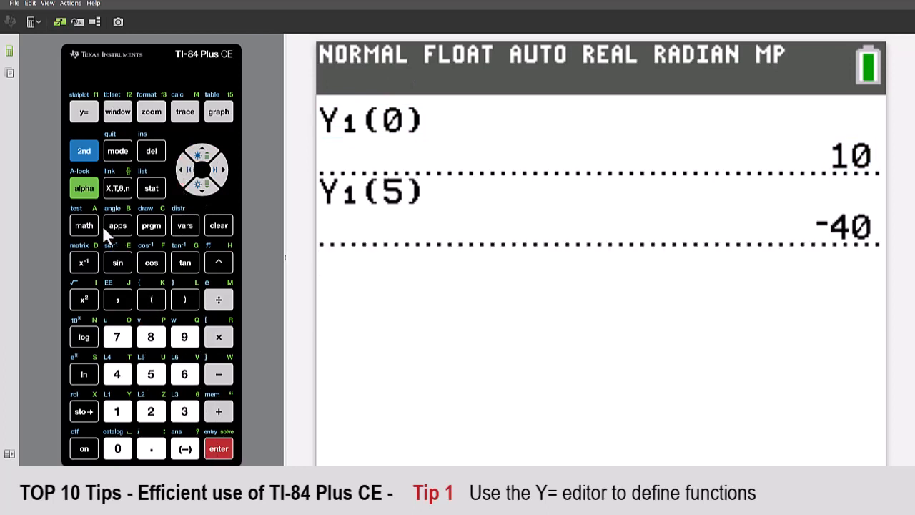
# Step: In the equation solver, set Y1(X) equal to 3, solve for X = 0.7, and return home
pyautogui.click(218, 448)
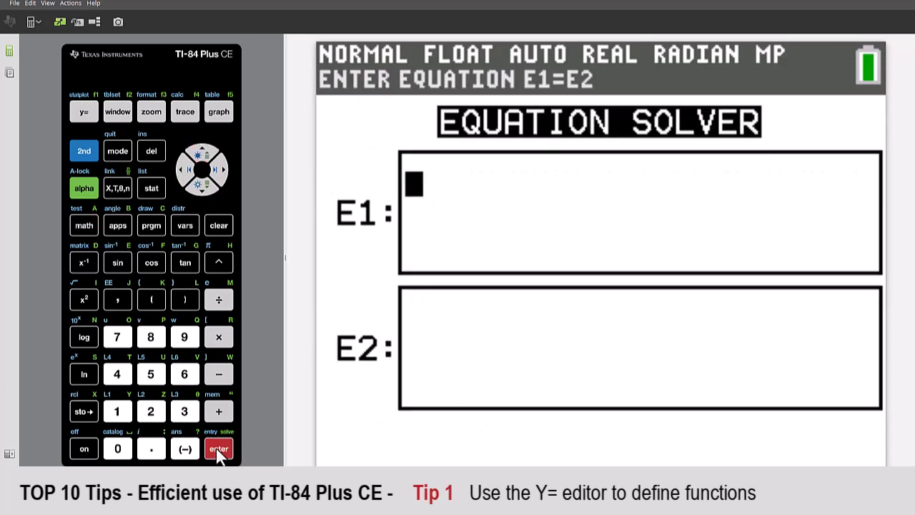
pyautogui.click(117, 411)
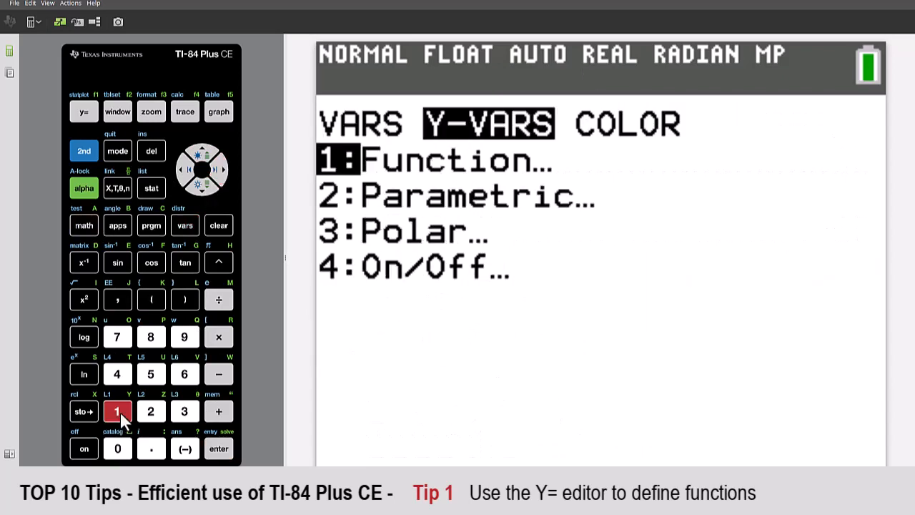
pyautogui.click(151, 299)
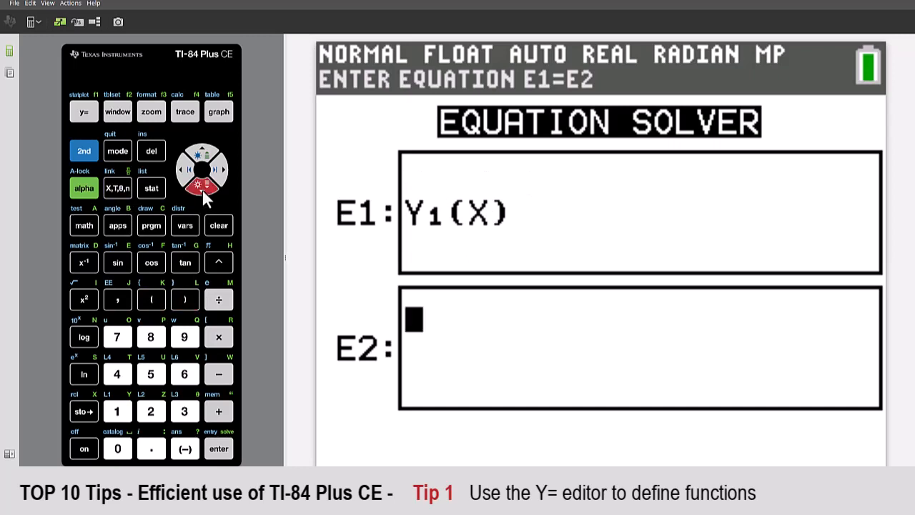
pyautogui.click(185, 411)
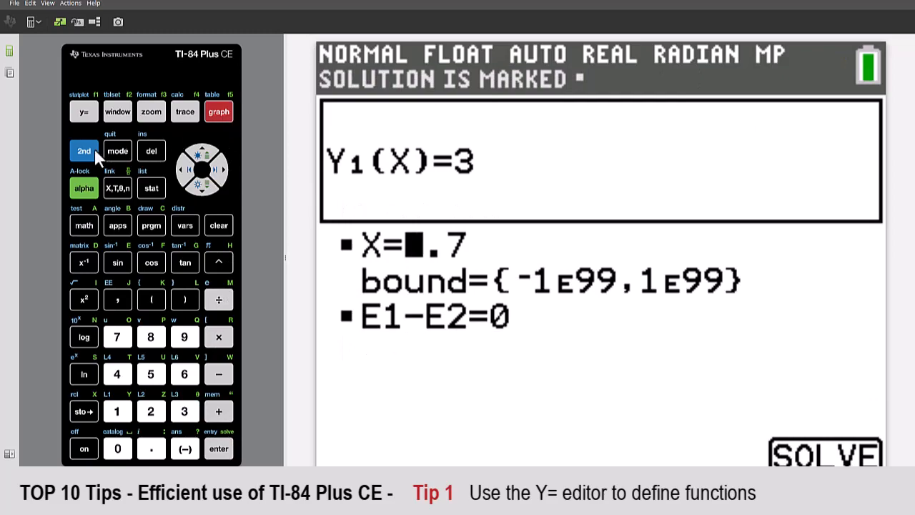
pyautogui.click(118, 153)
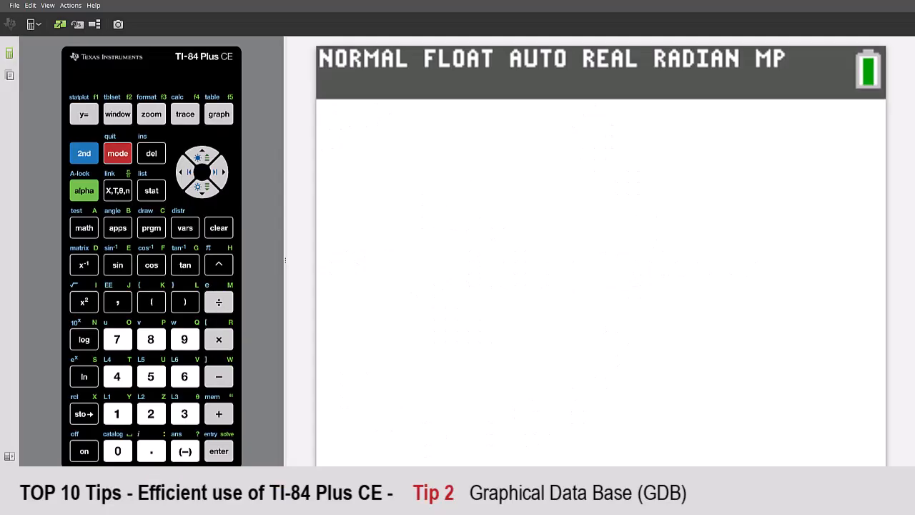
# Step: Paste the RecallGDB command from the STO draw menu onto the home screen
pyautogui.click(84, 114)
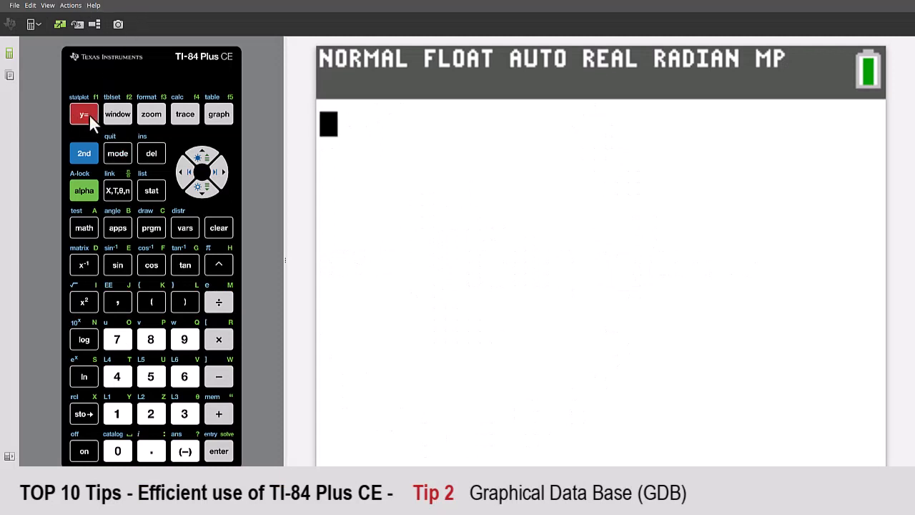
pyautogui.click(84, 114)
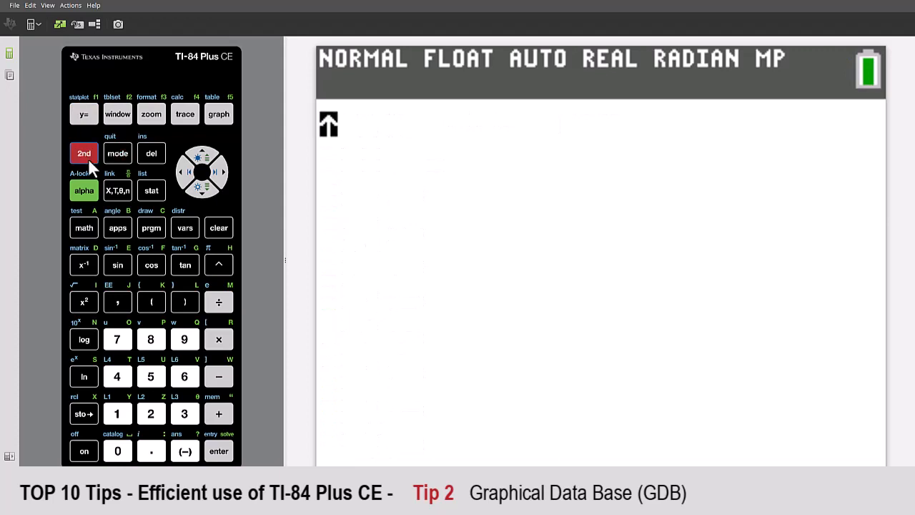
pyautogui.click(151, 227)
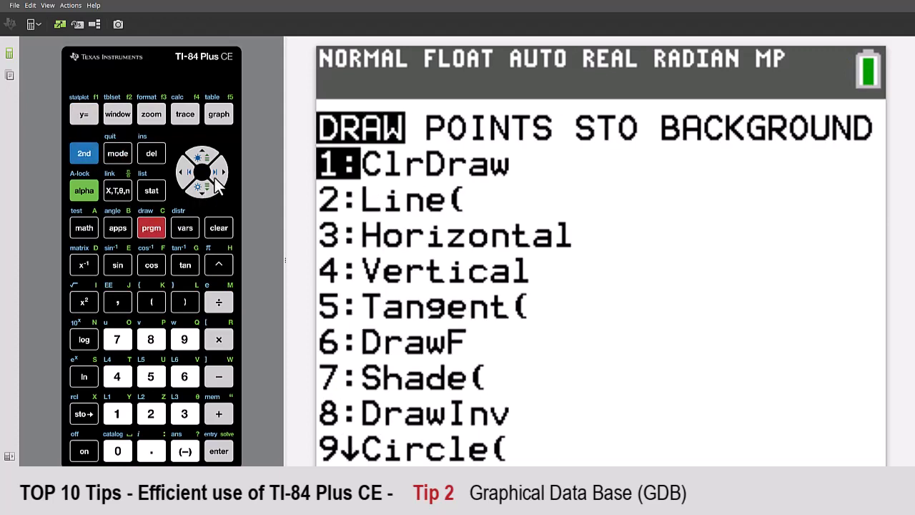
pyautogui.click(220, 171)
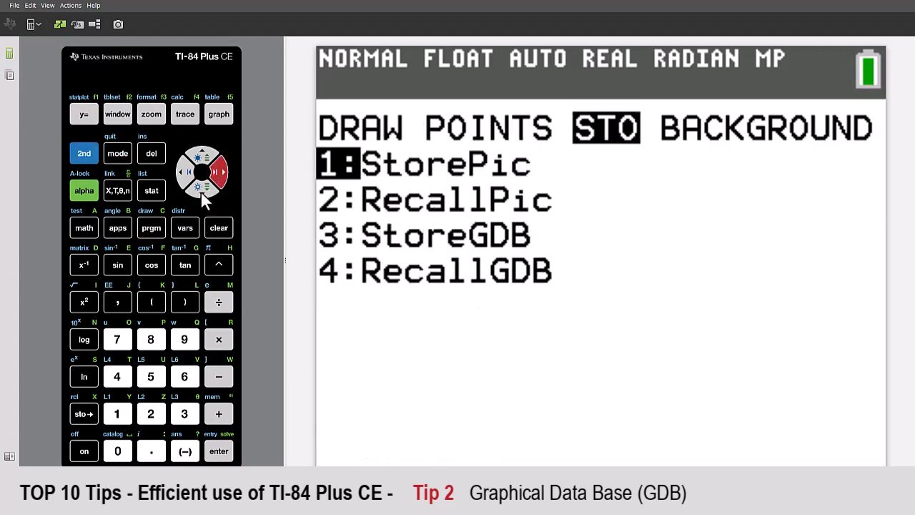
pyautogui.click(202, 189)
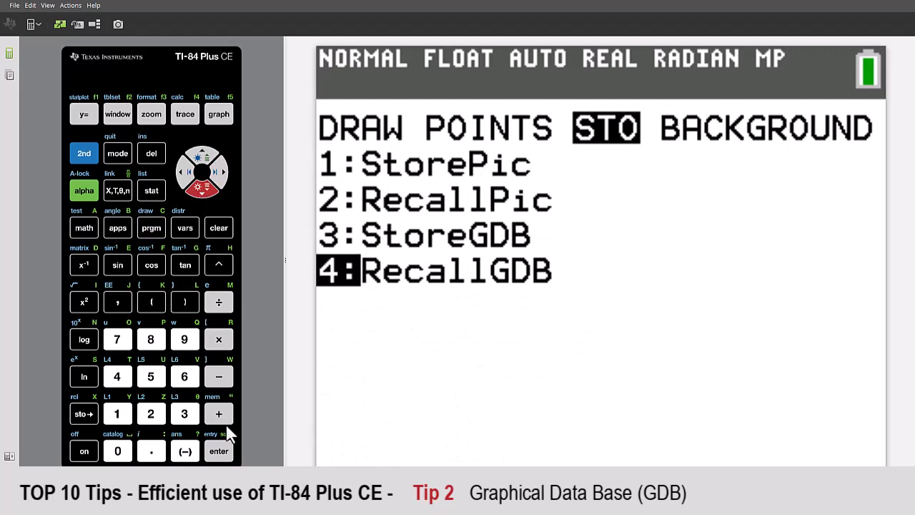
pyautogui.click(219, 450)
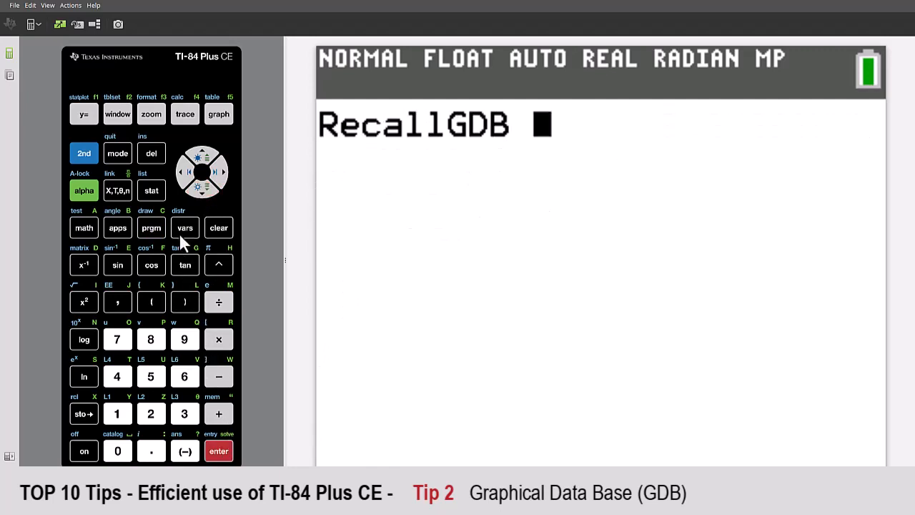
# Step: Choose GDB1 from VARS > GDB and run the recall, returning Done
pyautogui.click(185, 227)
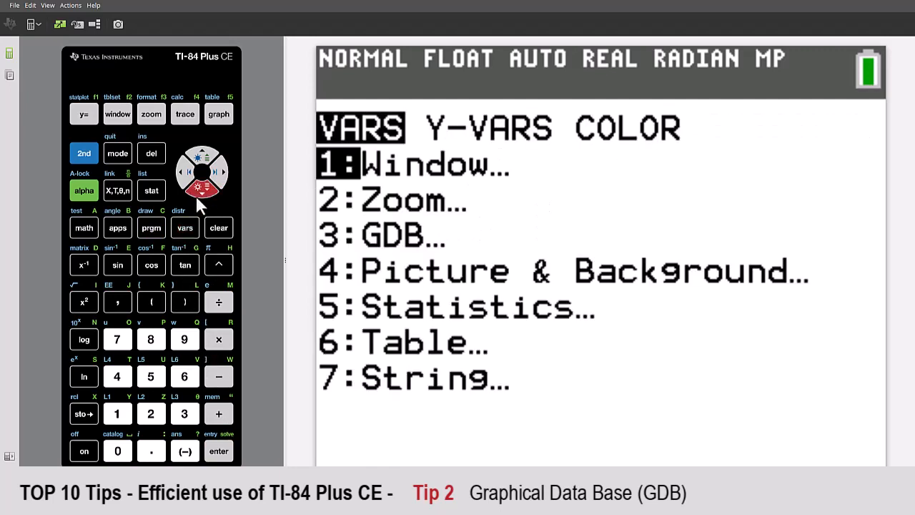
pyautogui.click(218, 450)
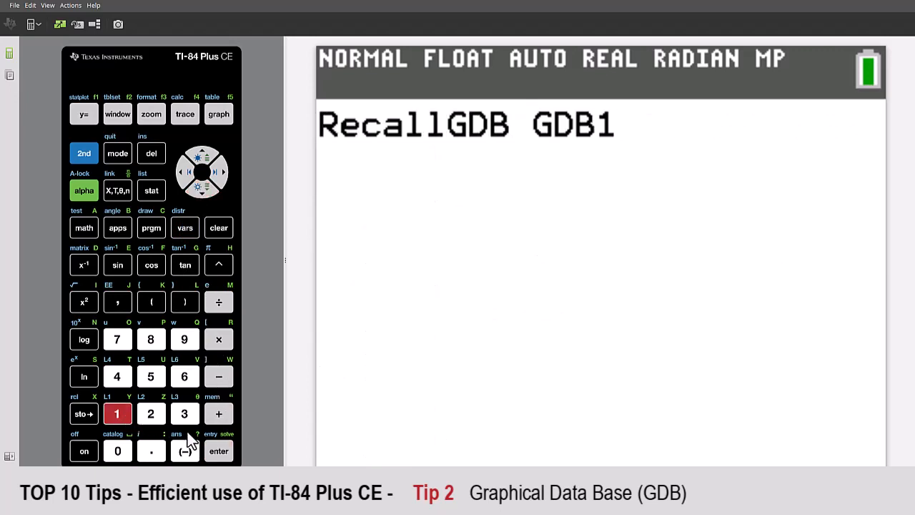
pyautogui.click(219, 450)
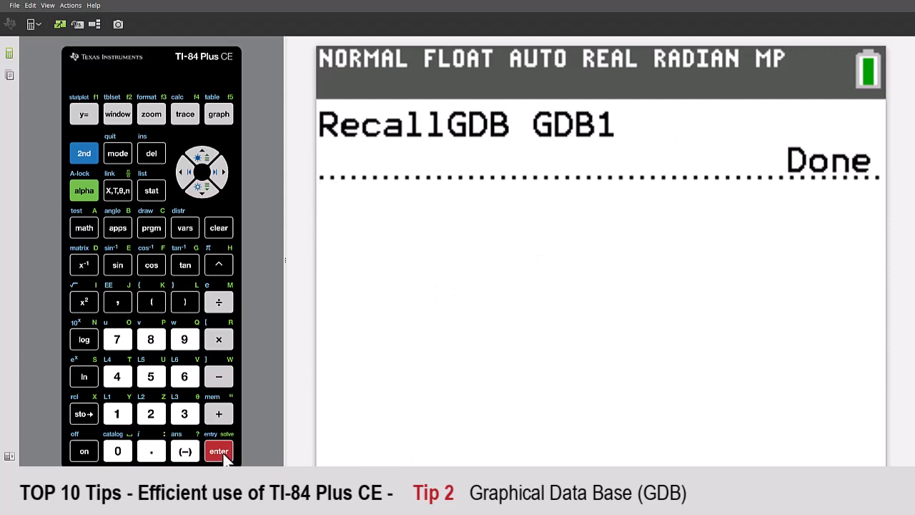
pyautogui.click(84, 113)
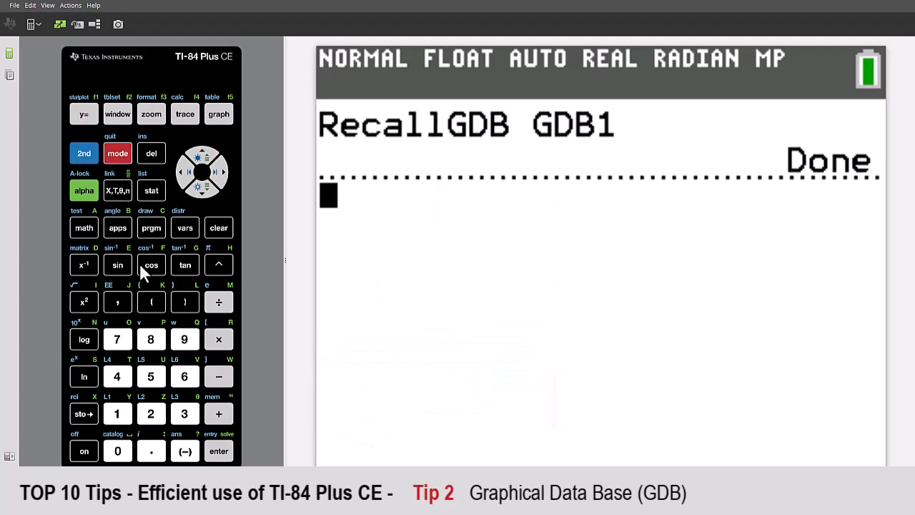
# Step: Store -π/2 → A and π/2 → B, then evaluate Y5 for 0.6836673901
pyautogui.click(219, 301)
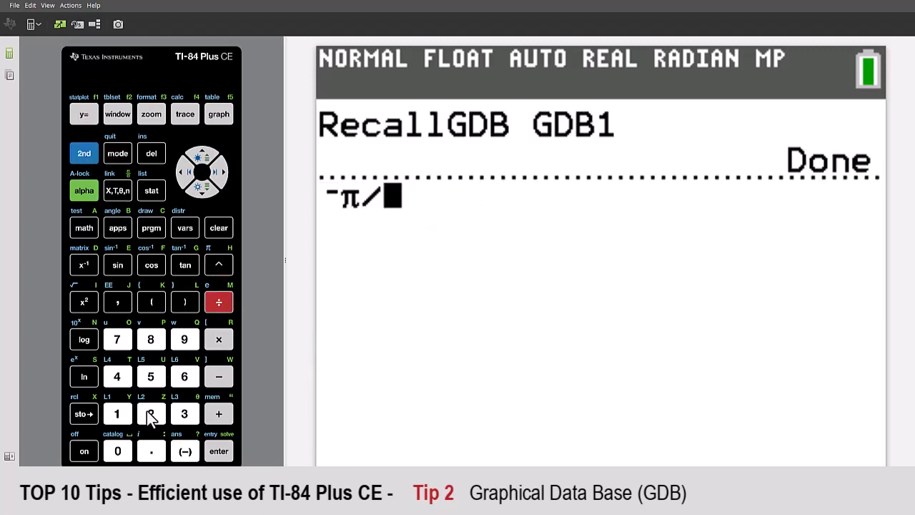
pyautogui.click(218, 450)
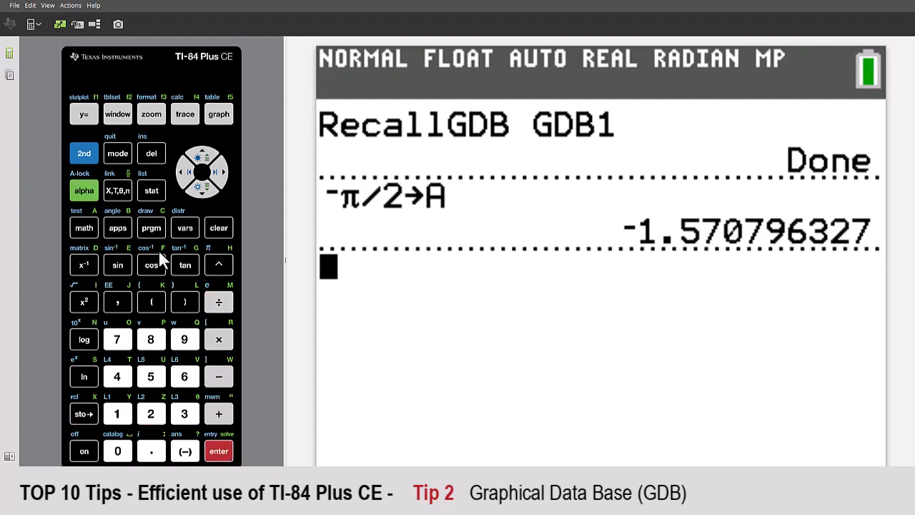
pyautogui.click(150, 413)
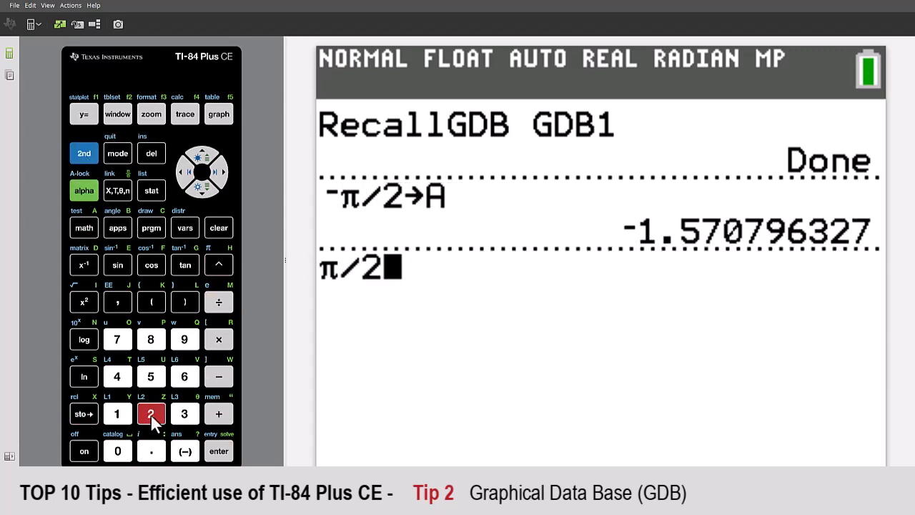
pyautogui.click(219, 450)
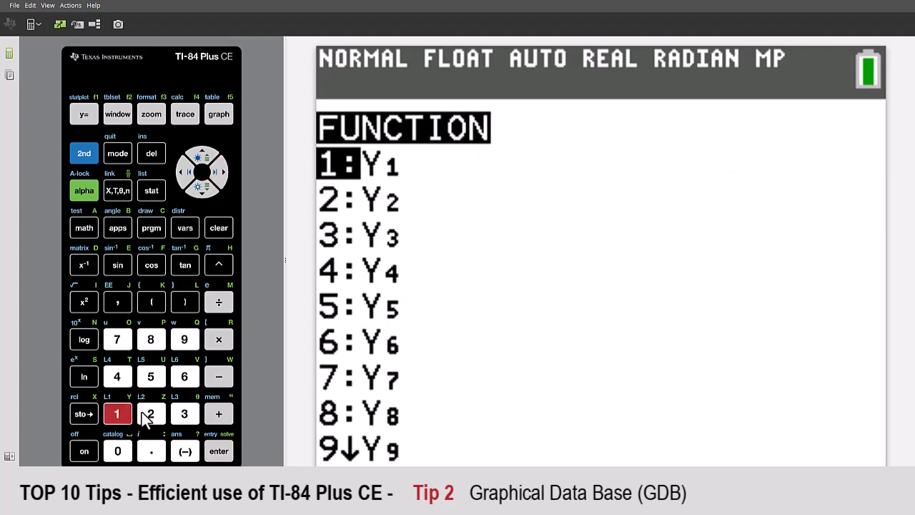
pyautogui.click(218, 450)
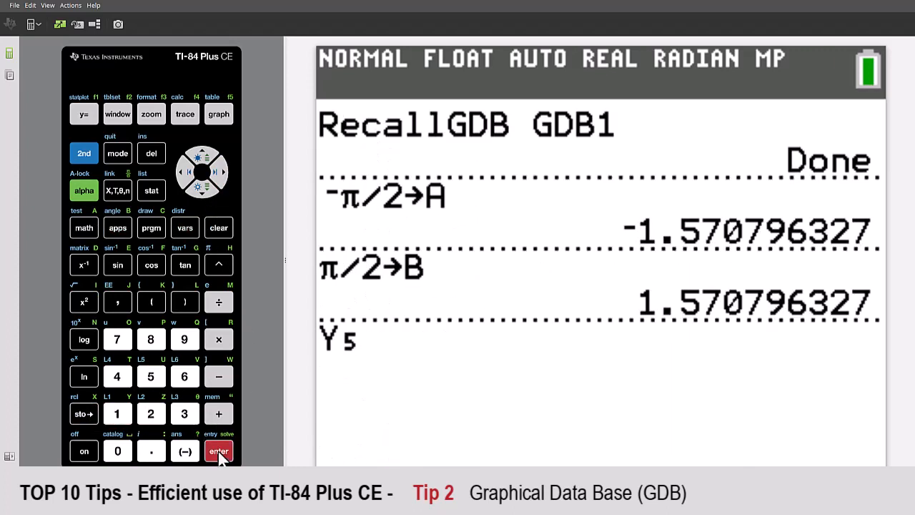
pyautogui.click(219, 451)
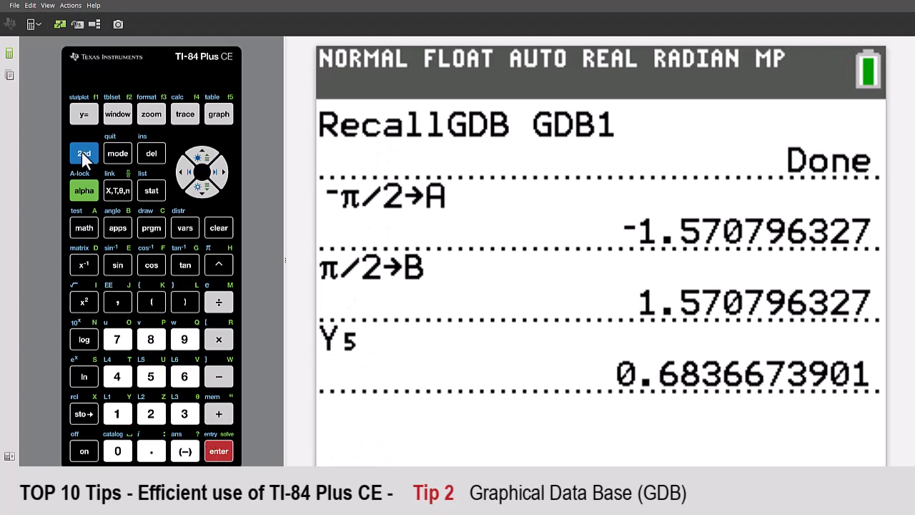
# Step: Run RecallGDB GDB2 using the STO draw menu and VARS > GDB
pyautogui.click(150, 227)
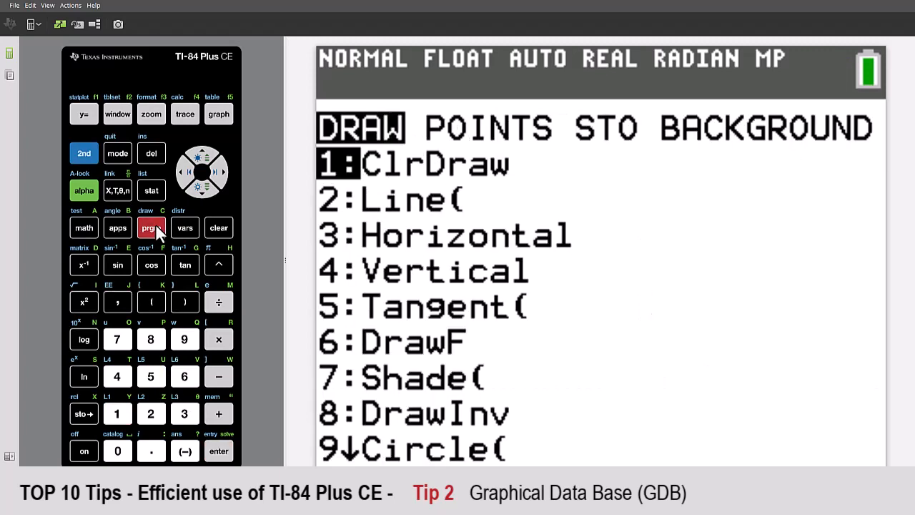
pyautogui.click(219, 172)
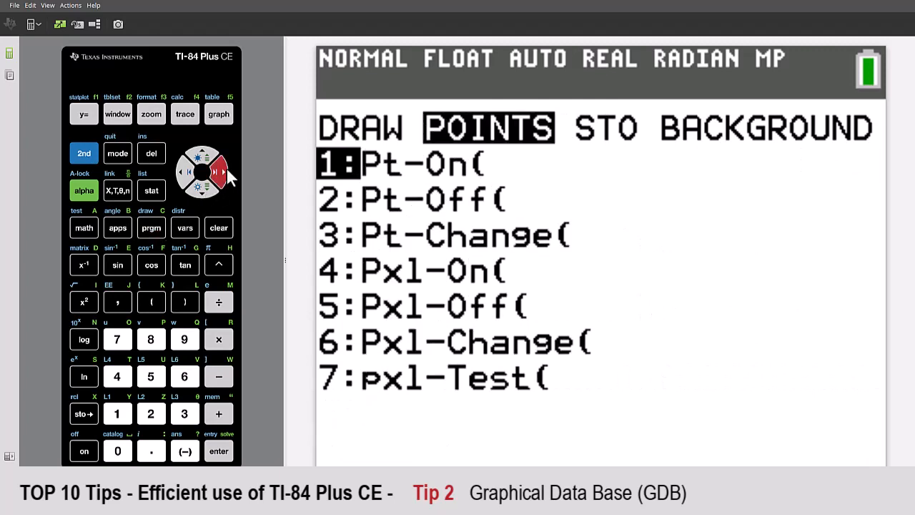
pyautogui.click(117, 375)
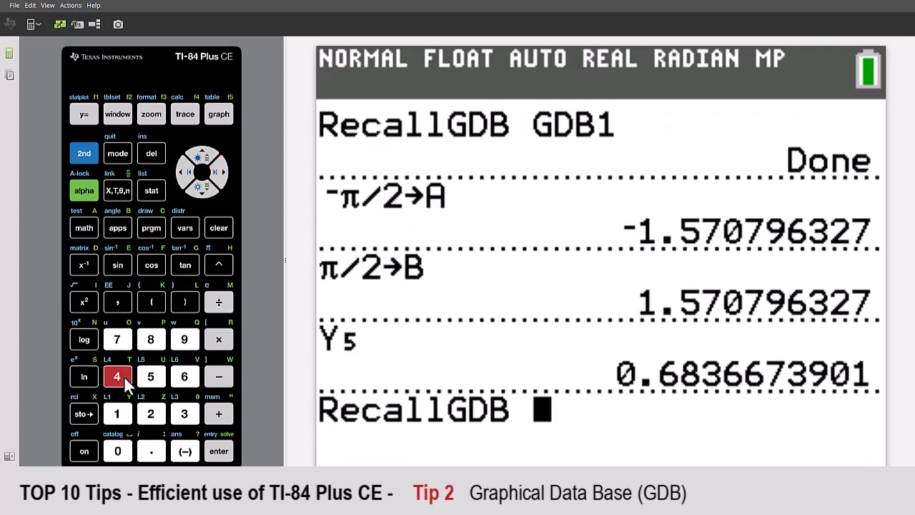
pyautogui.click(185, 227)
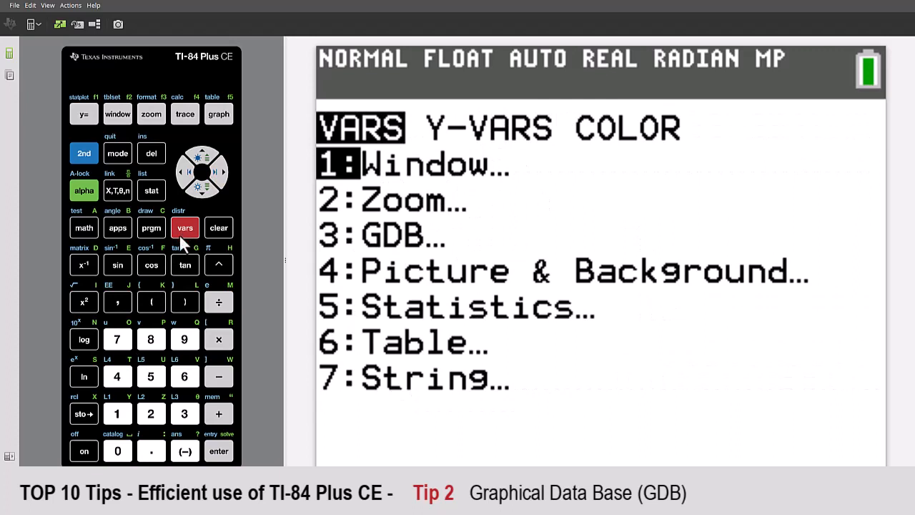
pyautogui.click(151, 413)
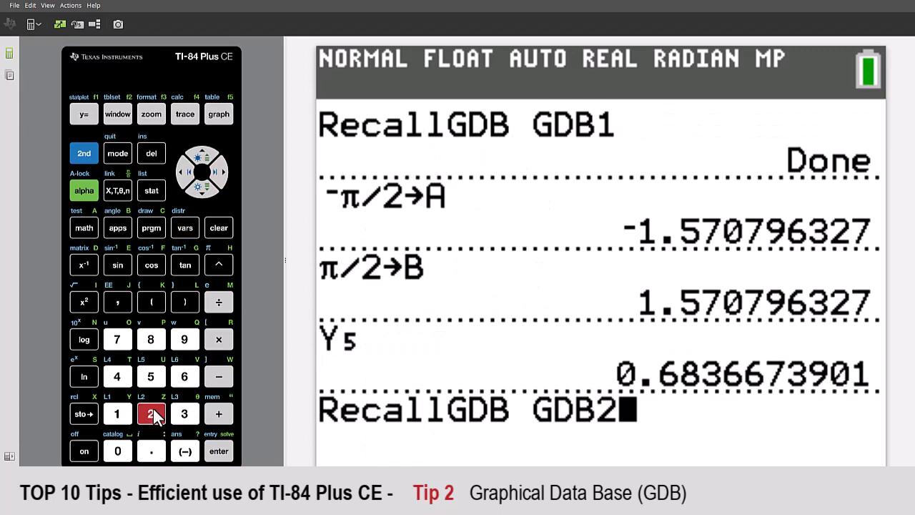
pyautogui.click(218, 450)
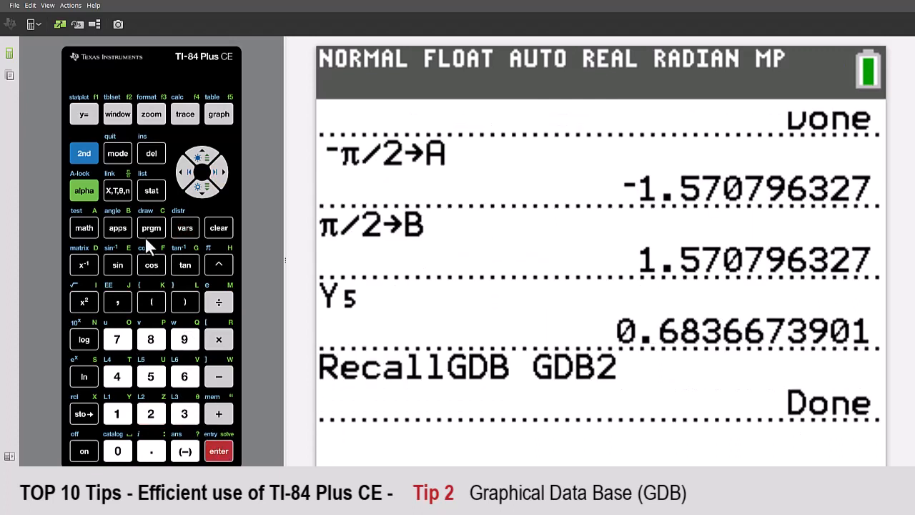
# Step: Review the recalled equations and window settings, then graph the ten lines
pyautogui.click(84, 113)
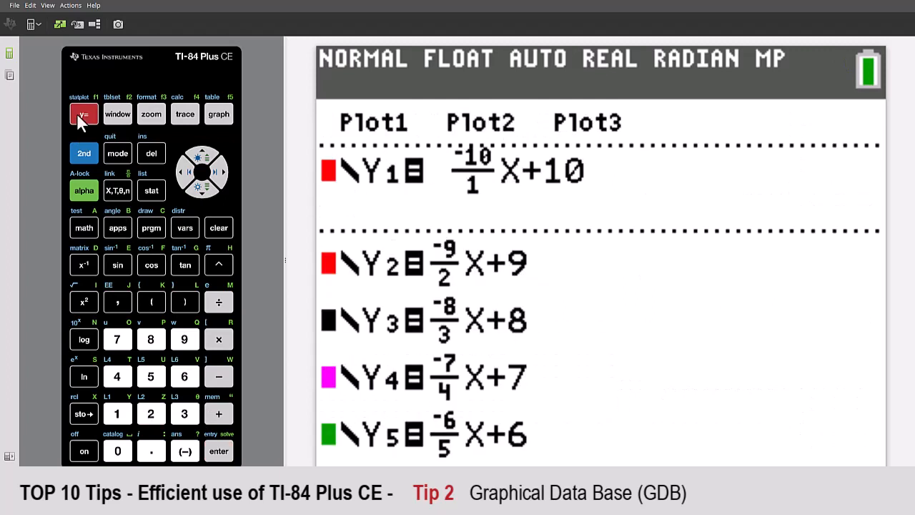
pyautogui.click(118, 113)
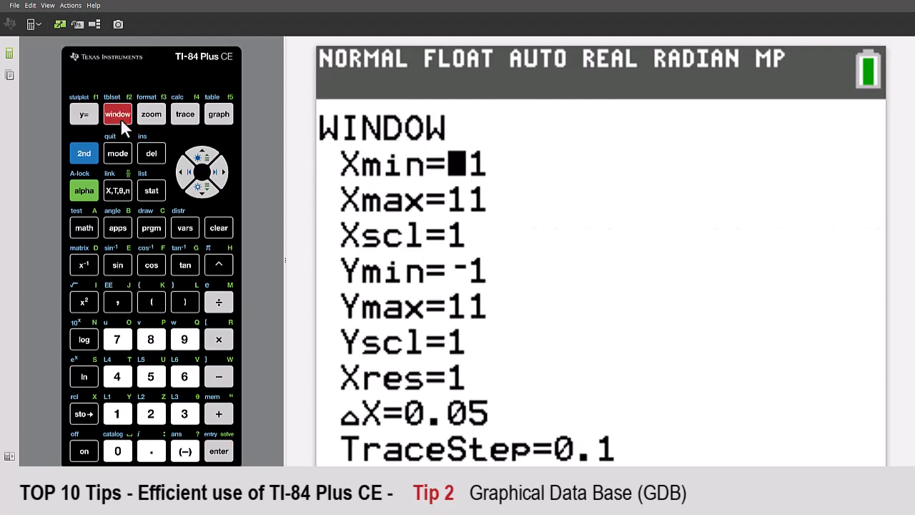
pyautogui.moveTo(220, 114)
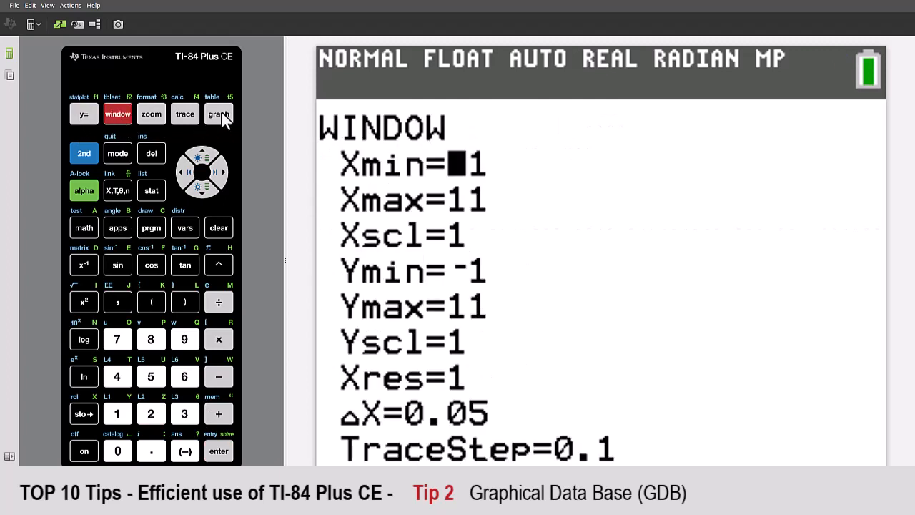
pyautogui.click(219, 114)
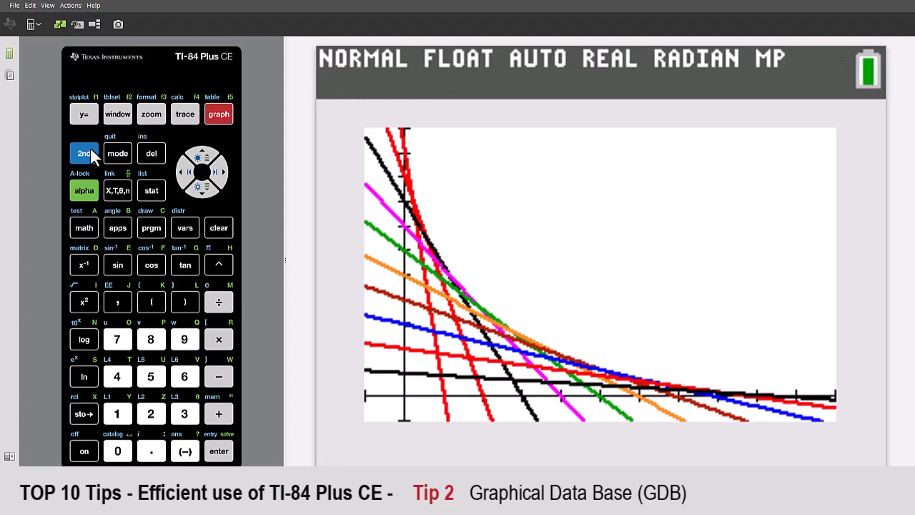
pyautogui.click(117, 153)
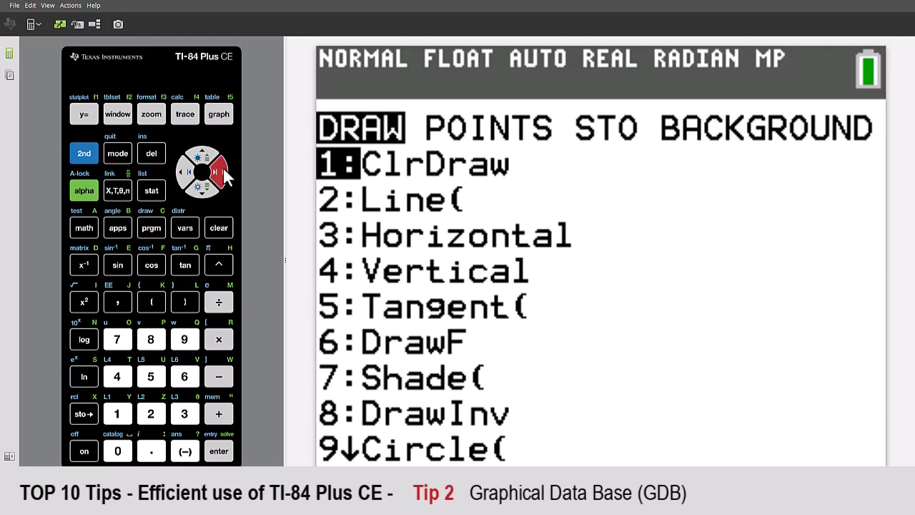
# Step: Run StoreGDB GDB4 to save the current equations and window
pyautogui.click(221, 170)
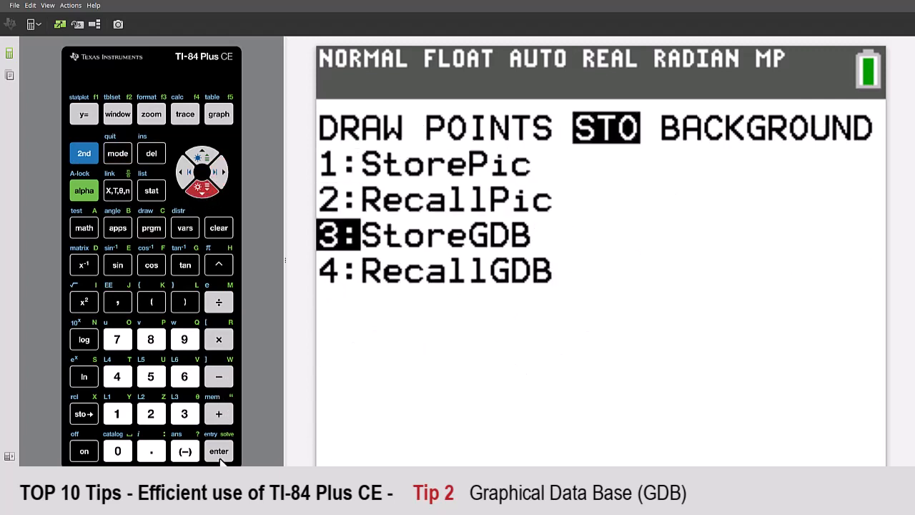
pyautogui.click(219, 450)
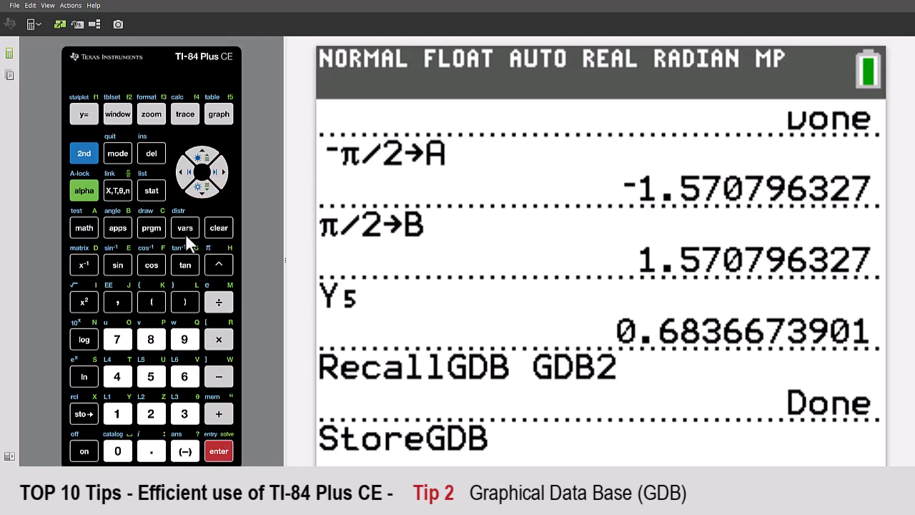
pyautogui.click(184, 227)
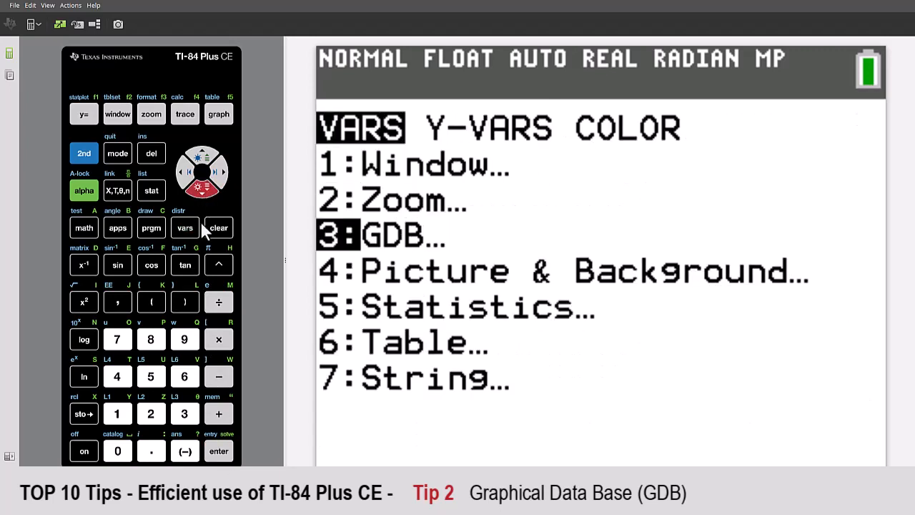
pyautogui.click(219, 450)
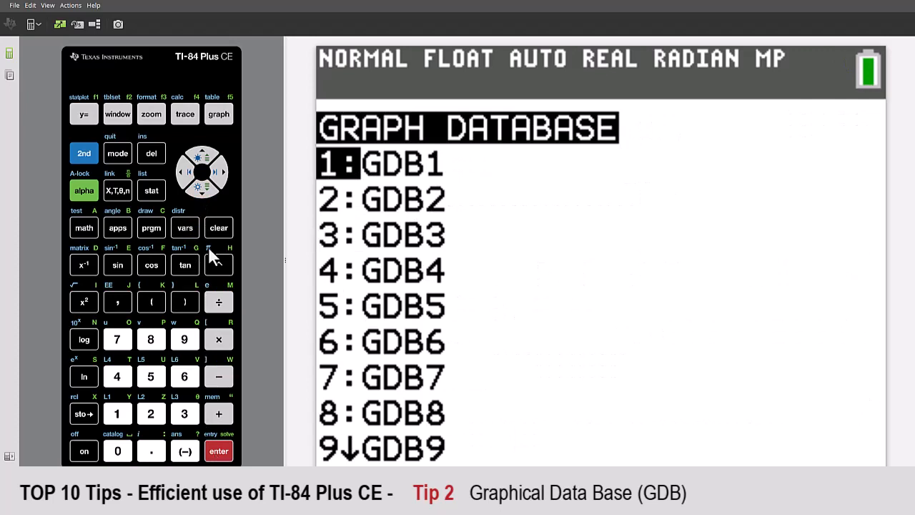
pyautogui.click(203, 189)
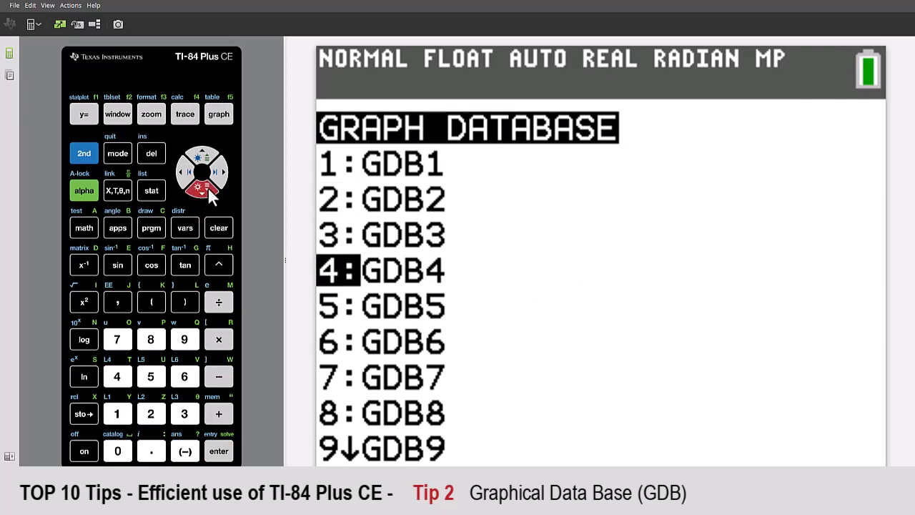
pyautogui.click(218, 450)
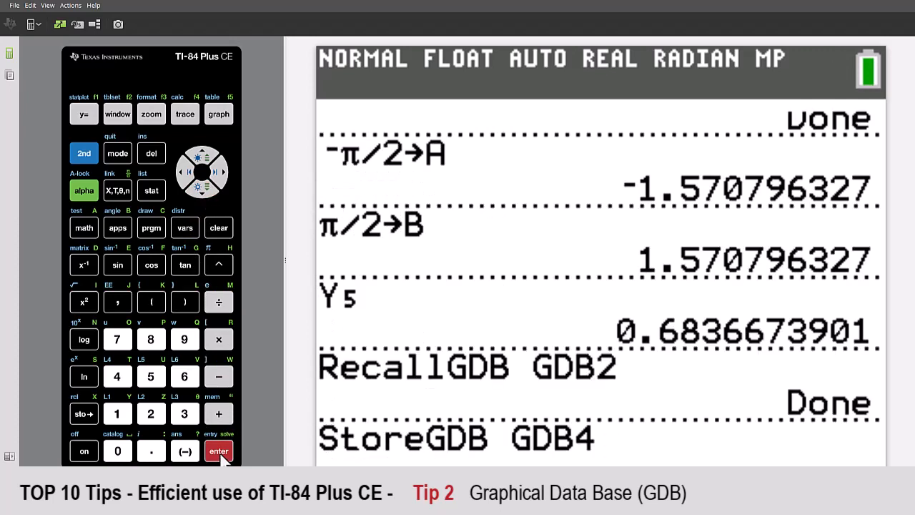
pyautogui.click(219, 451)
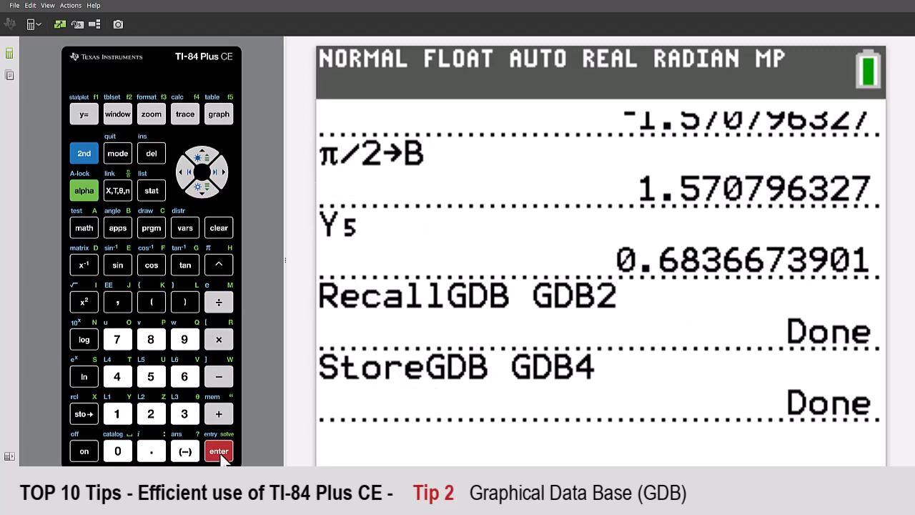
pyautogui.click(218, 450)
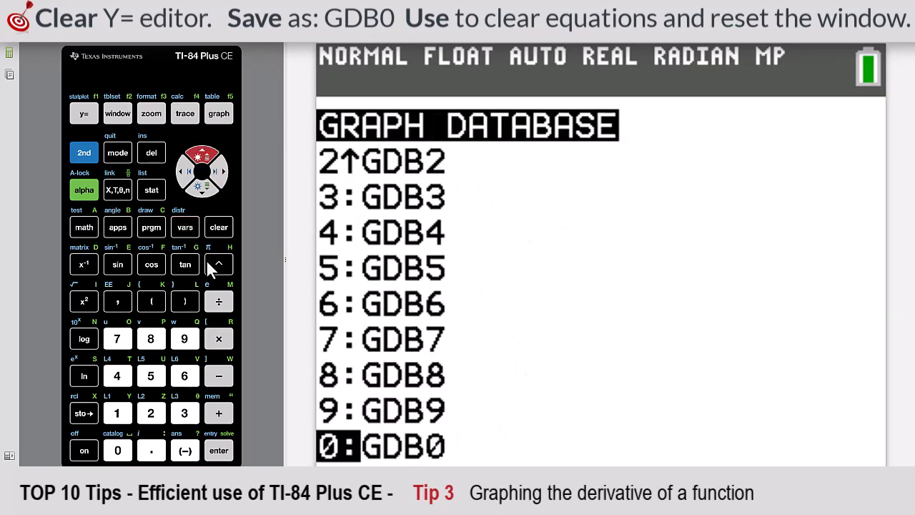
# Step: Recall the blank setup GDB0 and enter Y1 = cos(X)
pyautogui.click(219, 449)
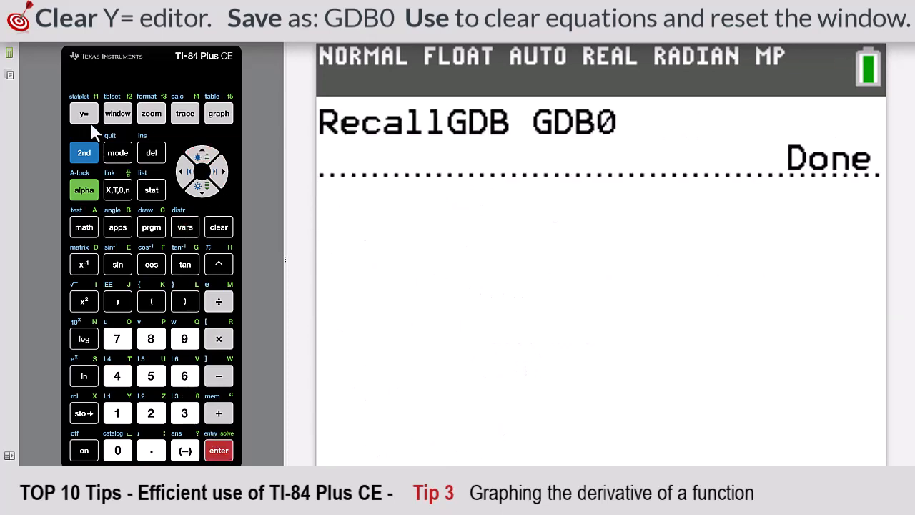
pyautogui.click(83, 113)
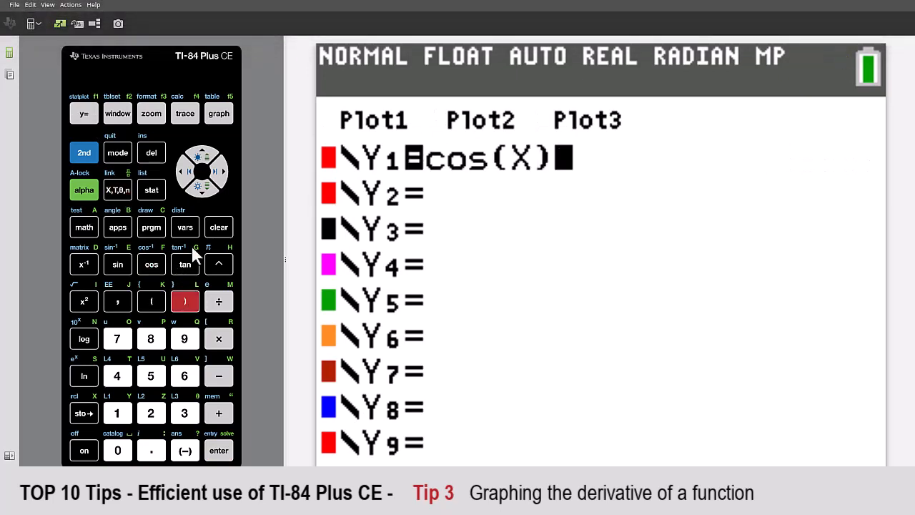
pyautogui.click(184, 301)
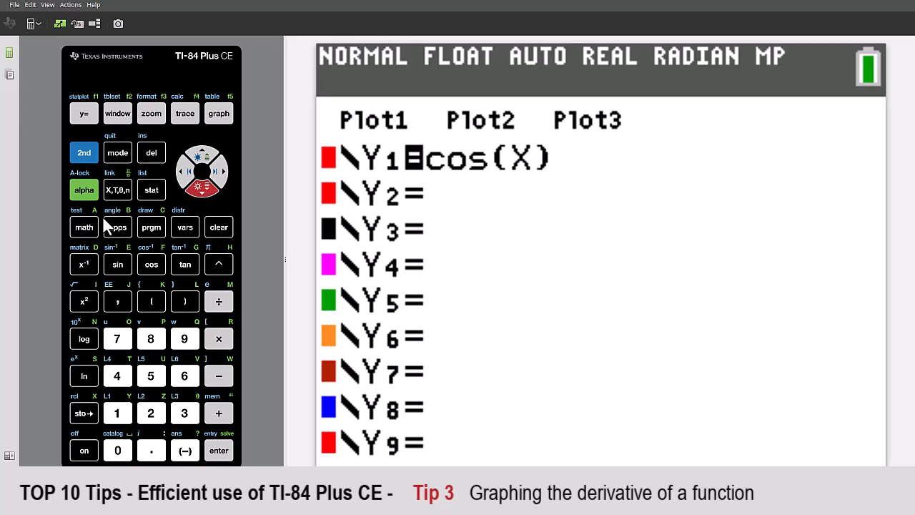
# Step: Define Y2 as d/dX(Y1) at X=X and graph both curves
pyautogui.click(84, 226)
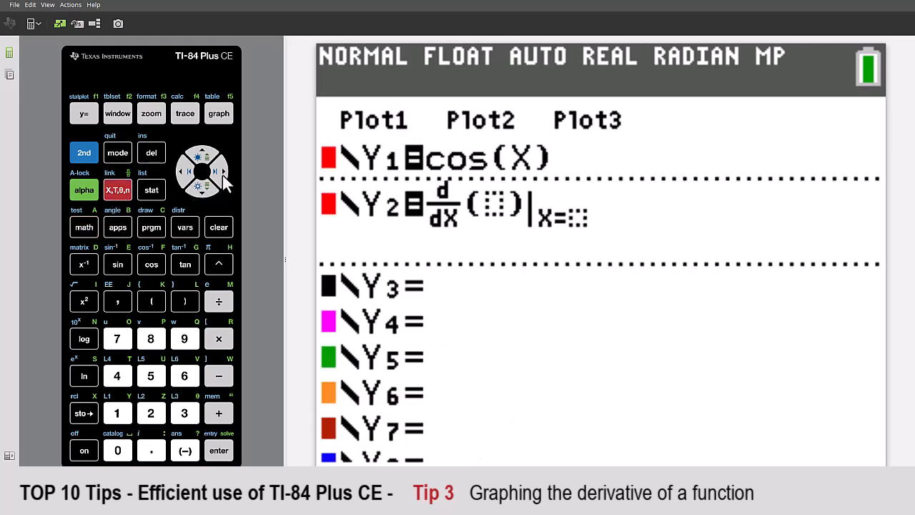
pyautogui.click(185, 113)
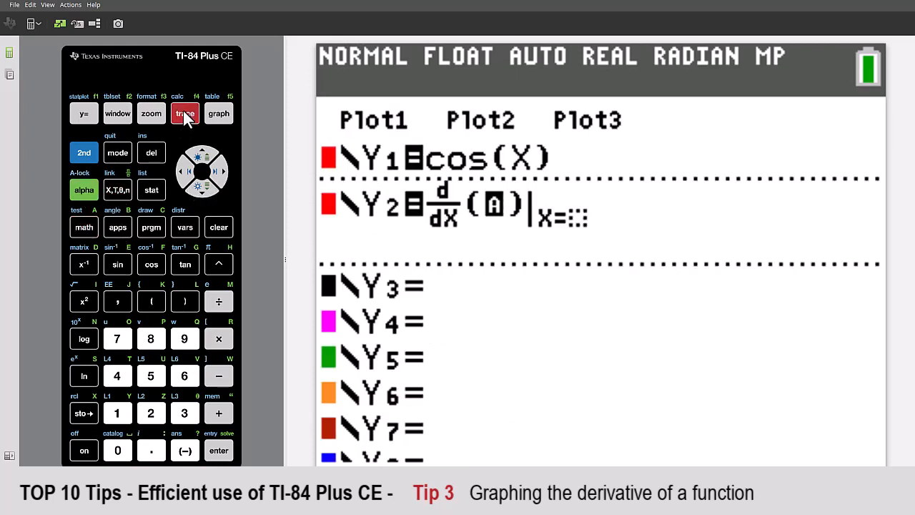
pyautogui.click(118, 413)
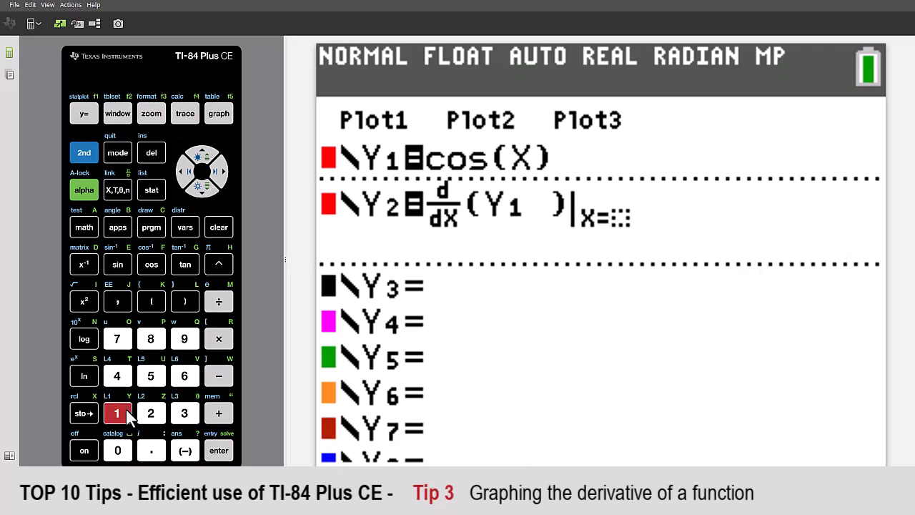
pyautogui.click(117, 189)
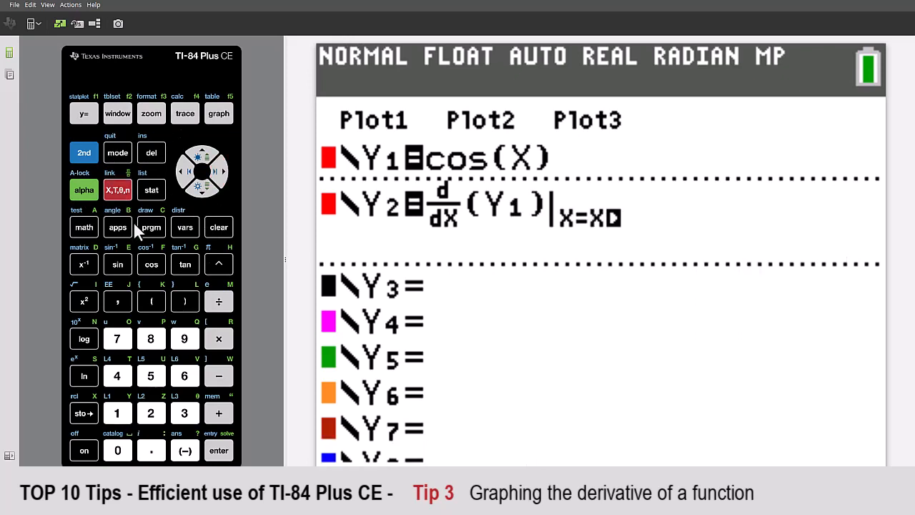
pyautogui.click(219, 450)
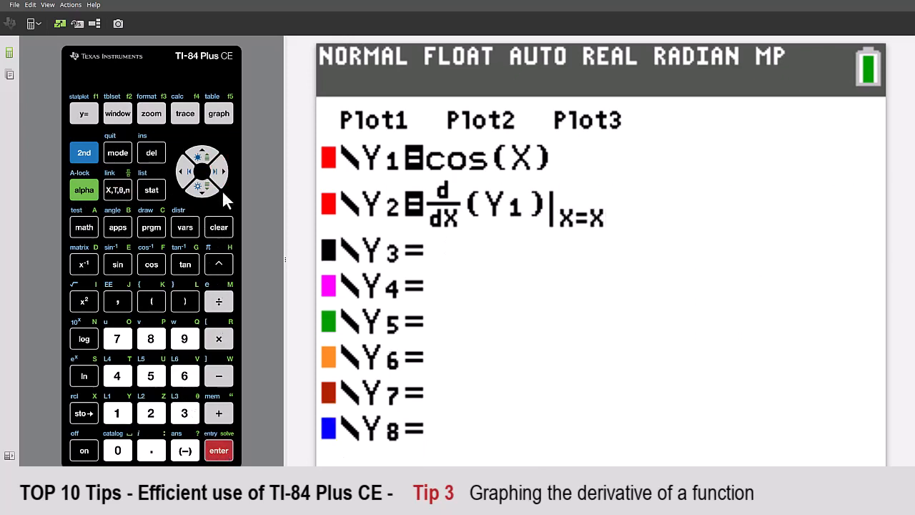
pyautogui.click(219, 113)
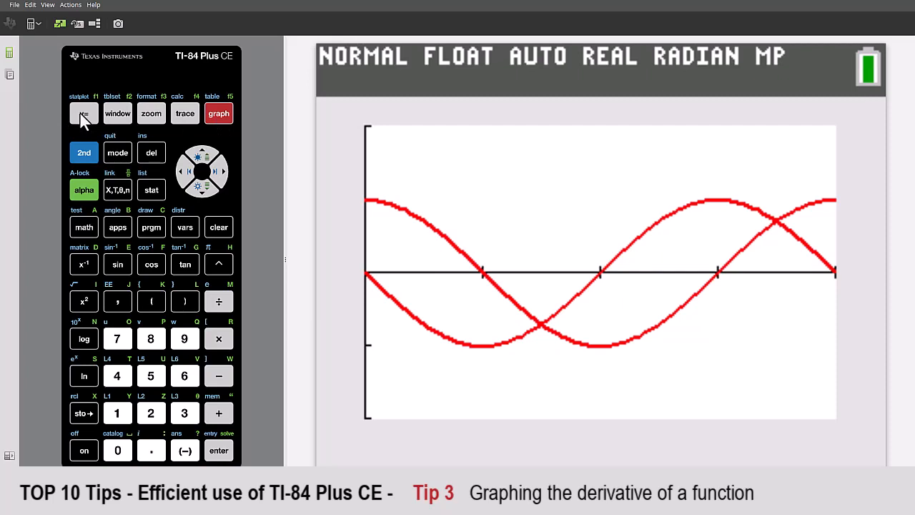
# Step: Change Y1 to sin(X) and set its graph colour to black
pyautogui.click(84, 113)
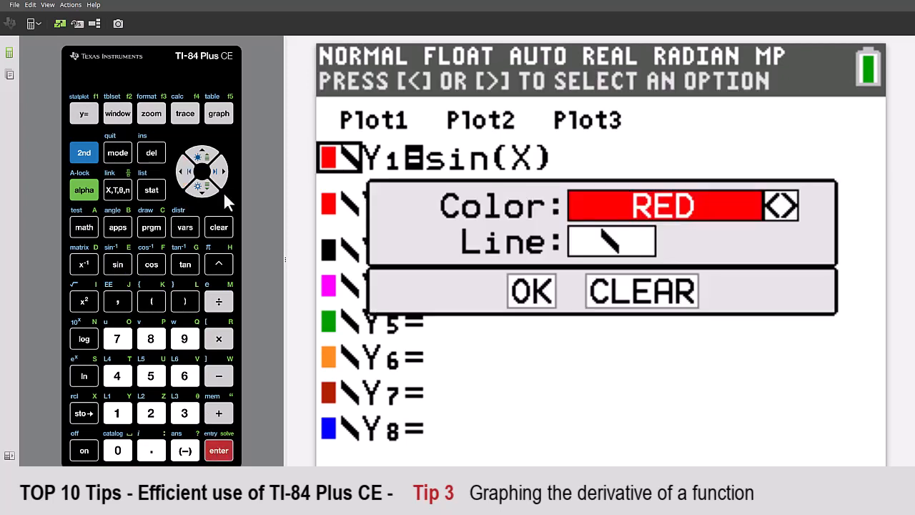
pyautogui.click(531, 290)
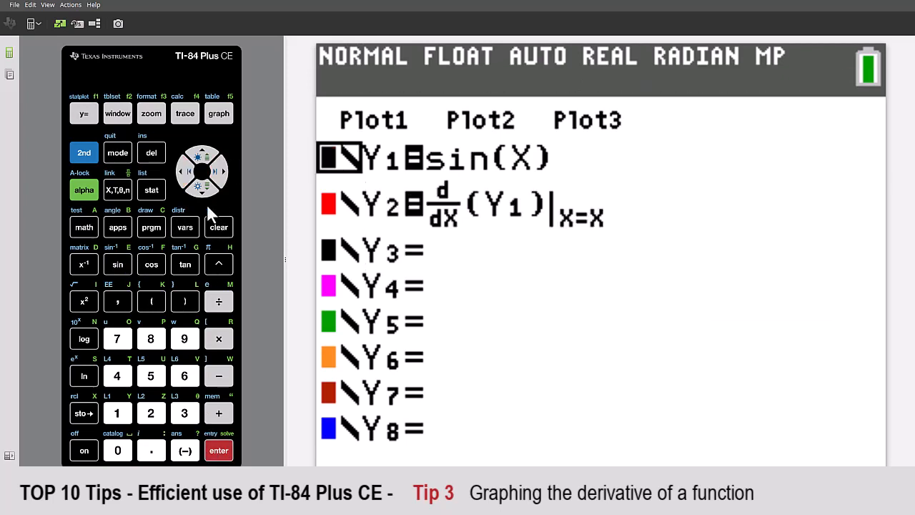
pyautogui.click(218, 113)
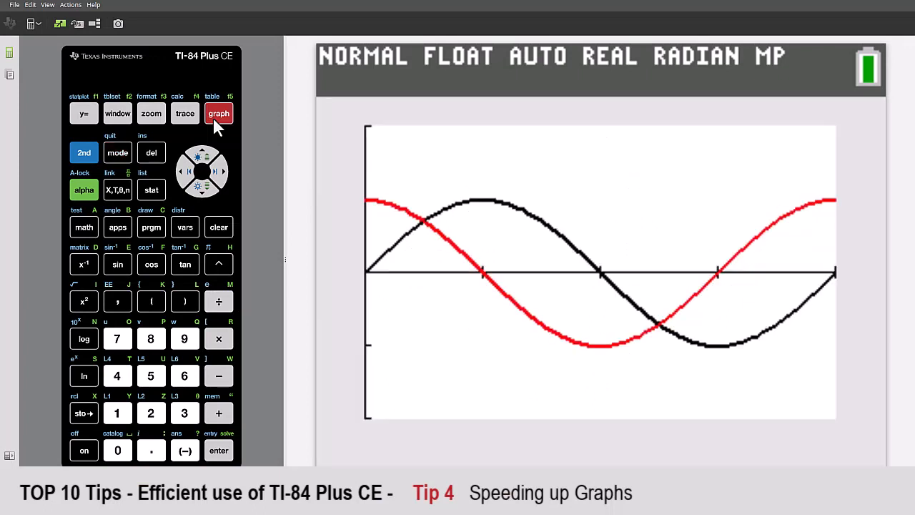
# Step: Set Xres to 3 in the window settings and redraw the graph
pyautogui.click(118, 113)
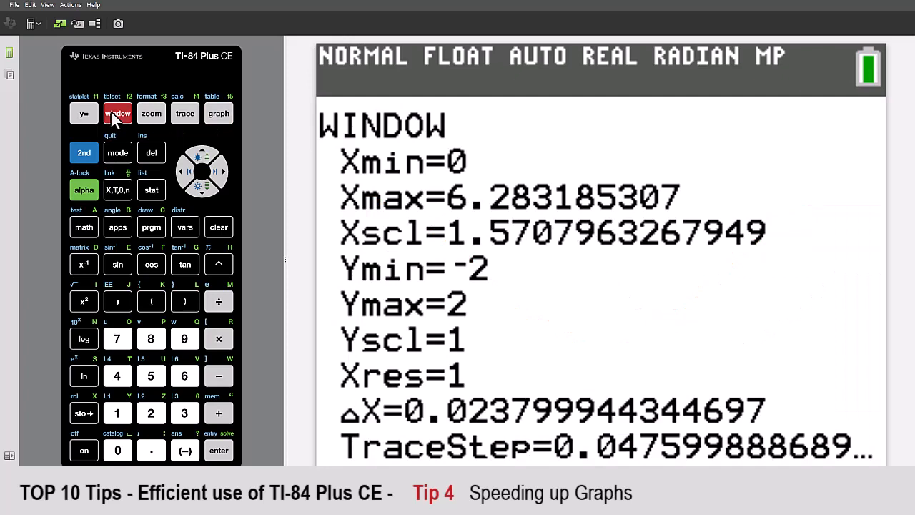
pyautogui.moveTo(207, 197)
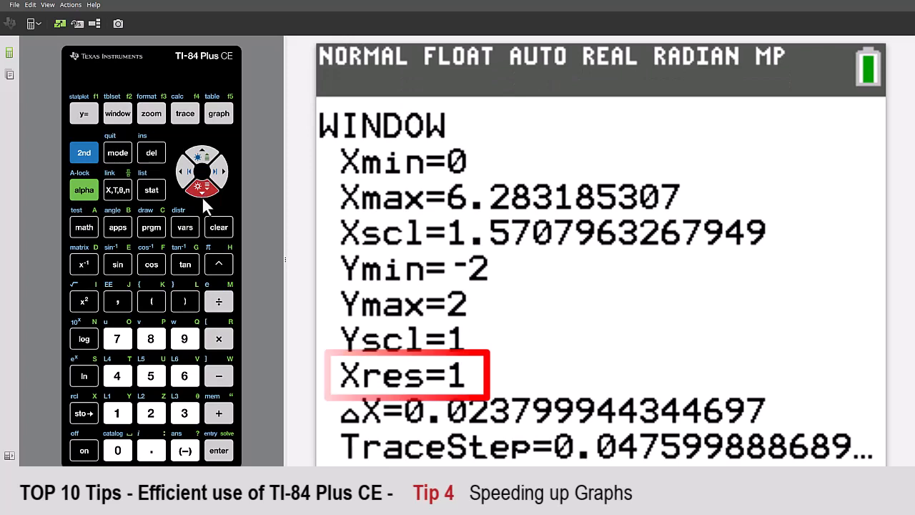
pyautogui.click(219, 449)
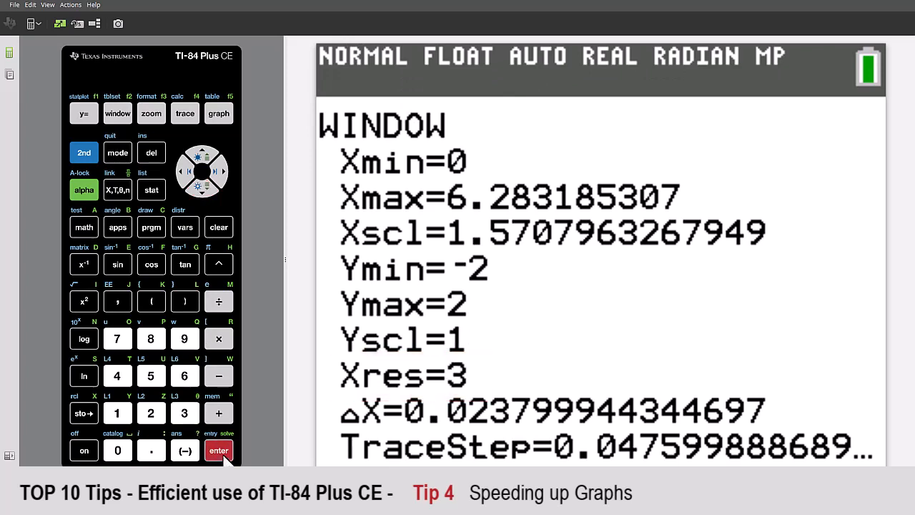
pyautogui.click(218, 113)
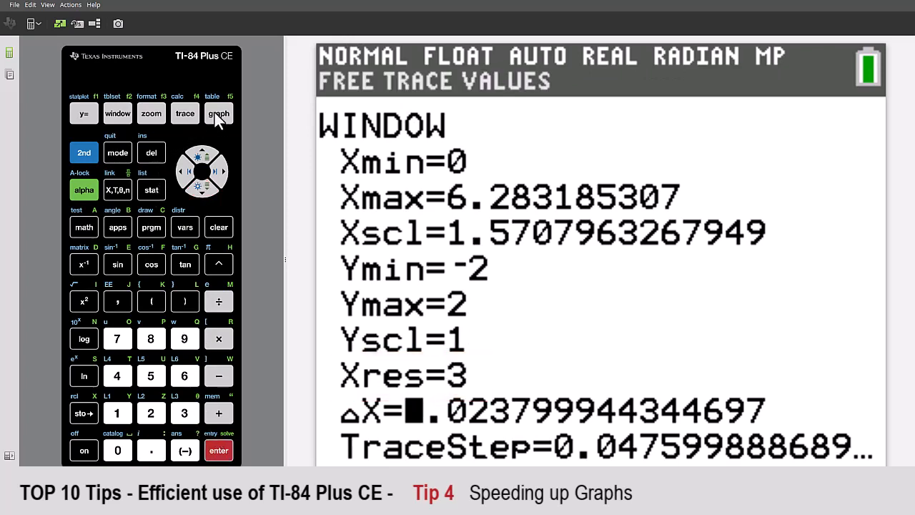
pyautogui.click(83, 113)
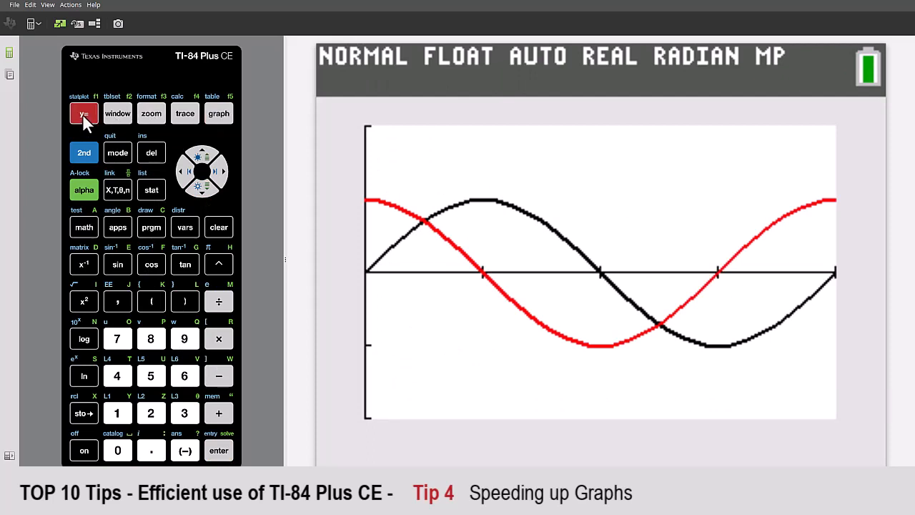
# Step: Enter Y3 as the nDeriv template d/dX(Y2) evaluated at X=X
pyautogui.click(84, 113)
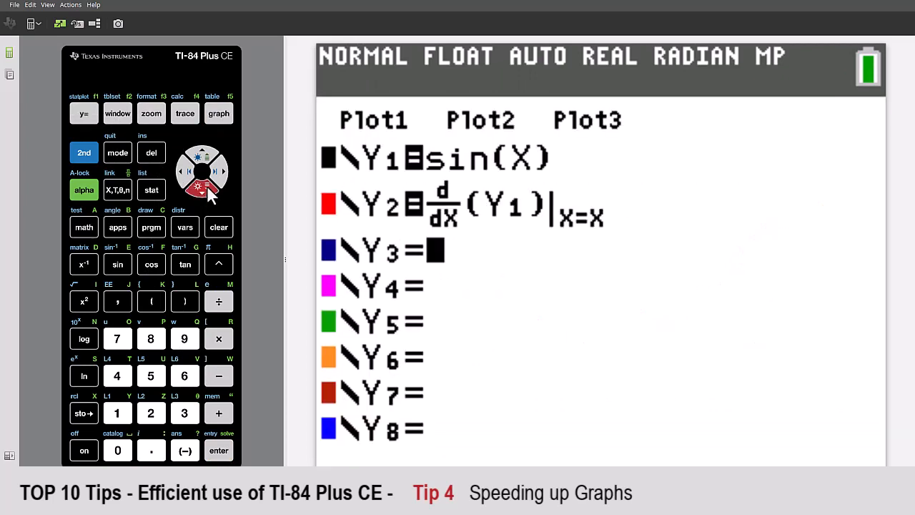
pyautogui.click(84, 227)
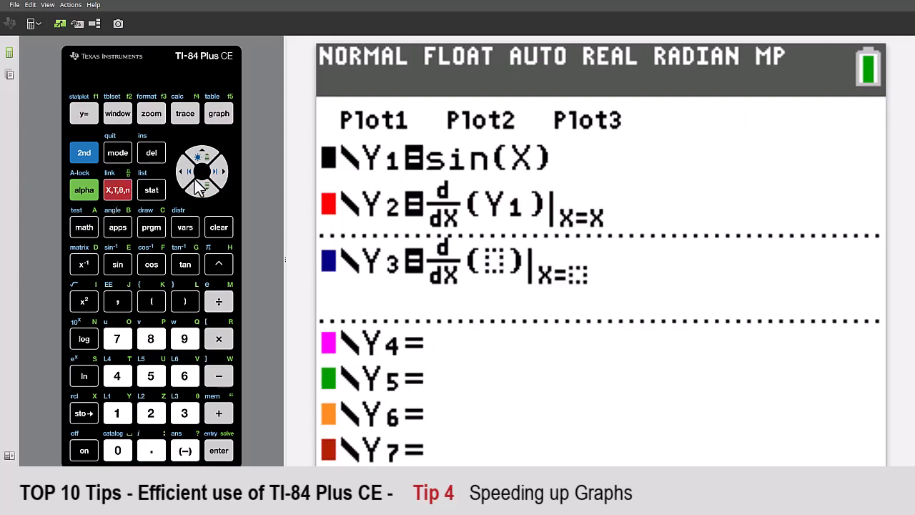
pyautogui.click(185, 113)
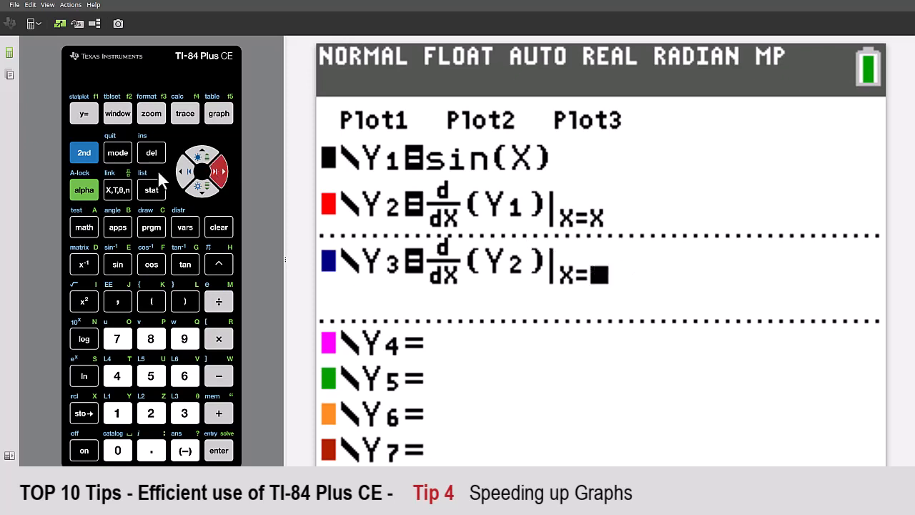
pyautogui.click(219, 113)
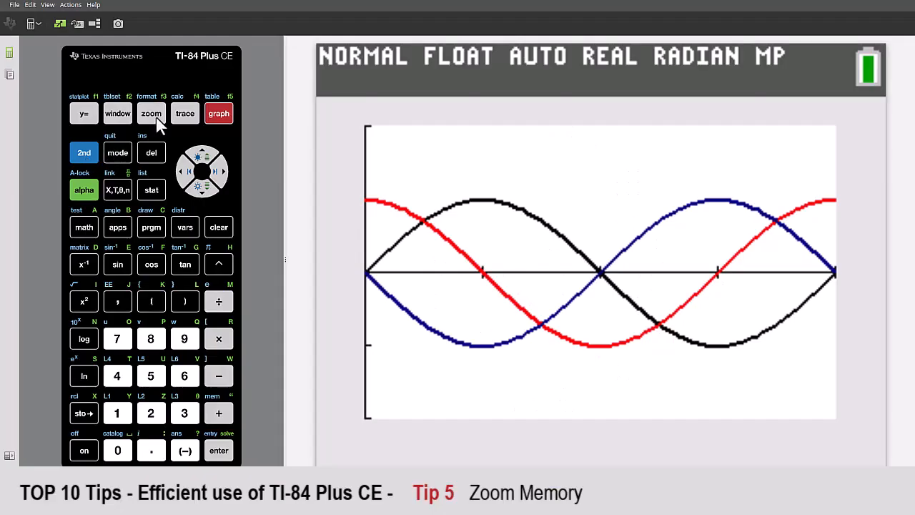
# Step: Zoom into a drawn ZBox region, then use ZPrevious to restore the original window
pyautogui.click(151, 113)
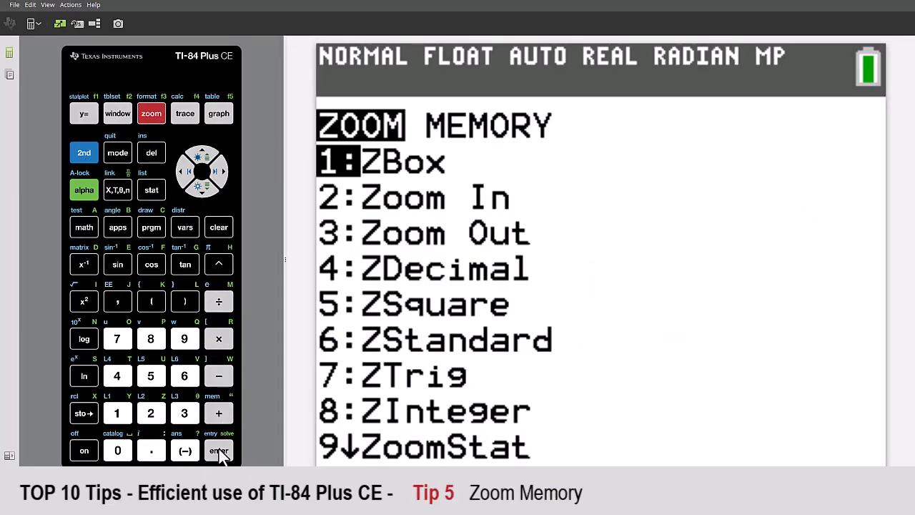
pyautogui.click(218, 451)
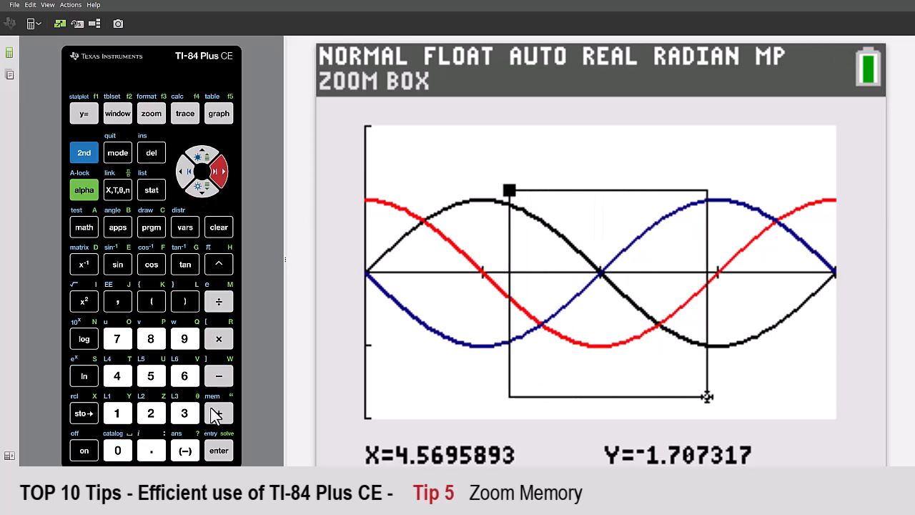
pyautogui.click(218, 450)
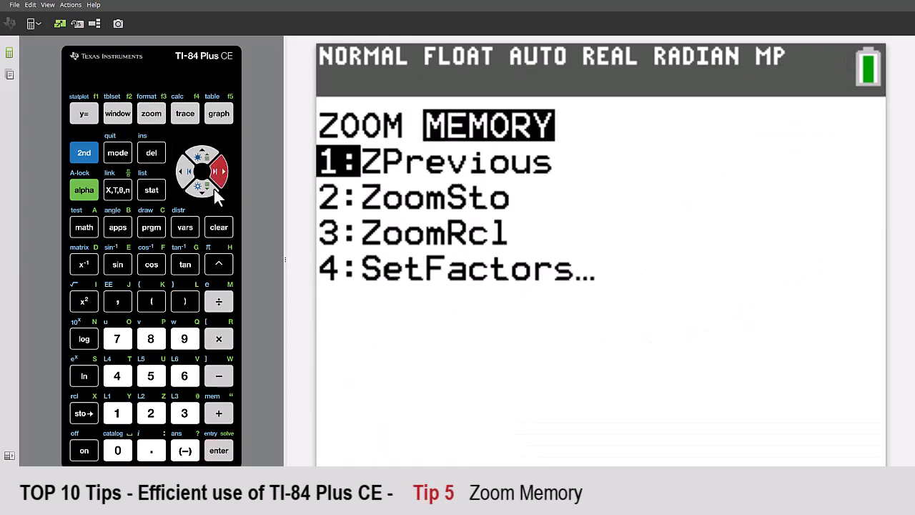
pyautogui.click(117, 413)
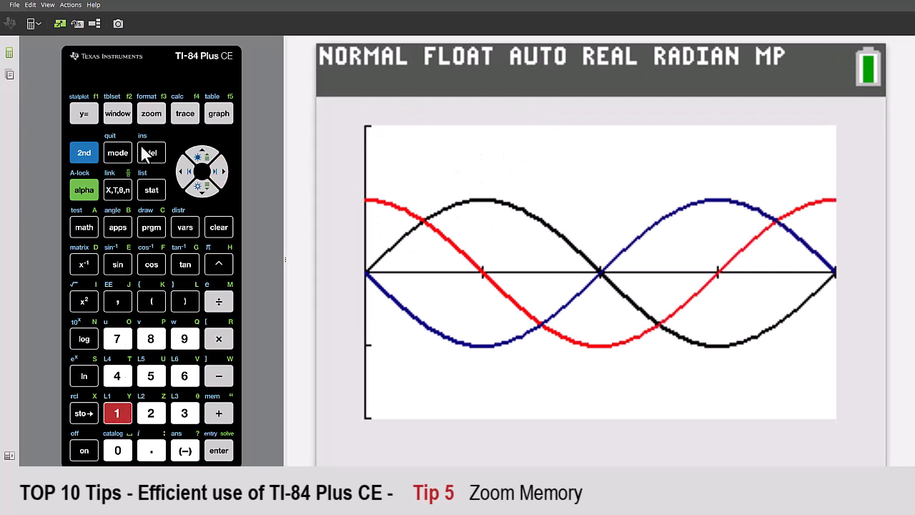
# Step: Set the window to x from −π to 3π and y from −1.5 to 1.5, then graph
pyautogui.click(117, 112)
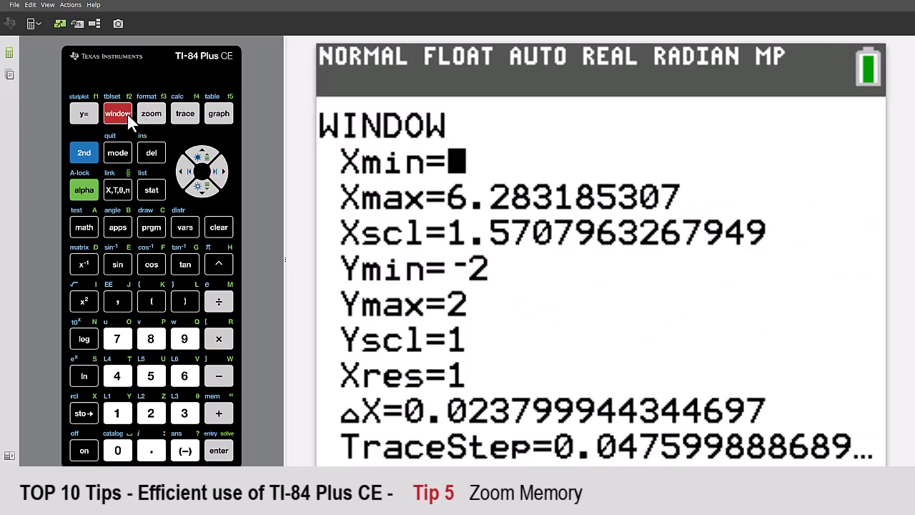
pyautogui.click(185, 450)
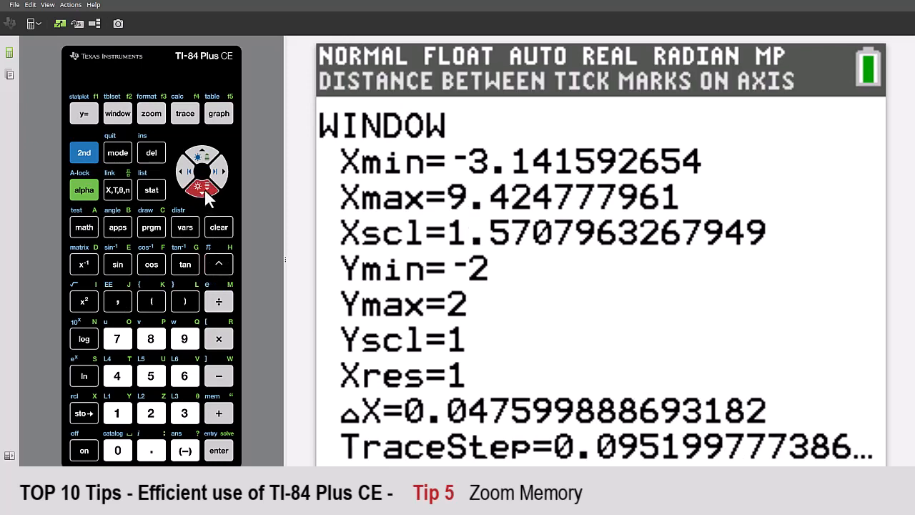
pyautogui.click(117, 413)
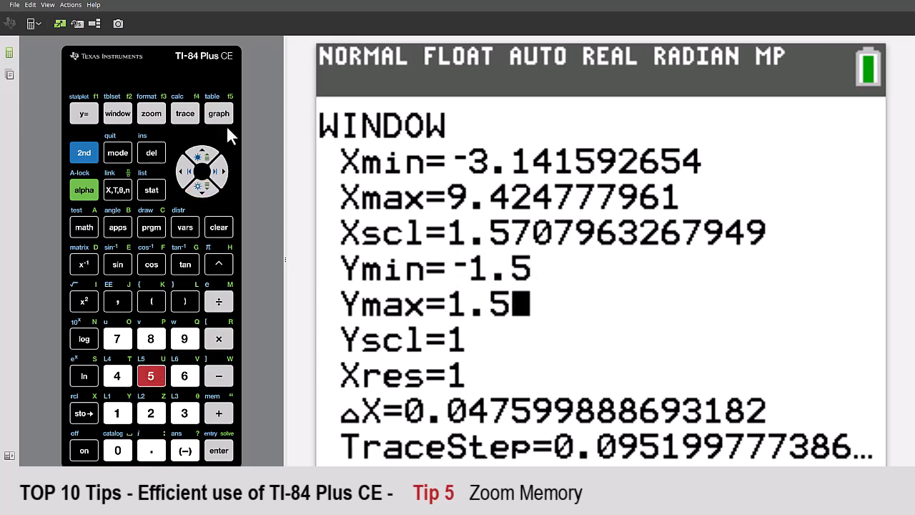
pyautogui.click(219, 112)
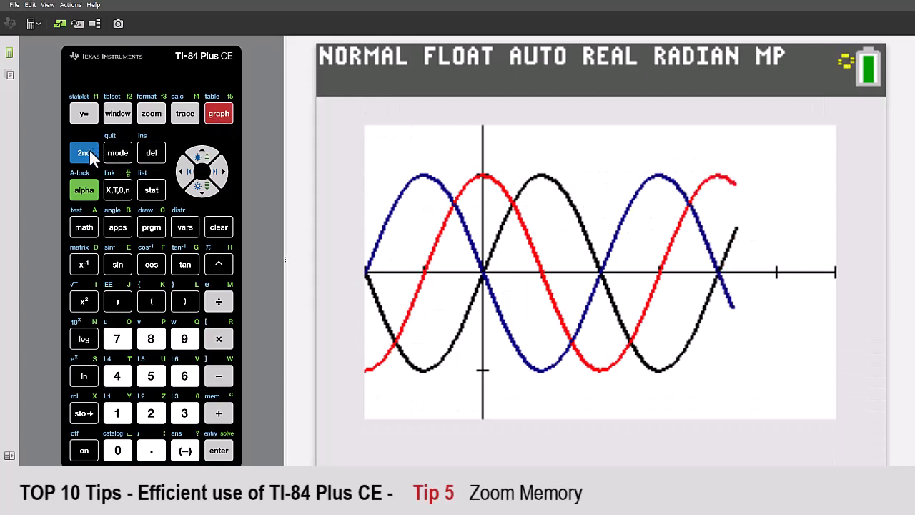
# Step: Save this custom window with ZoomSto
pyautogui.click(150, 113)
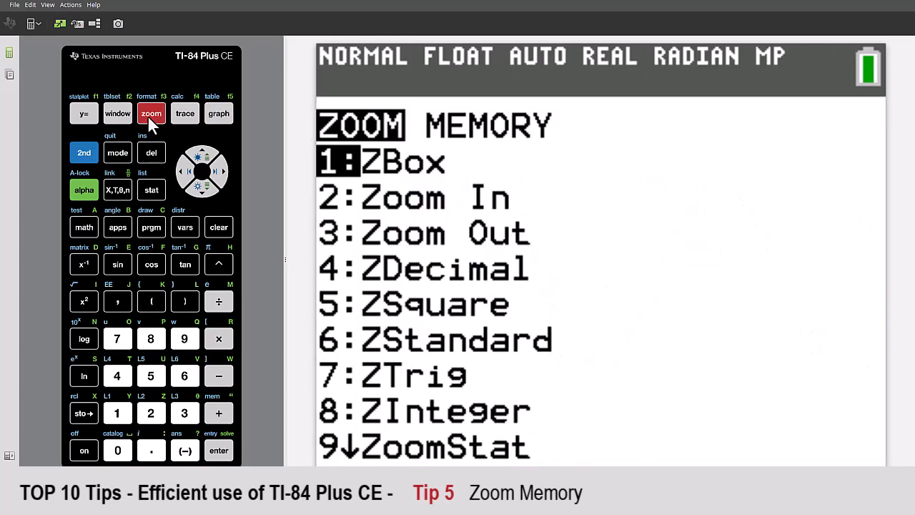
pyautogui.click(223, 170)
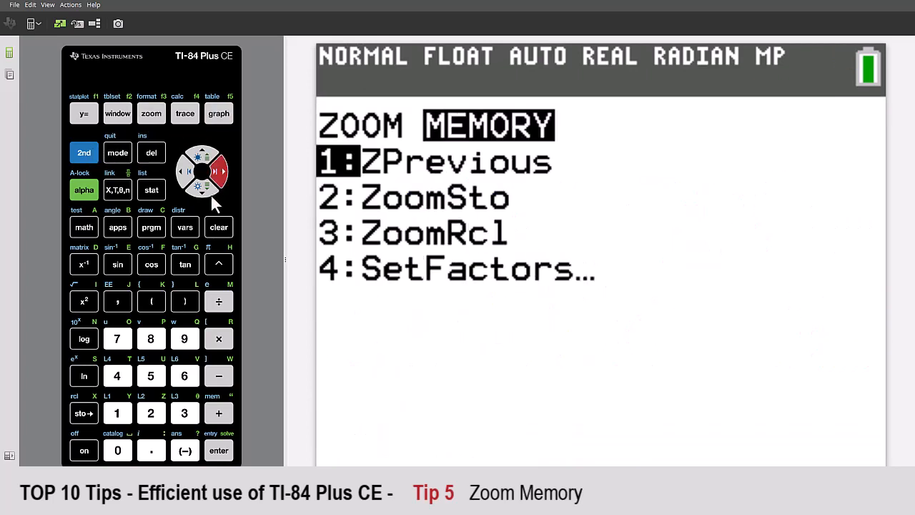
pyautogui.click(201, 188)
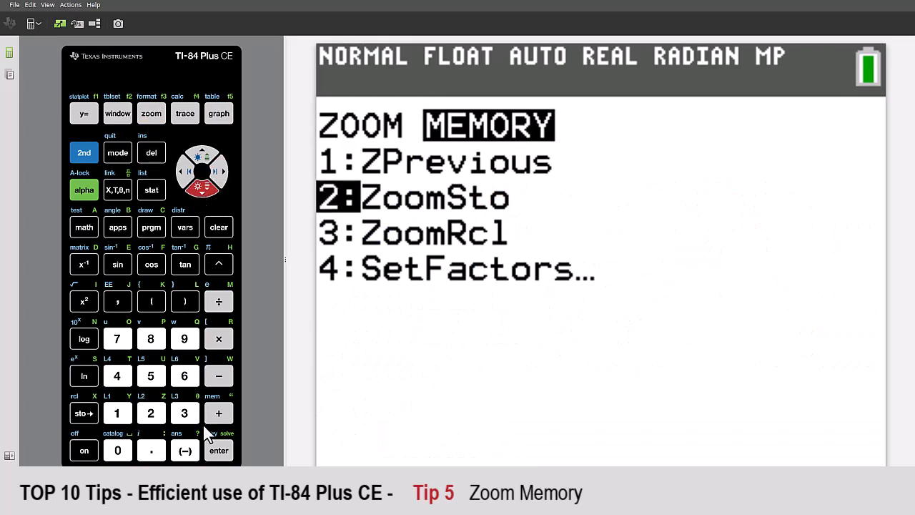
pyautogui.click(218, 450)
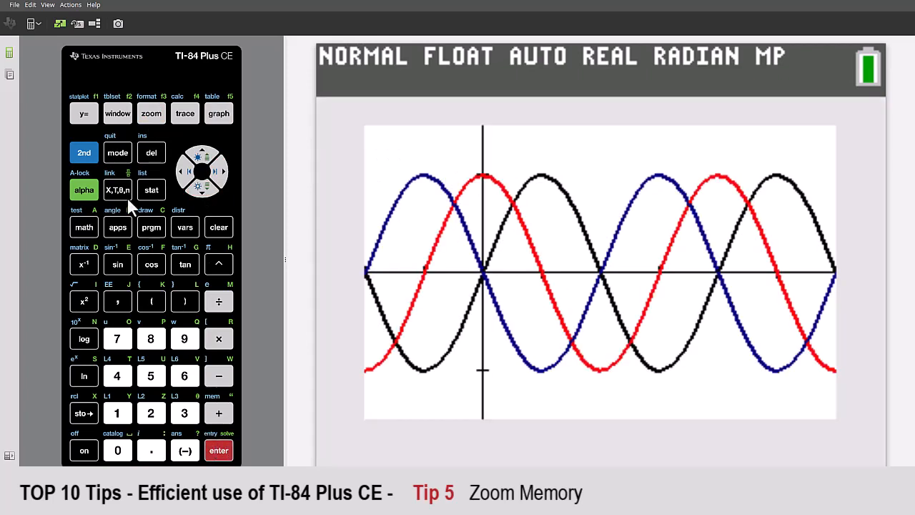
# Step: Apply ZDecimal, then ZoomRcl the stored custom window
pyautogui.click(150, 113)
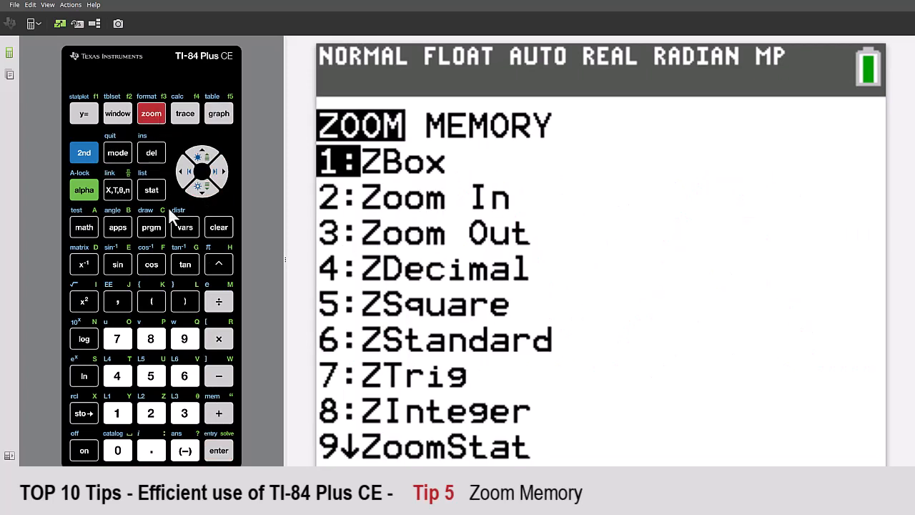
pyautogui.click(117, 375)
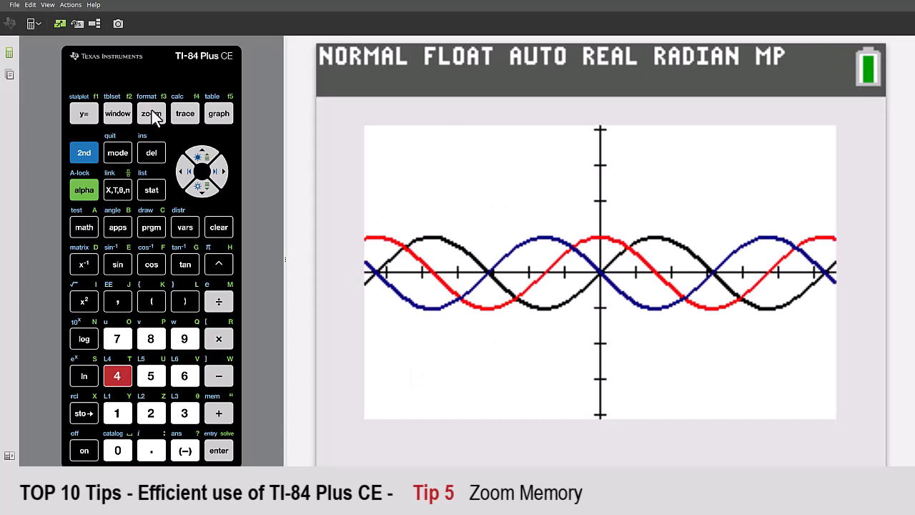
pyautogui.click(150, 113)
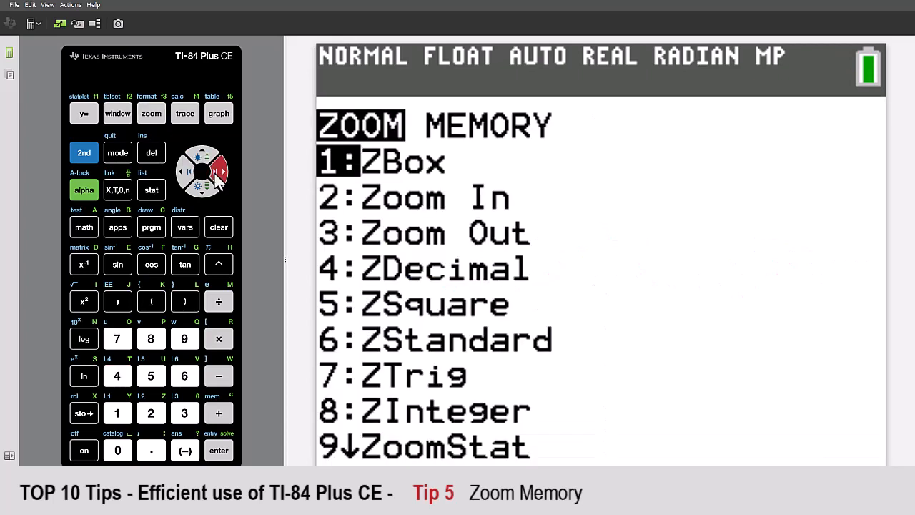
pyautogui.click(220, 172)
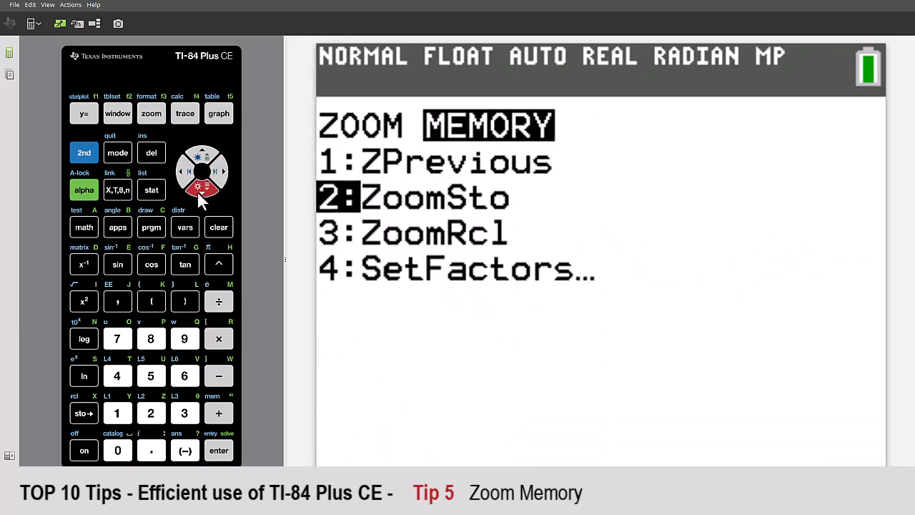
pyautogui.click(219, 450)
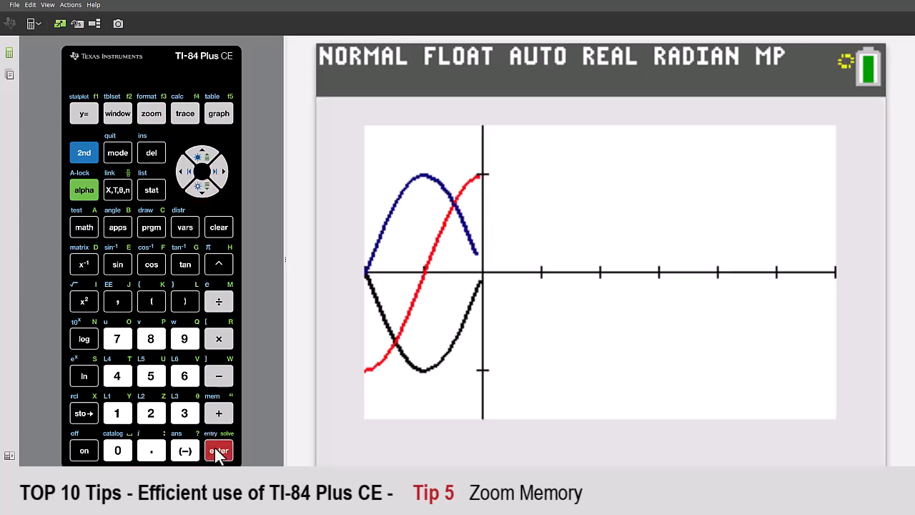
pyautogui.click(219, 450)
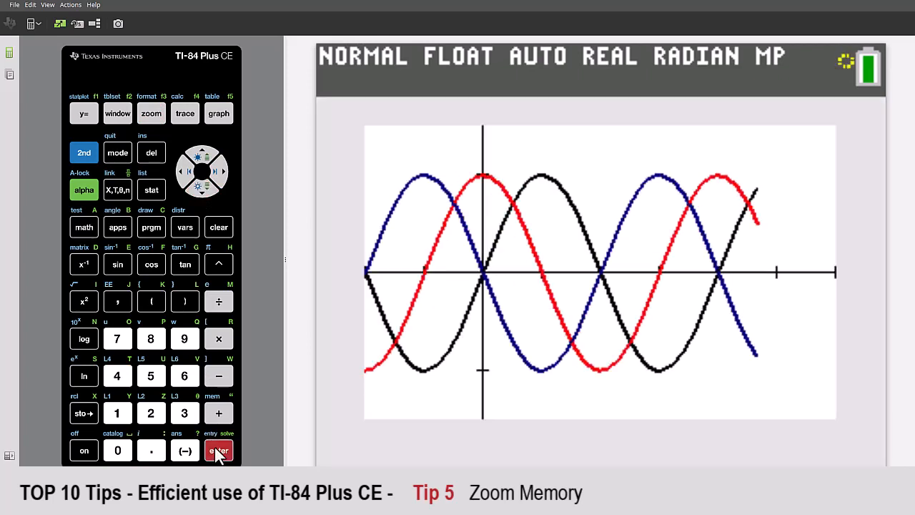
pyautogui.click(151, 189)
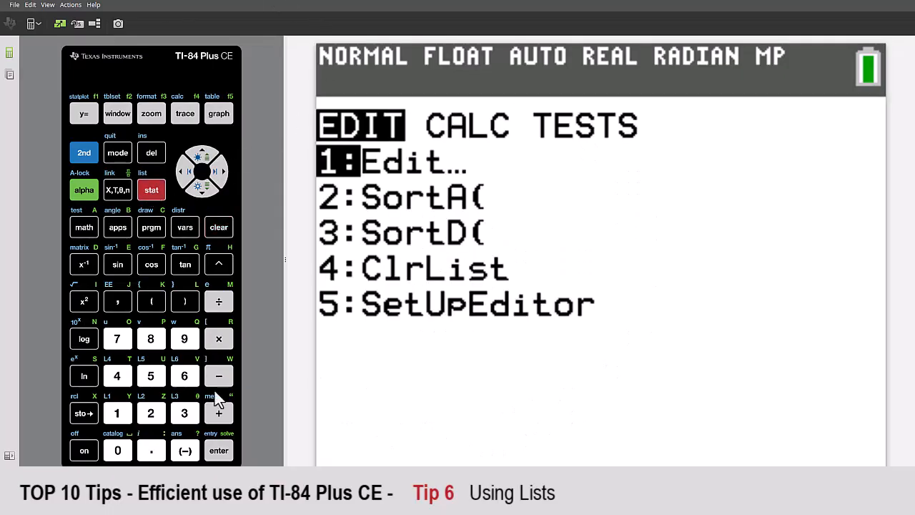
# Step: Enter the values 1 through 10 into list L1 in the list editor
pyautogui.click(219, 450)
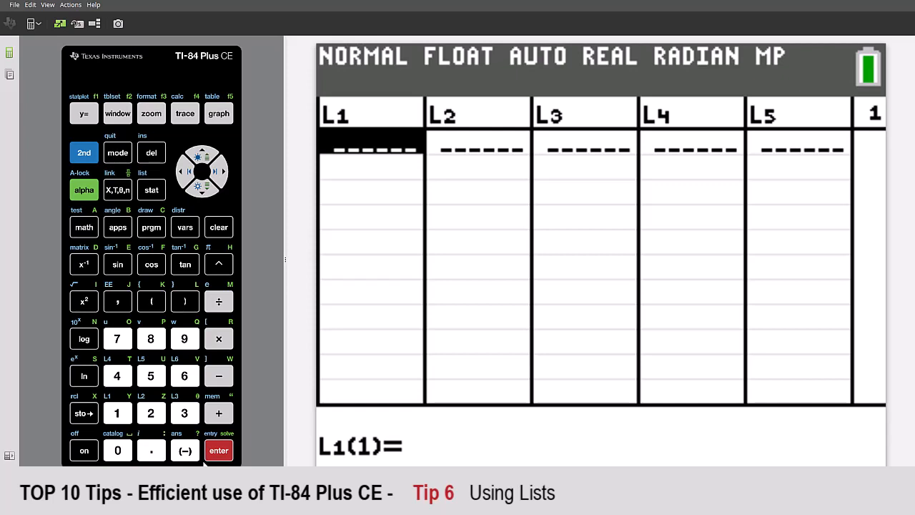
pyautogui.click(151, 375)
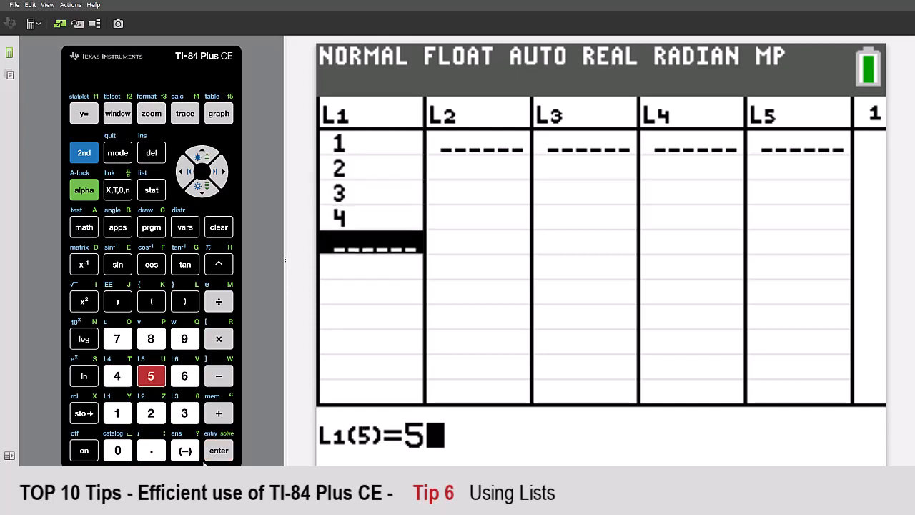
pyautogui.click(219, 449)
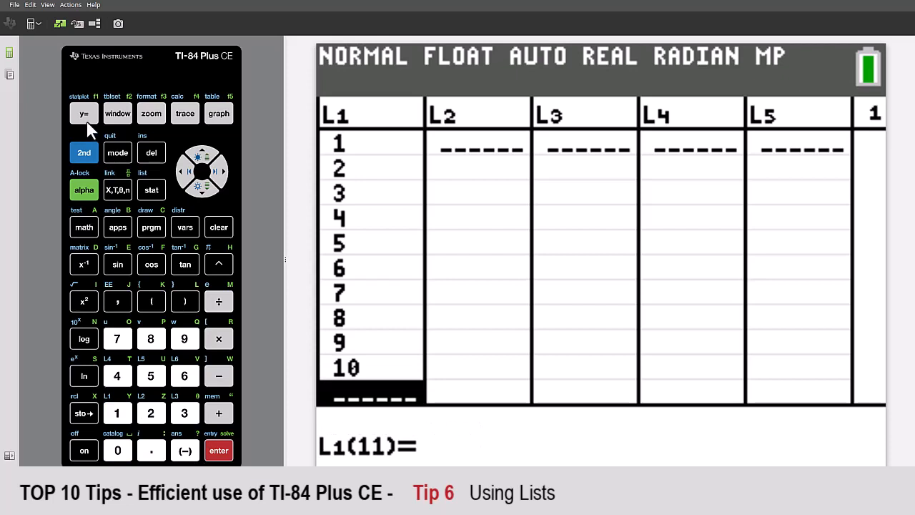
pyautogui.click(83, 113)
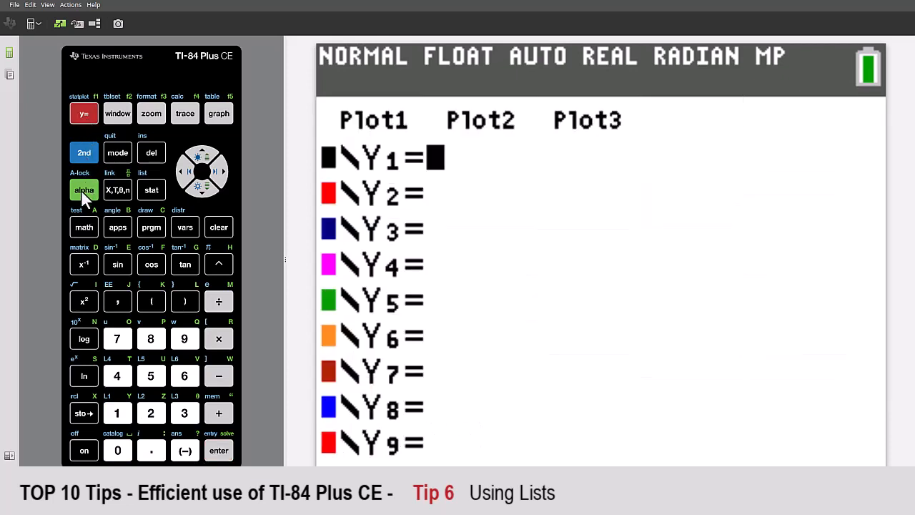
# Step: Enter (L1−11)/L1·X+10−L1 into Y1 and browse the zoom options
pyautogui.click(219, 449)
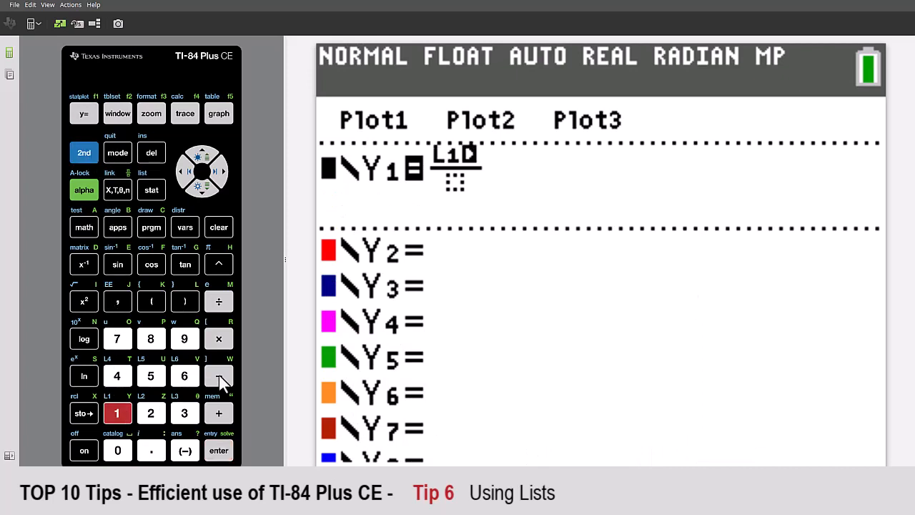
pyautogui.click(219, 375)
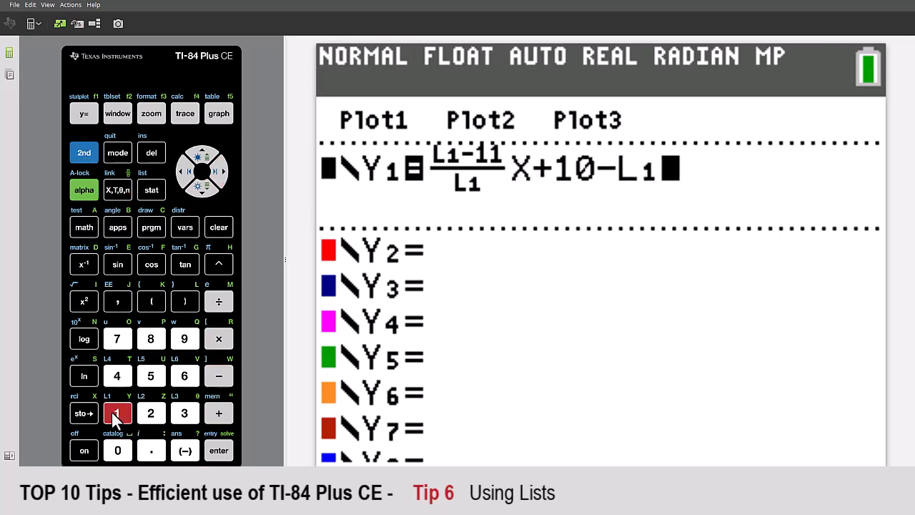
pyautogui.click(218, 449)
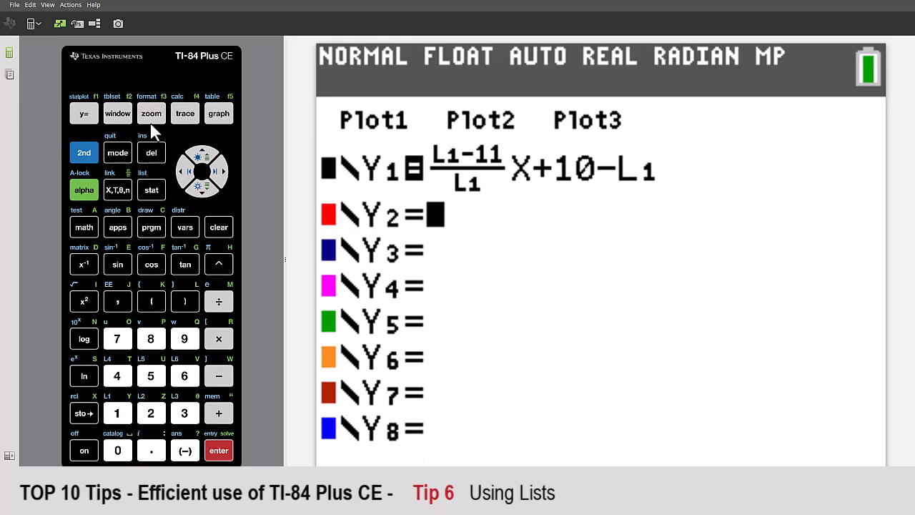
pyautogui.click(151, 113)
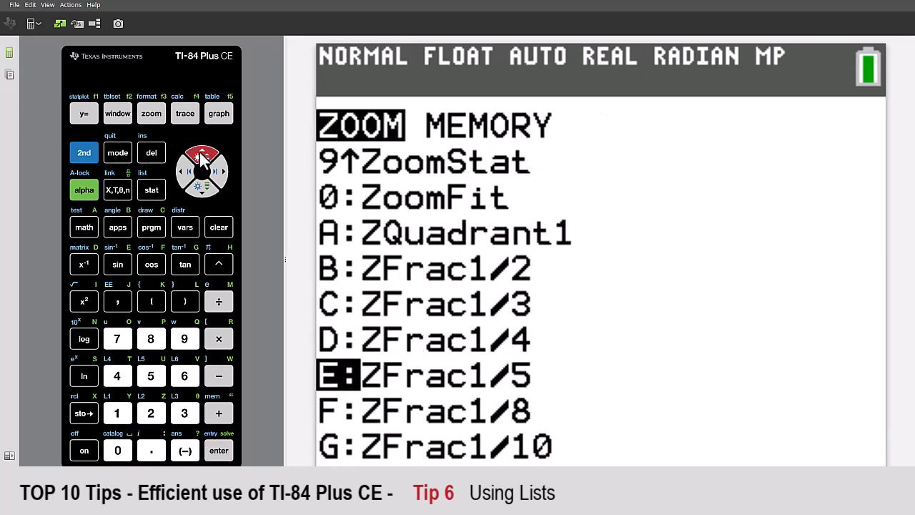
pyautogui.click(218, 450)
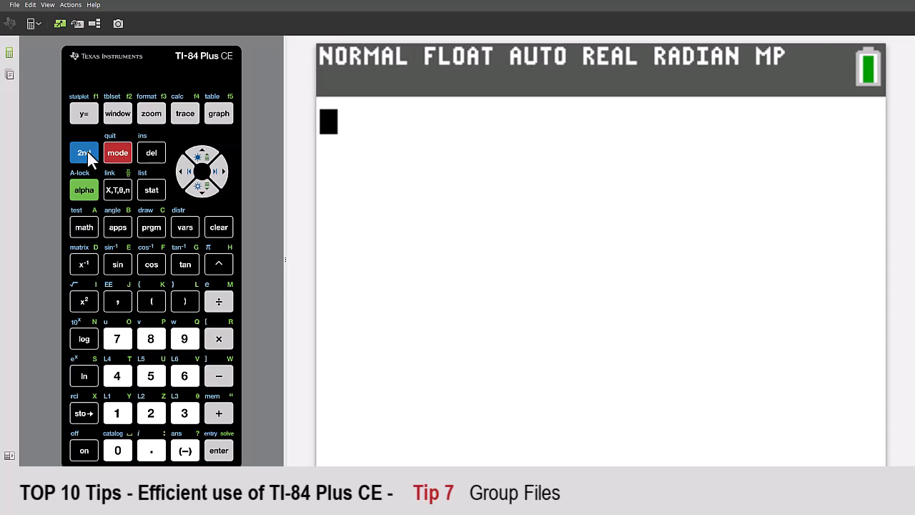
# Step: Create a new variable group named FAMILY via 2nd MEM 8:Group and browse variable types
pyautogui.click(83, 153)
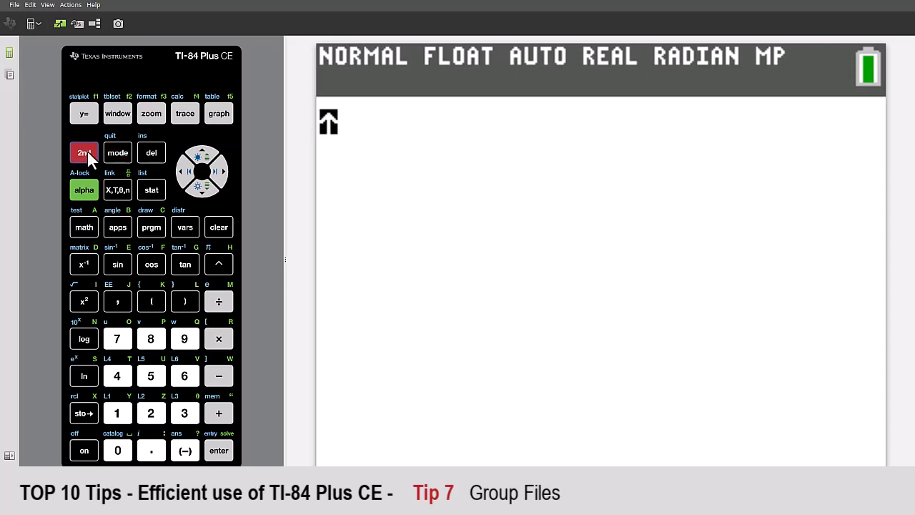
pyautogui.click(218, 412)
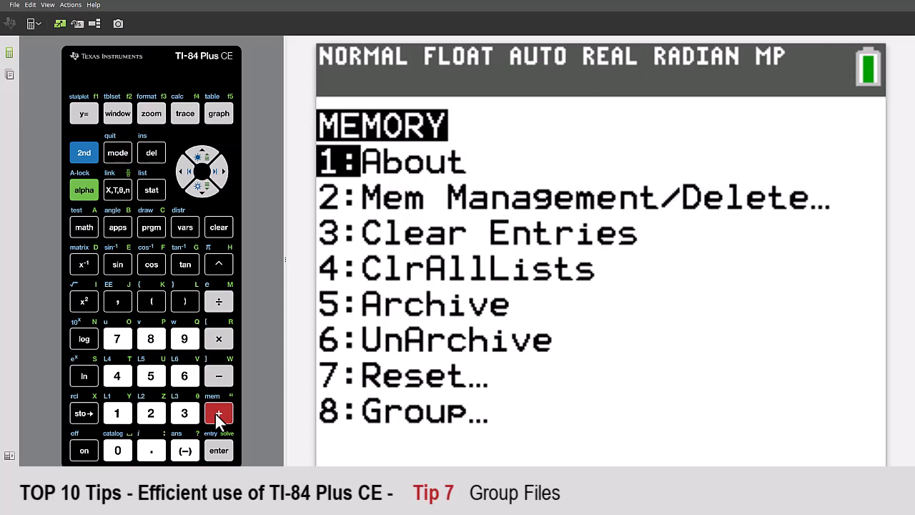
pyautogui.moveTo(211, 198)
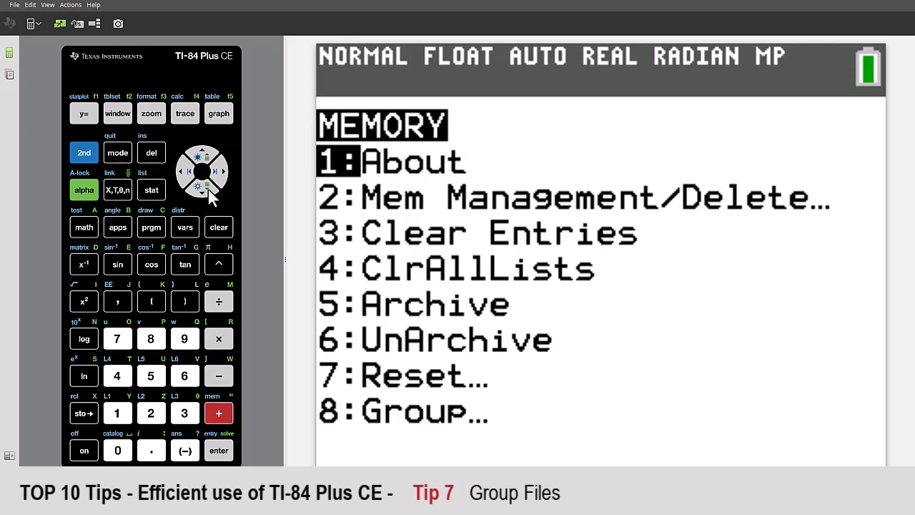
pyautogui.click(218, 449)
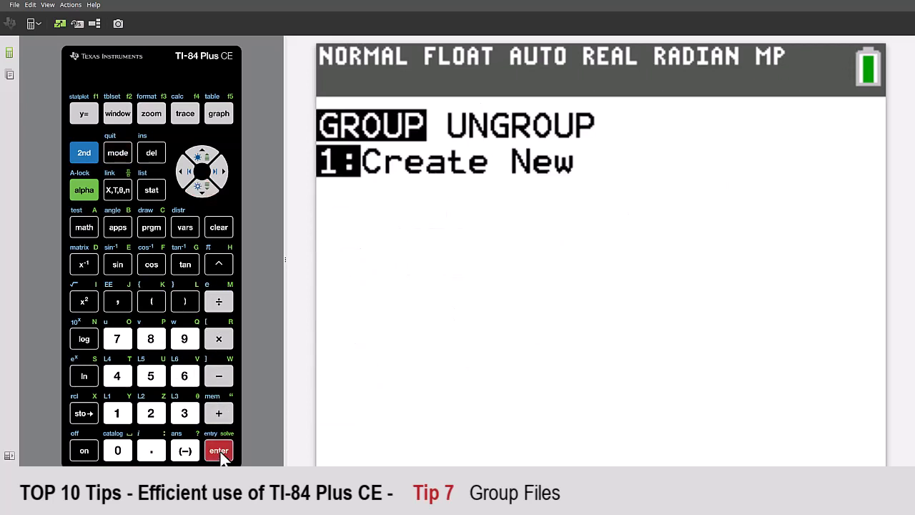
pyautogui.click(218, 449)
pyautogui.write('FAMIL')
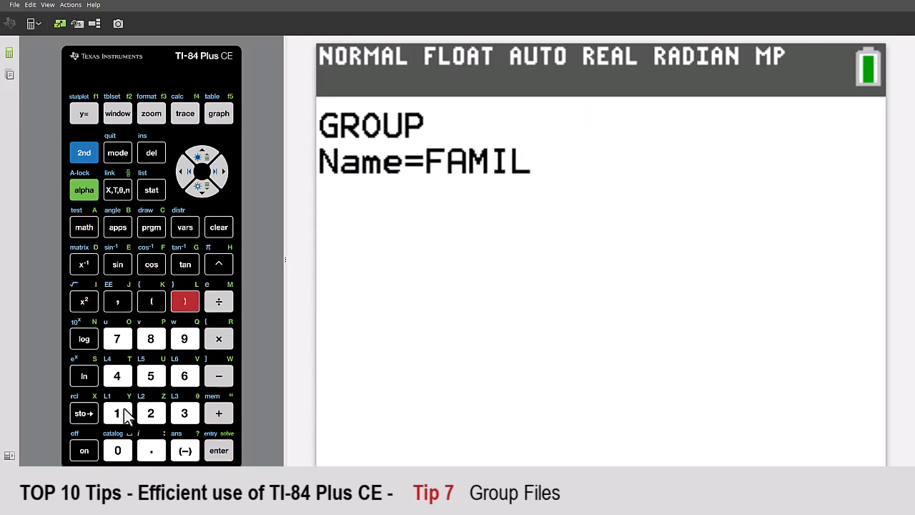
pyautogui.click(219, 449)
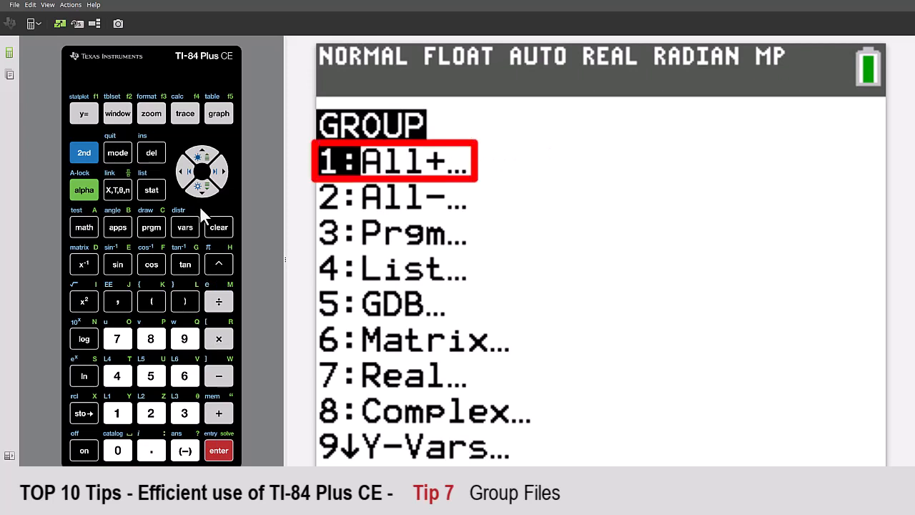
pyautogui.click(202, 187)
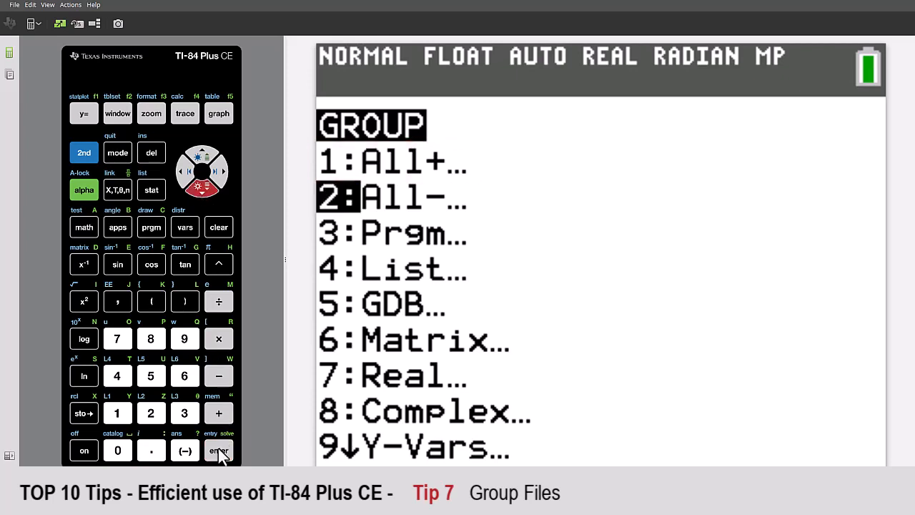
# Step: Mark the graph database, copy it into FAMILY, and open Mem Management/Delete
pyautogui.click(219, 450)
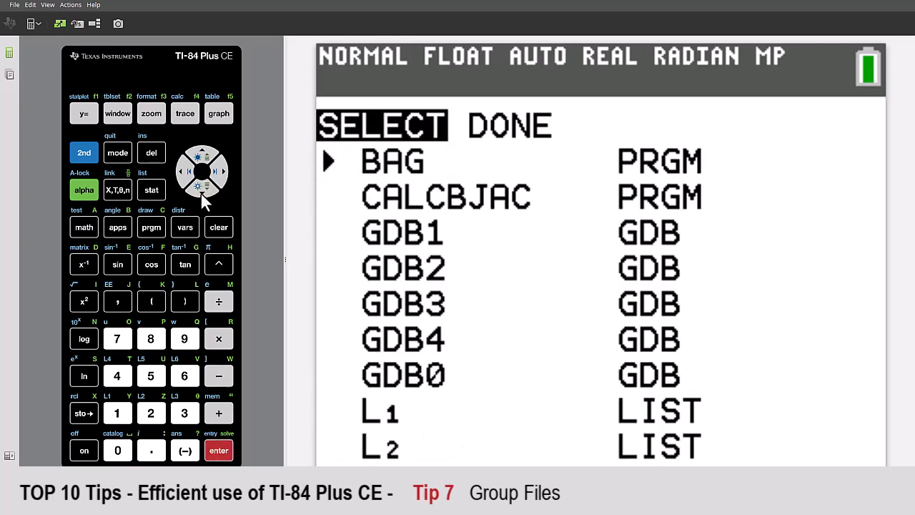
pyautogui.click(202, 188)
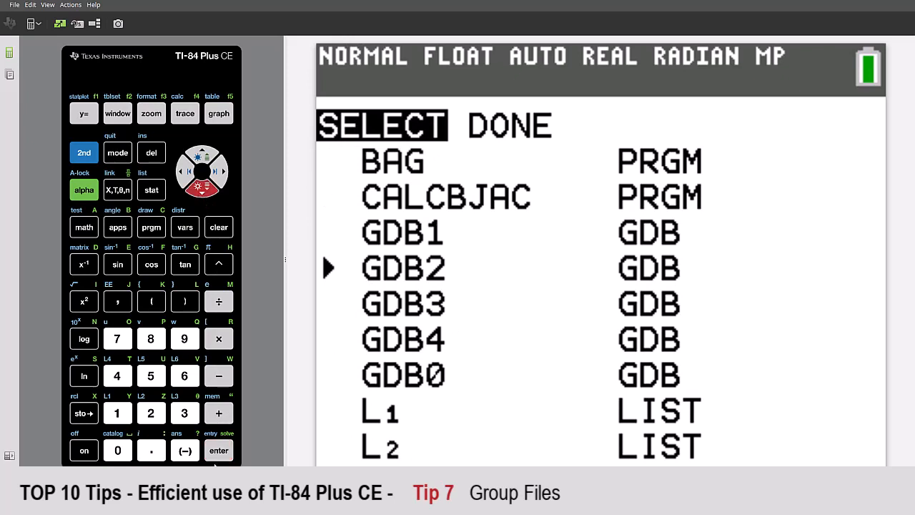
pyautogui.click(203, 187)
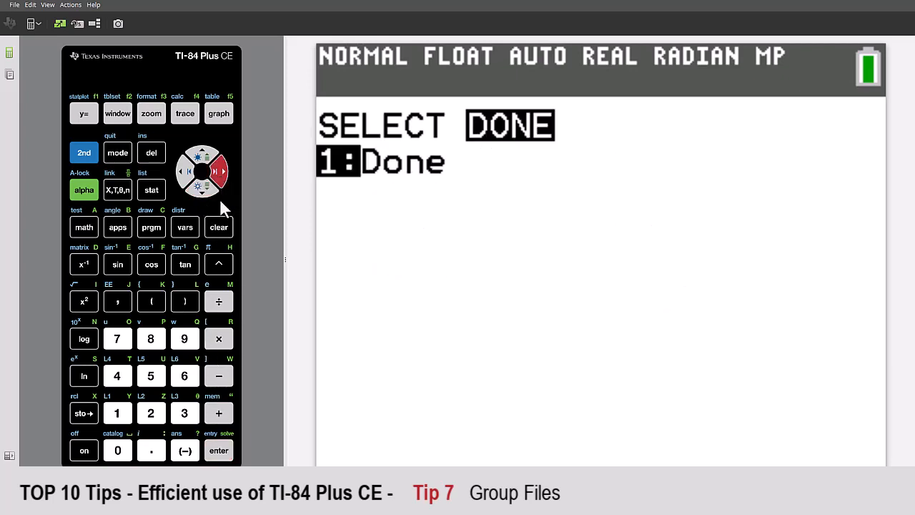
pyautogui.click(219, 449)
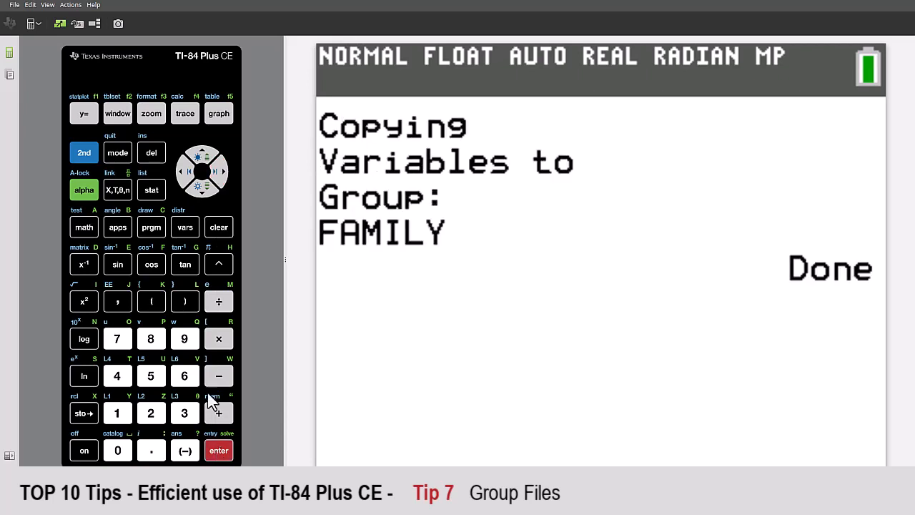
pyautogui.moveTo(93, 164)
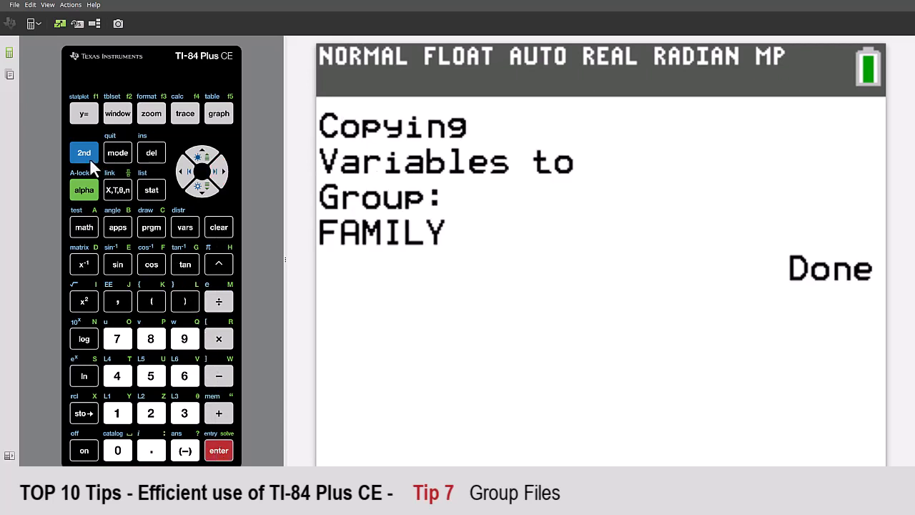
pyautogui.click(218, 413)
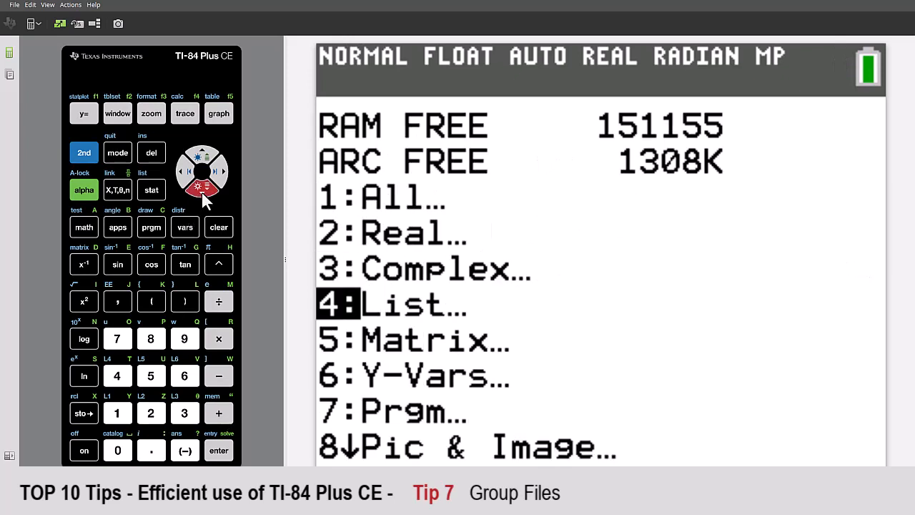
# Step: Delete GDB2 in Mem Management, then run ClrAllLists on the home screen
pyautogui.click(219, 449)
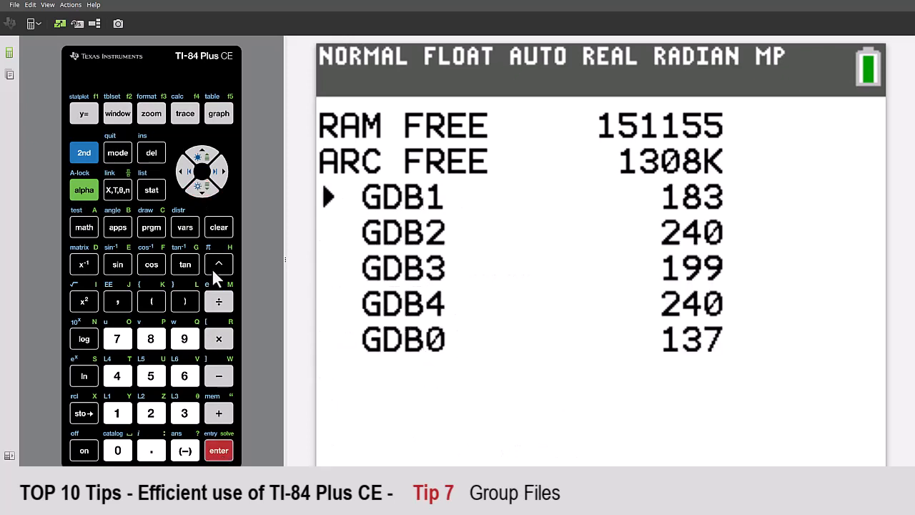
pyautogui.click(150, 152)
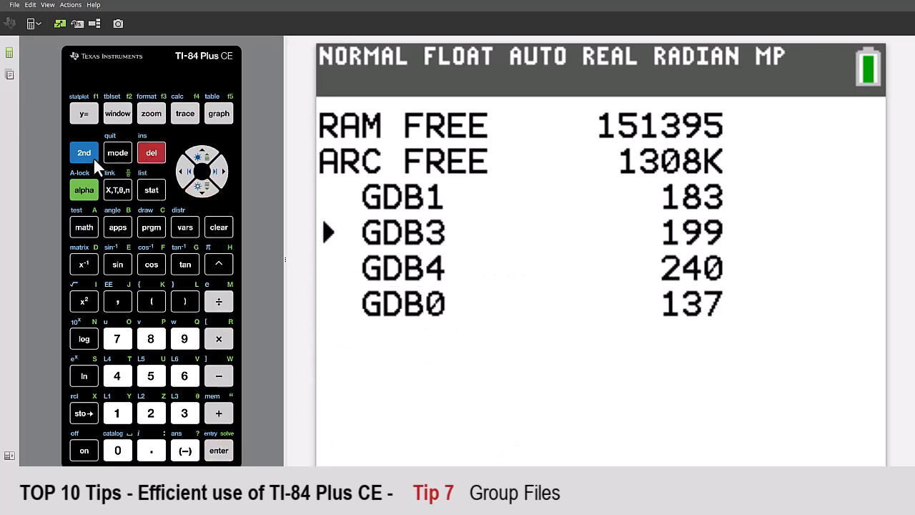
pyautogui.click(218, 412)
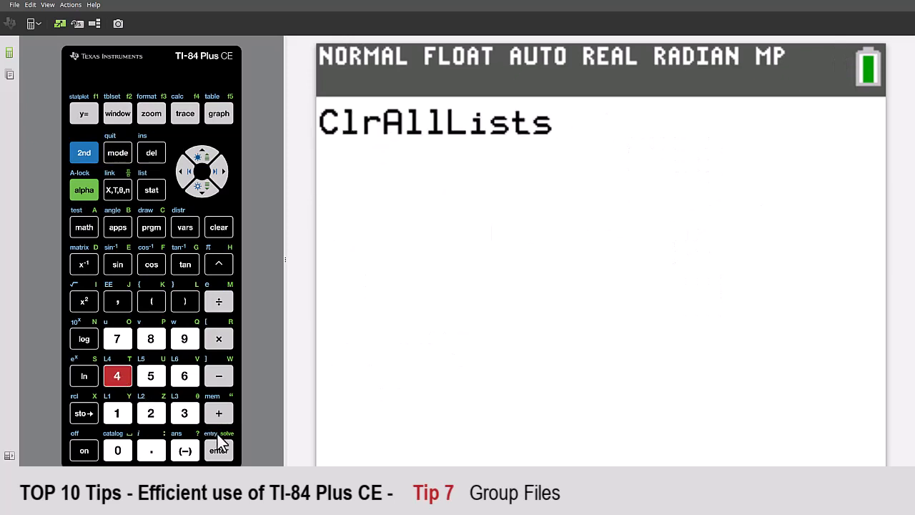
pyautogui.click(151, 189)
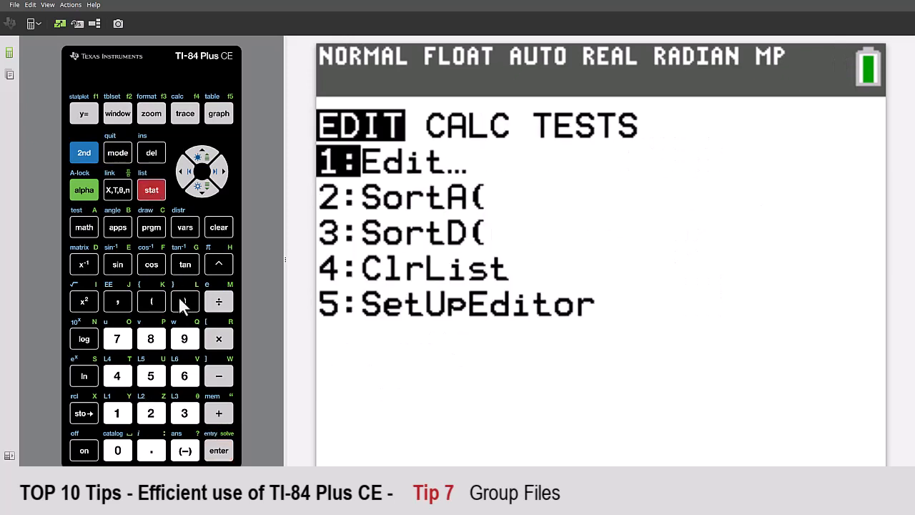
pyautogui.click(218, 449)
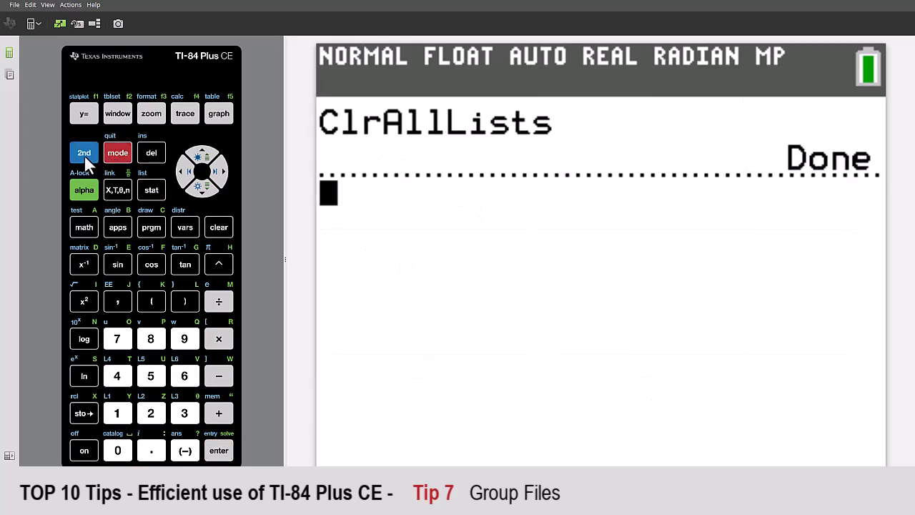
# Step: Ungroup FAMILY, resolving the duplicate list name conflict
pyautogui.click(219, 413)
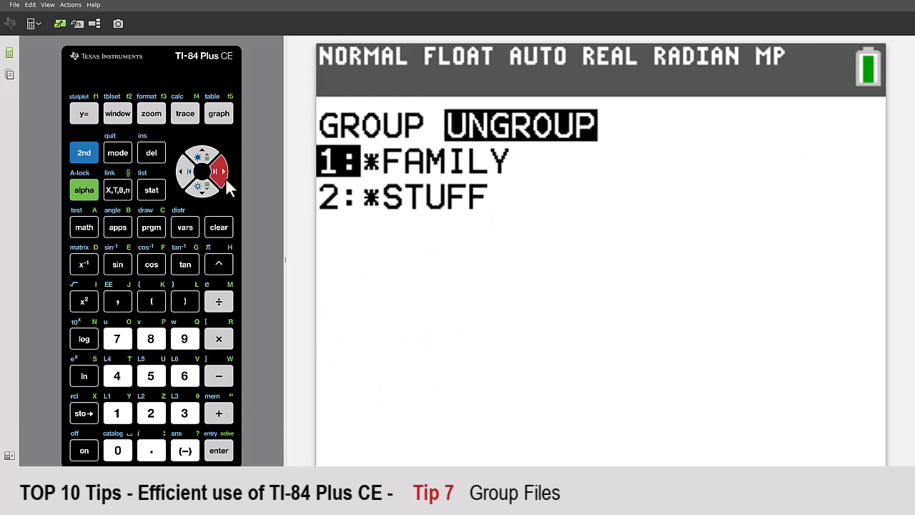
pyautogui.click(219, 450)
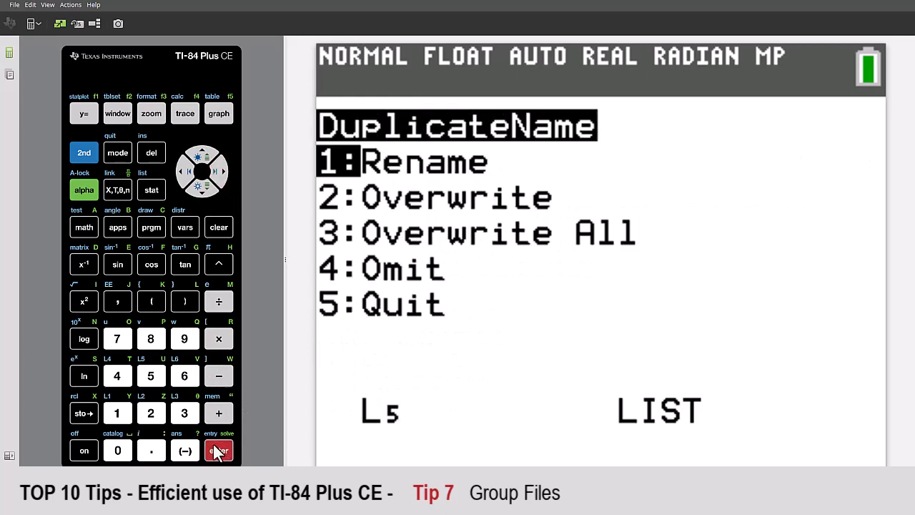
pyautogui.click(184, 412)
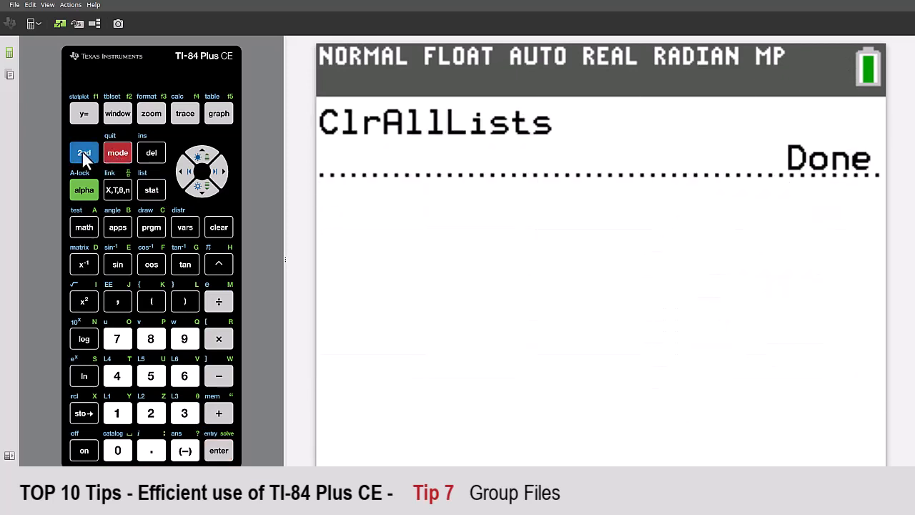
# Step: Recall graph database GDB2 with RecallGDB and clear the home screen
pyautogui.click(151, 227)
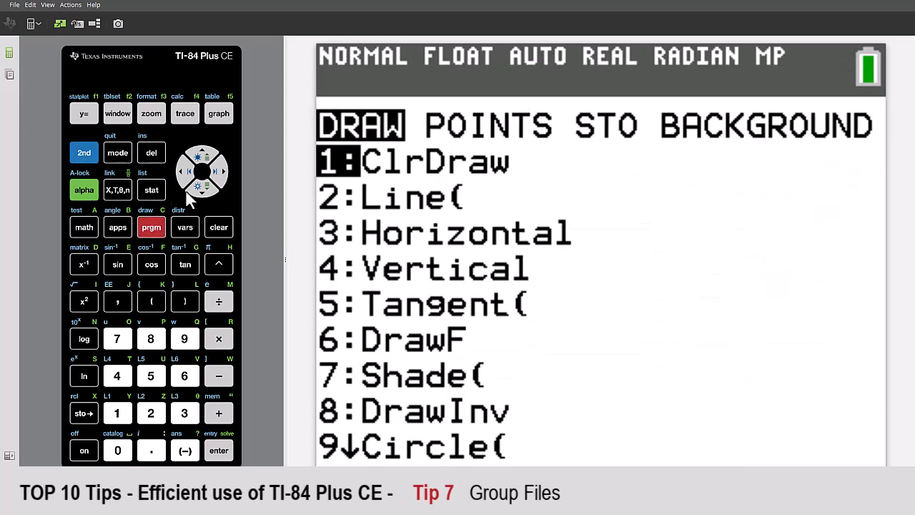
pyautogui.click(223, 171)
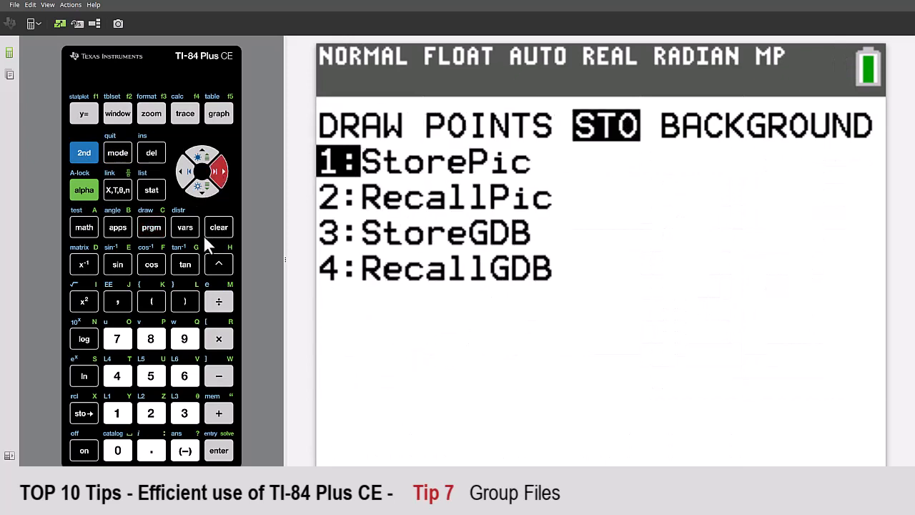
pyautogui.click(184, 227)
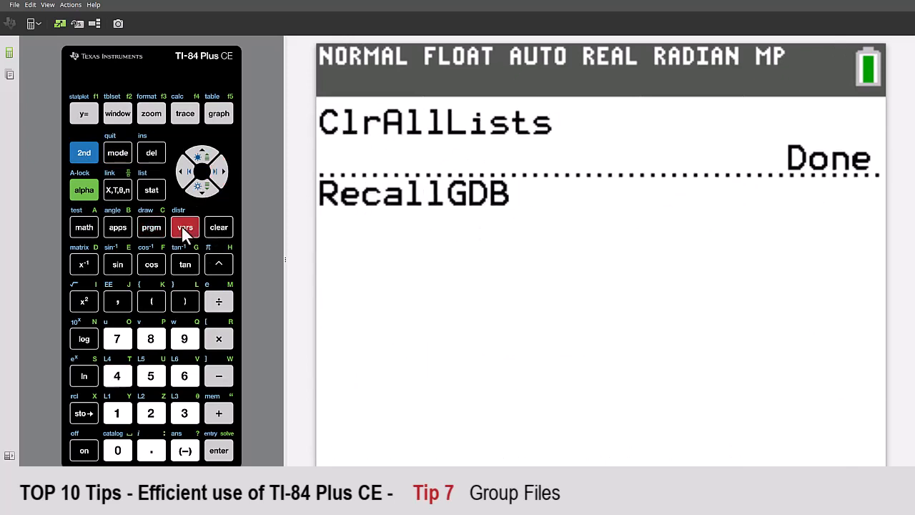
pyautogui.click(185, 227)
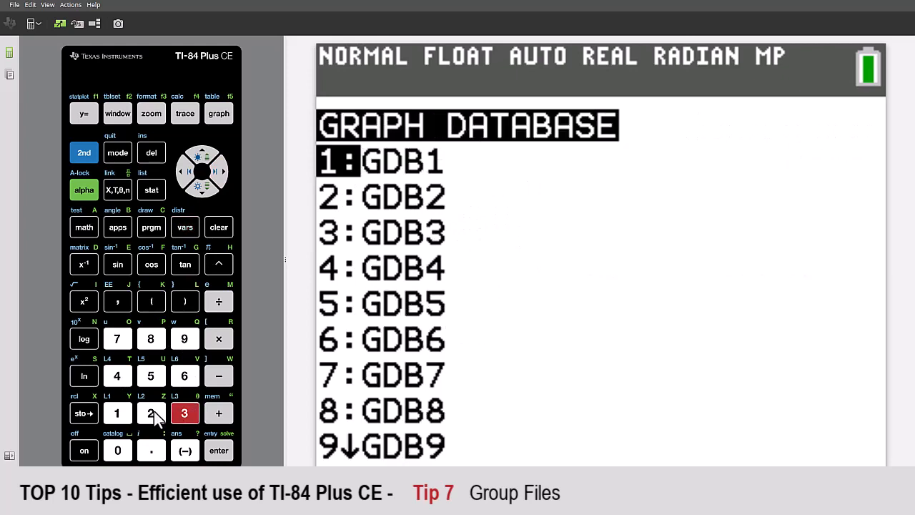
pyautogui.click(83, 112)
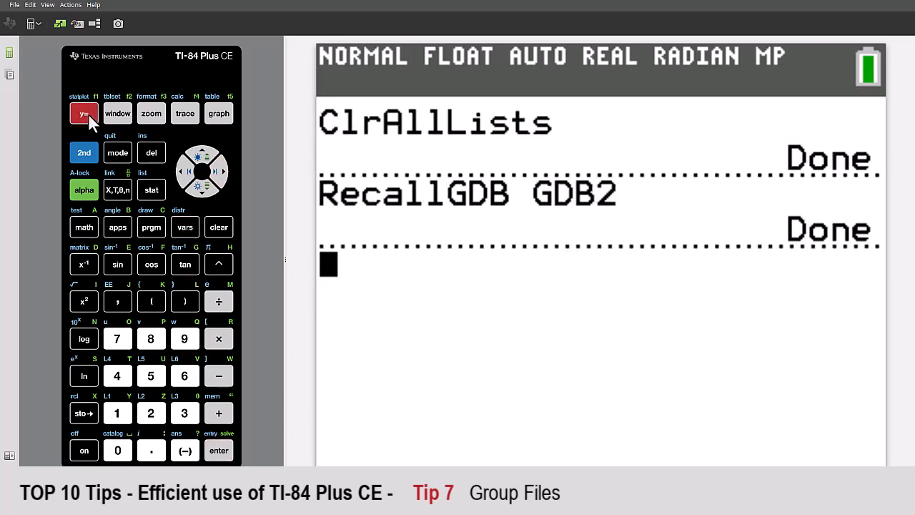
pyautogui.click(219, 226)
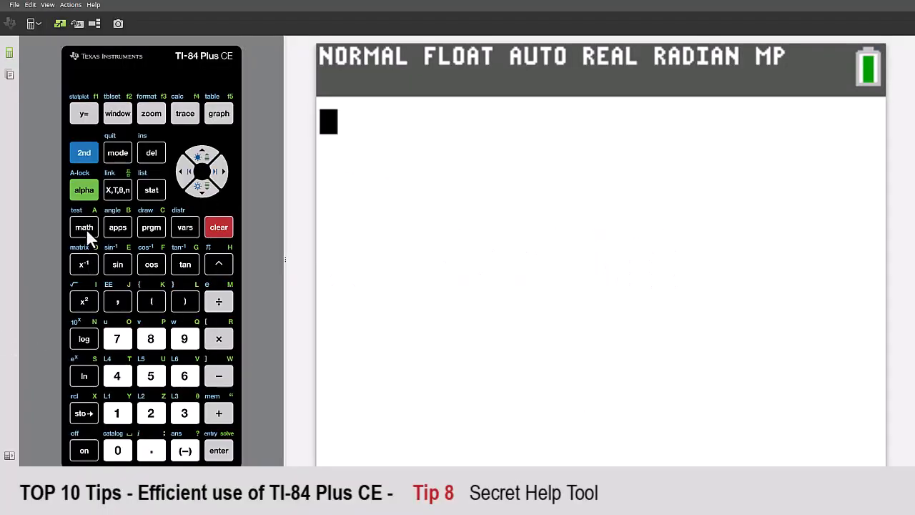
# Step: Paste fMax( on the home screen and reopen the MATH menu toward fMax(
pyautogui.click(84, 226)
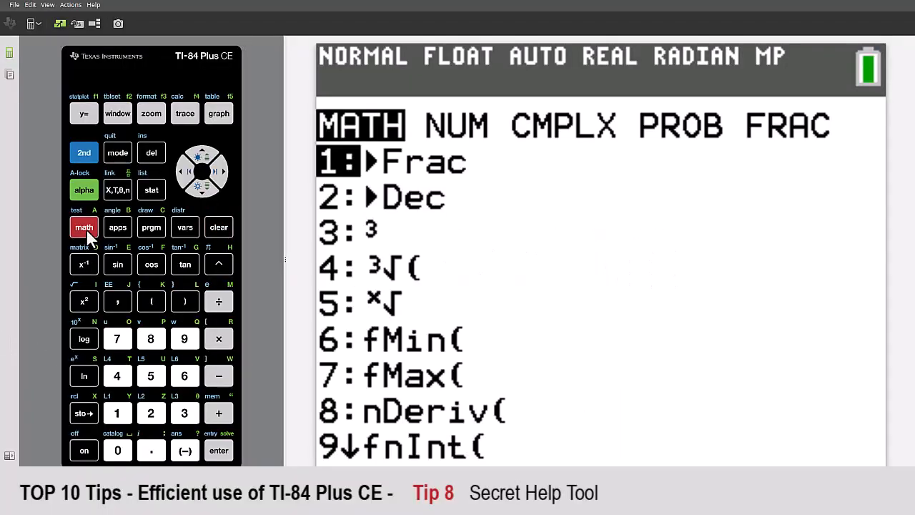
pyautogui.click(211, 190)
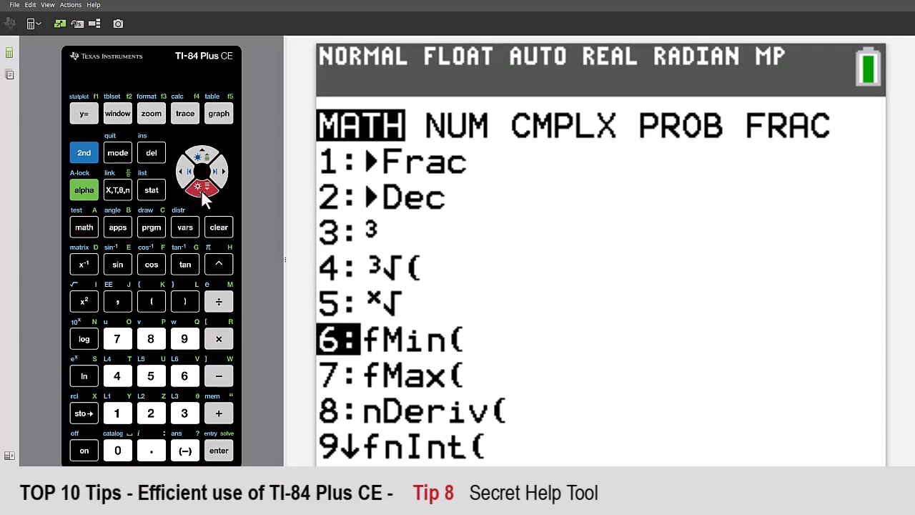
pyautogui.click(219, 450)
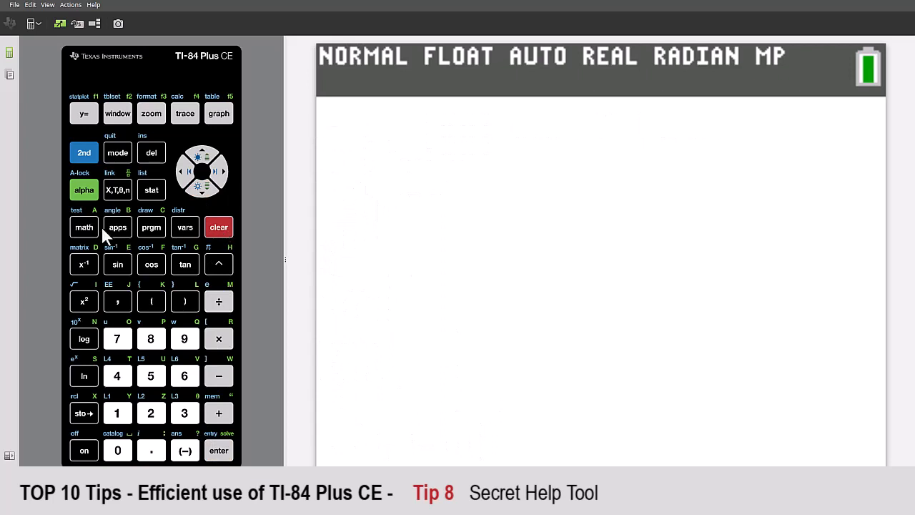
pyautogui.click(83, 227)
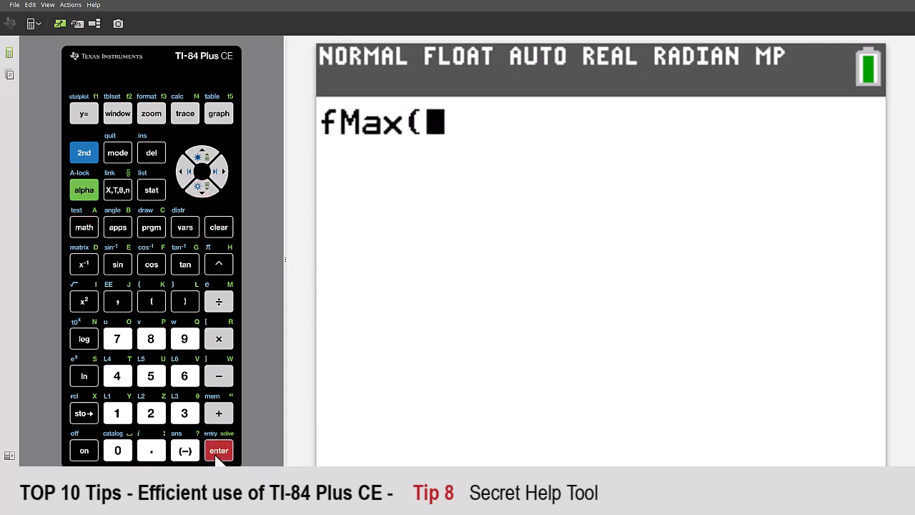
pyautogui.click(84, 226)
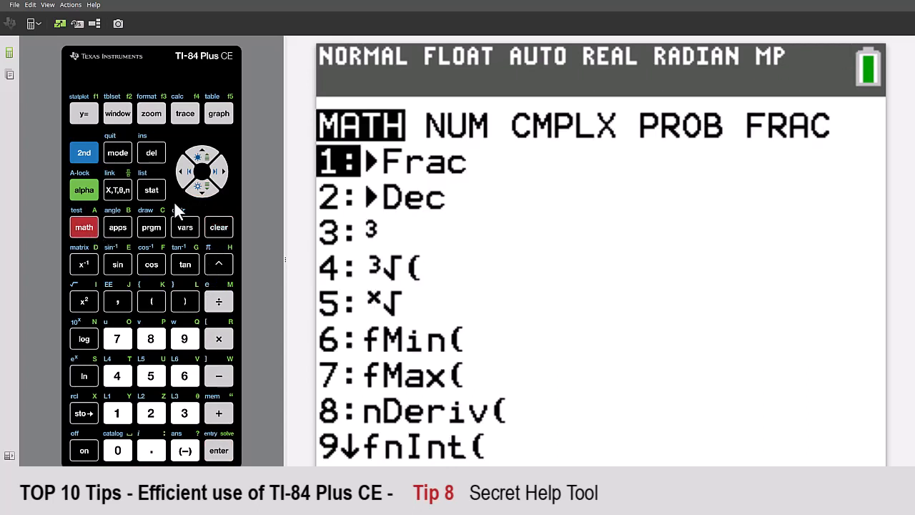
pyautogui.click(202, 187)
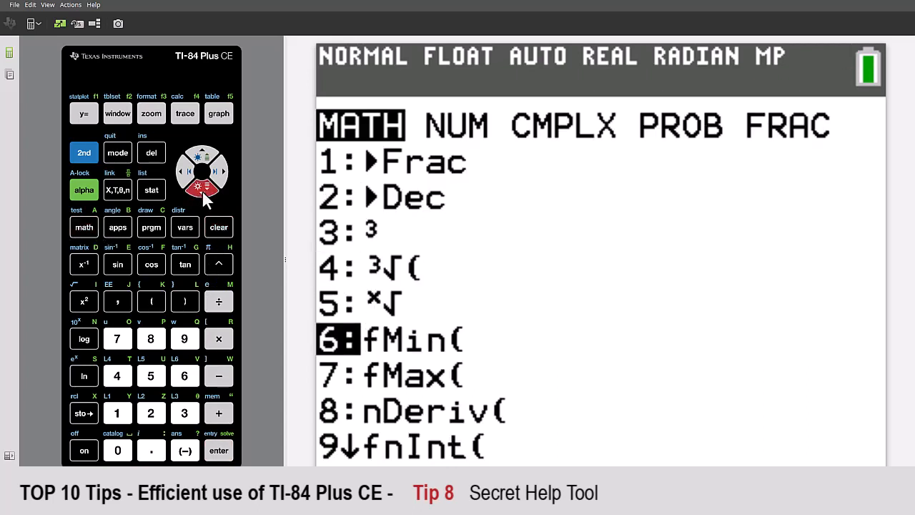
# Step: Evaluate fMax(X−X², X, 0, 2) through Catalog Help, getting 0.4999991623, then clear
pyautogui.click(219, 412)
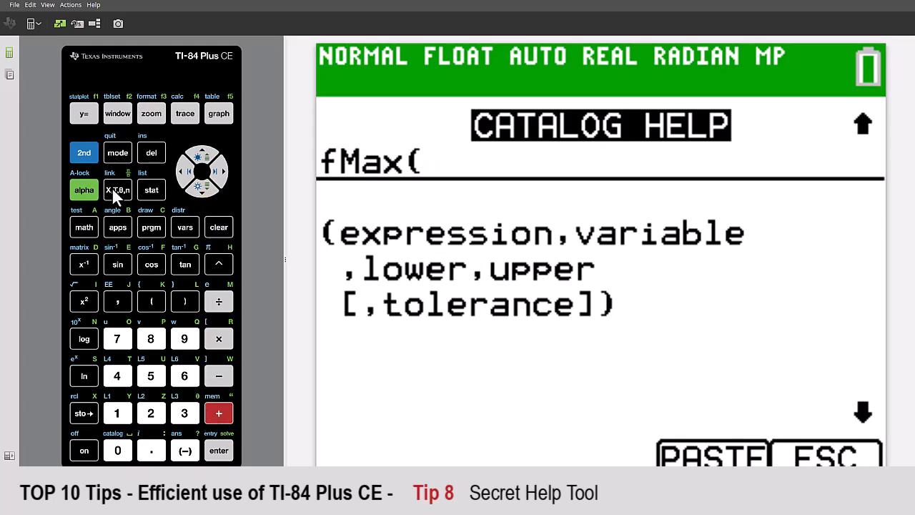
pyautogui.click(84, 301)
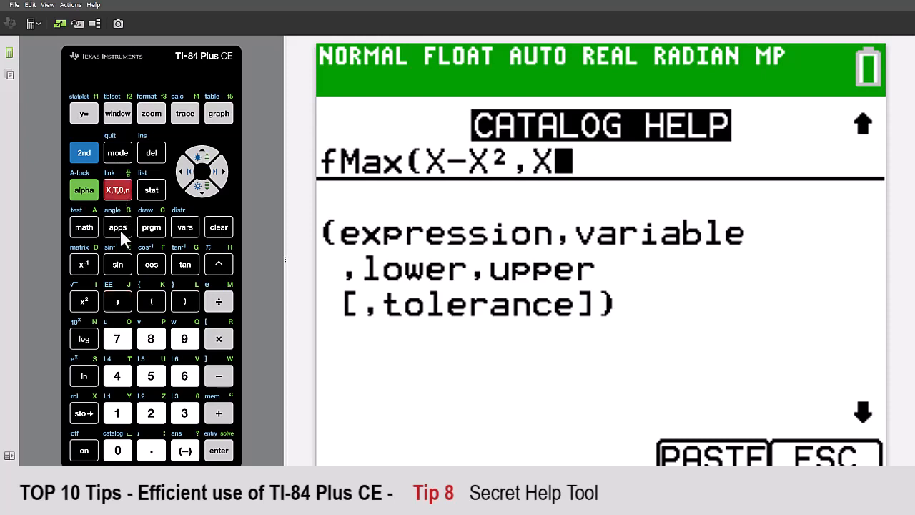
pyautogui.click(117, 301)
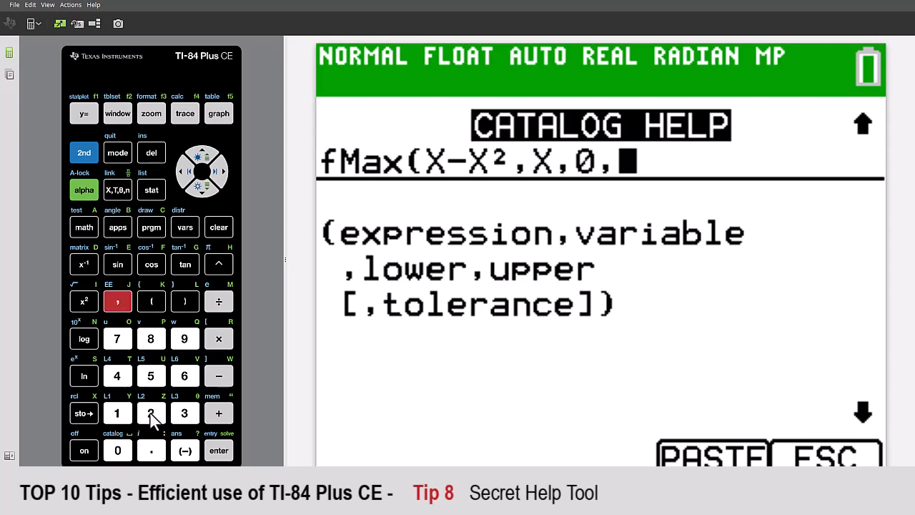
pyautogui.click(218, 450)
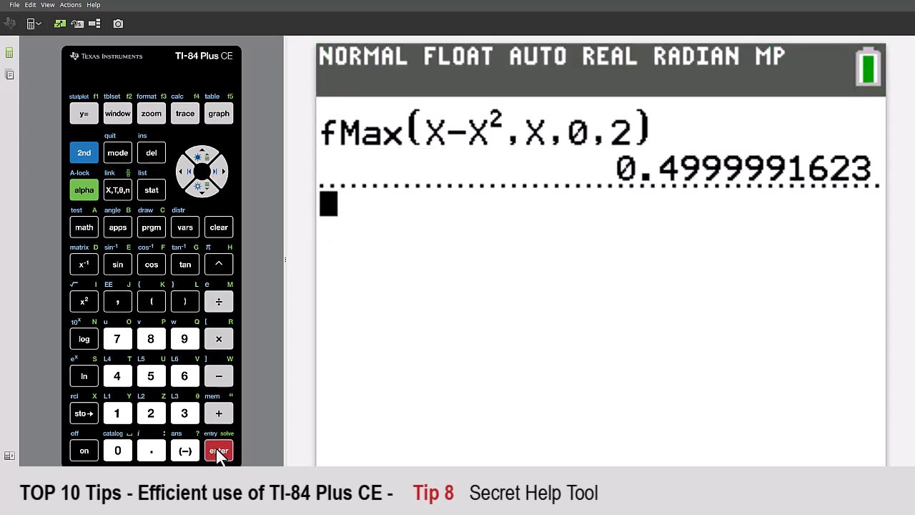
pyautogui.click(219, 450)
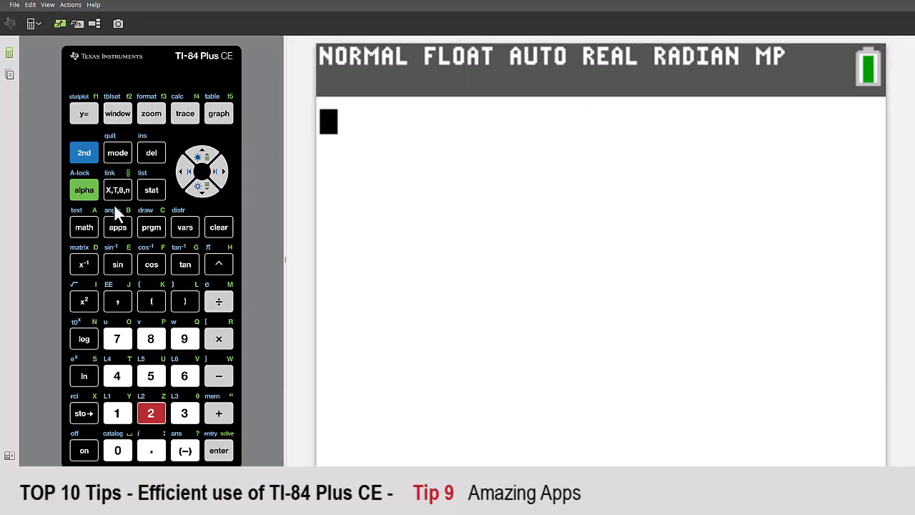
# Step: Launch the Transformation Graphing (Transfrm) app and dismiss its start screen
pyautogui.click(117, 227)
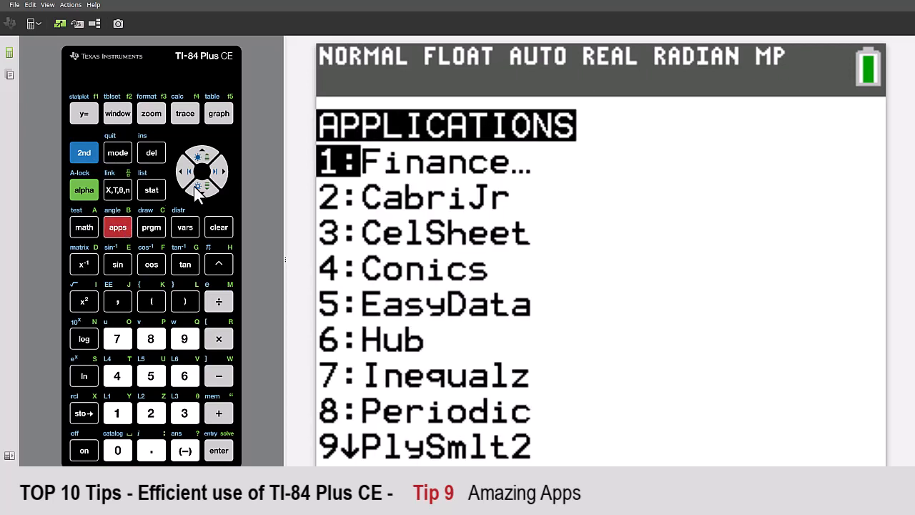
pyautogui.moveTo(200, 194)
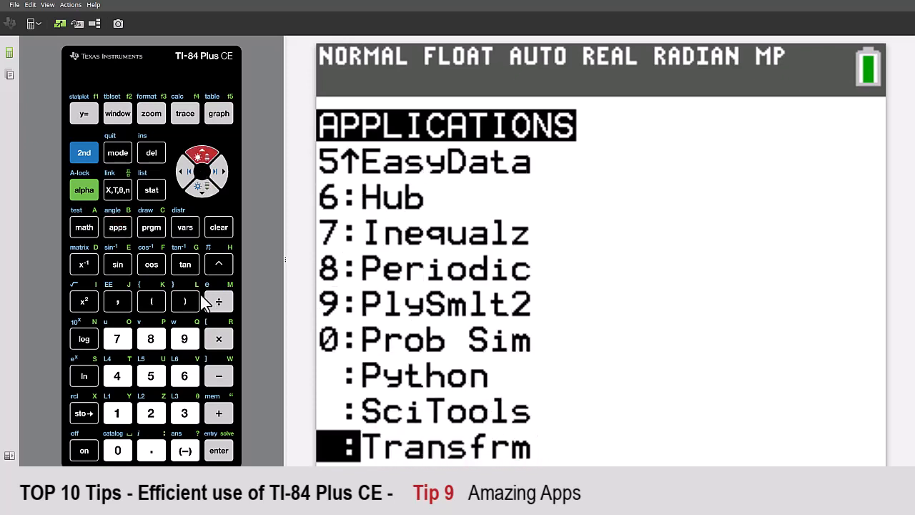
pyautogui.click(218, 450)
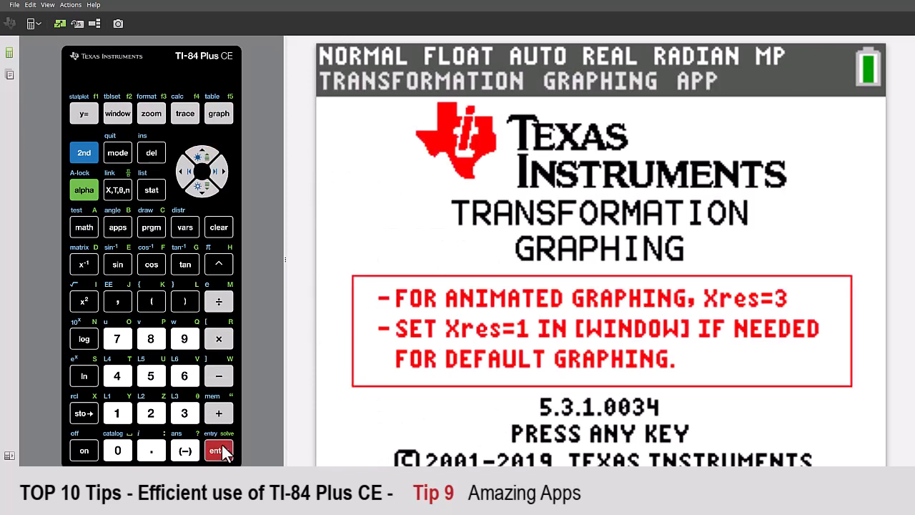
pyautogui.click(218, 450)
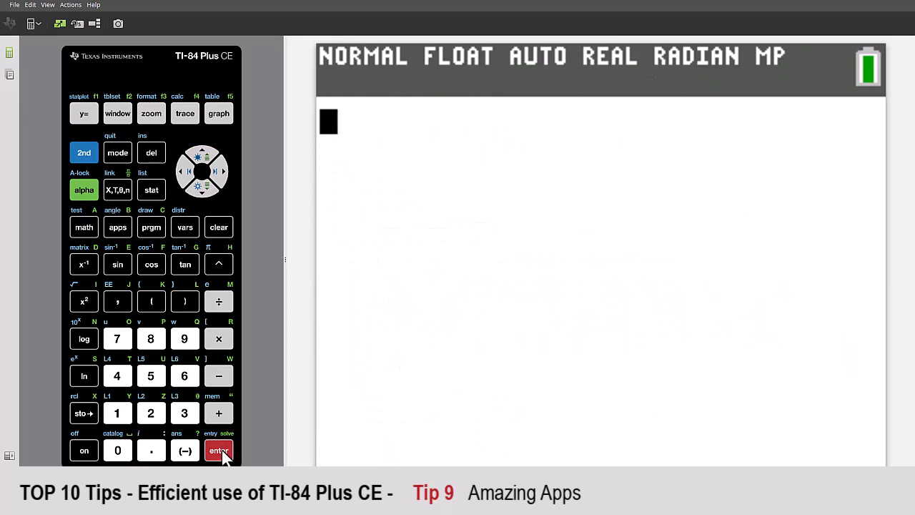
# Step: Recall graph database GDB5 and view the cubic Y1 and tangent Y2
pyautogui.click(151, 227)
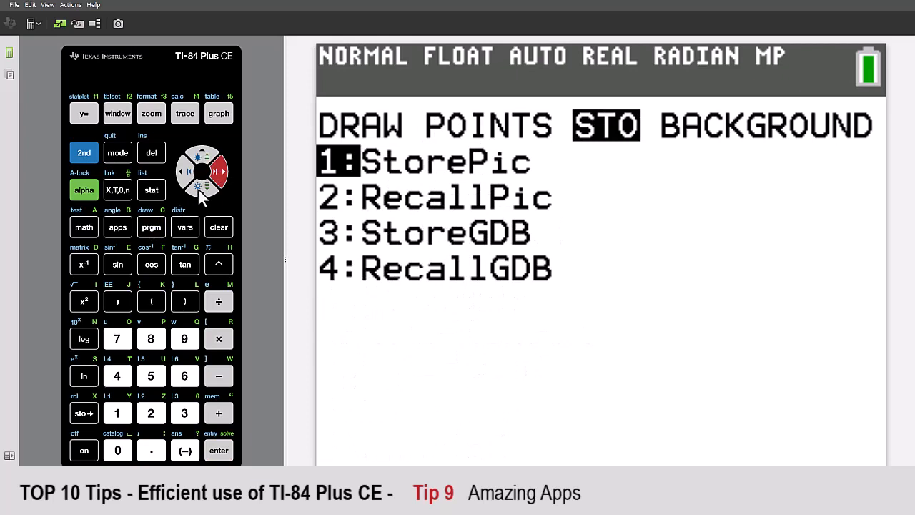
pyautogui.click(219, 449)
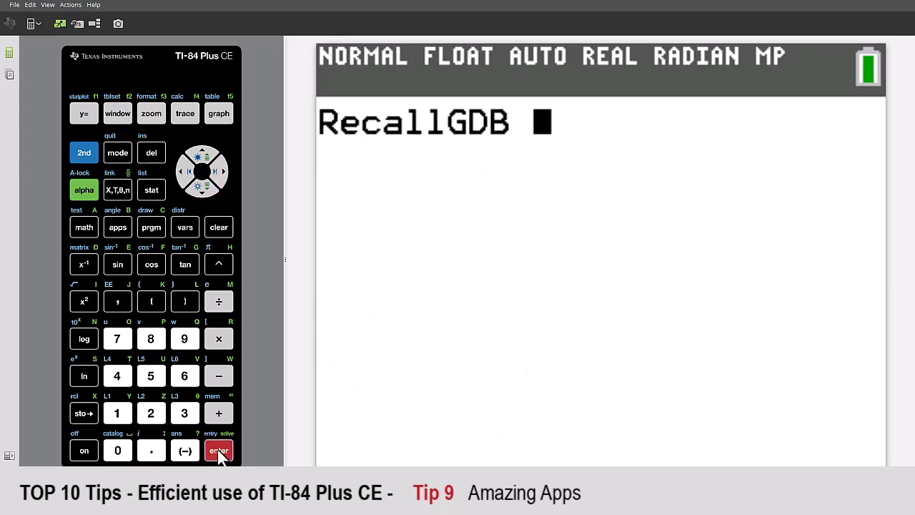
pyautogui.click(184, 227)
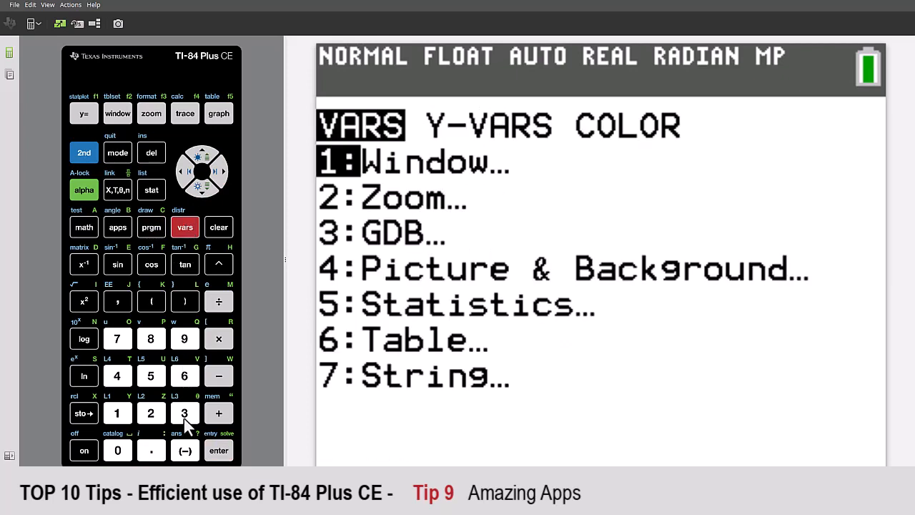
pyautogui.click(219, 450)
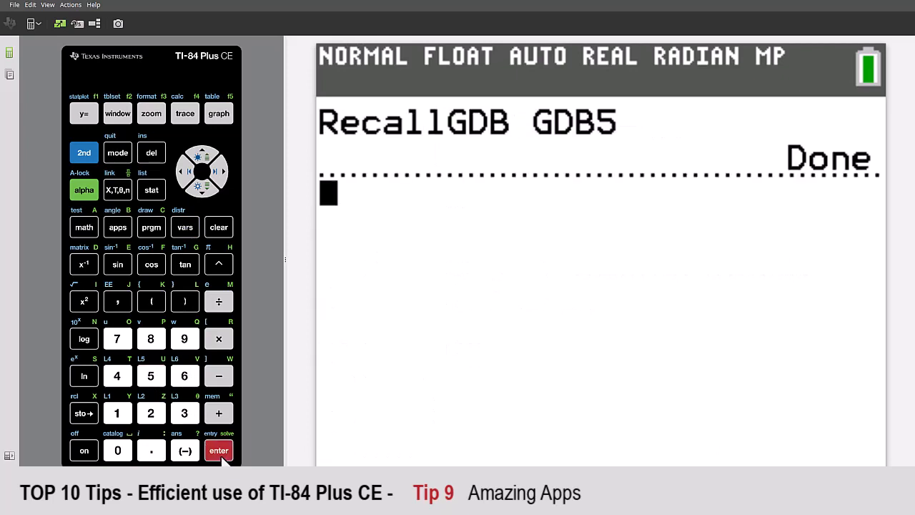
pyautogui.click(84, 113)
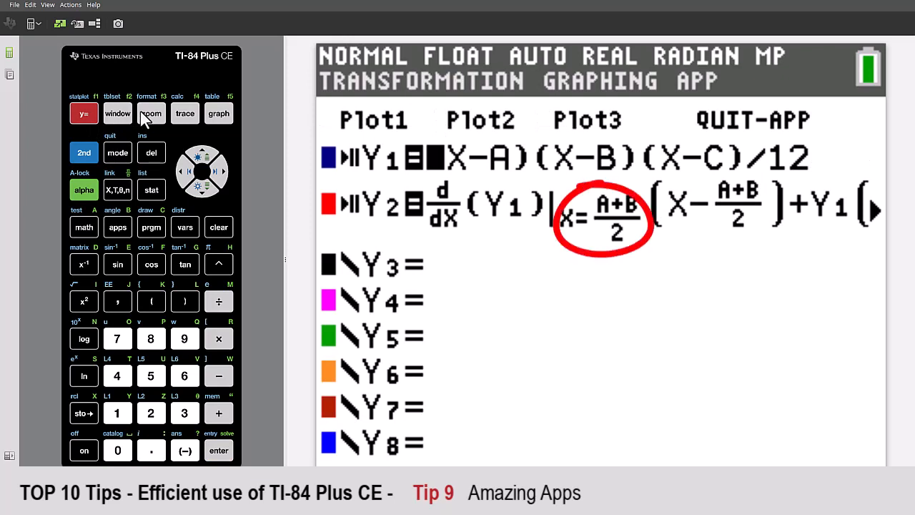
pyautogui.click(219, 113)
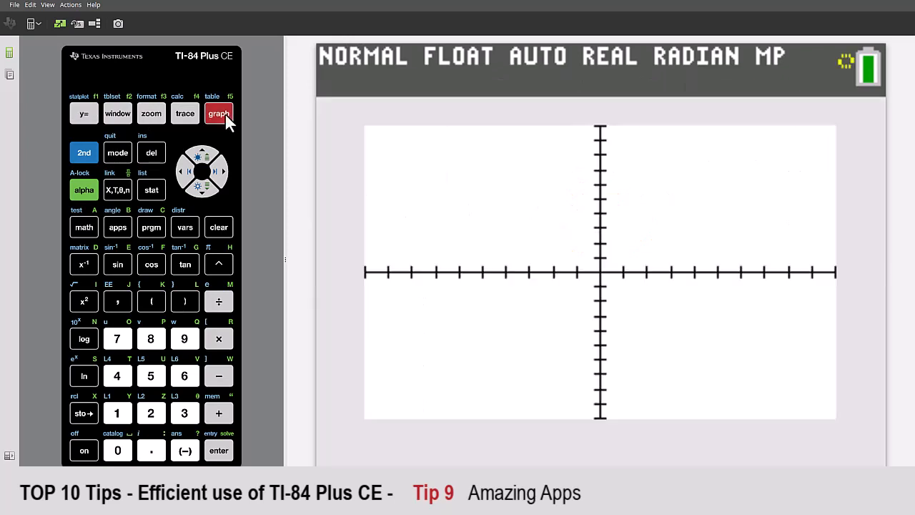
pyautogui.click(218, 112)
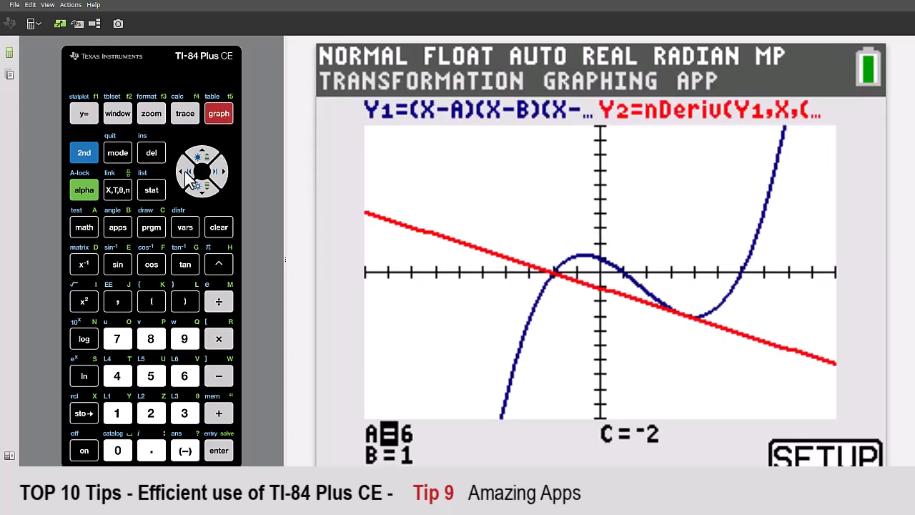
pyautogui.click(180, 172)
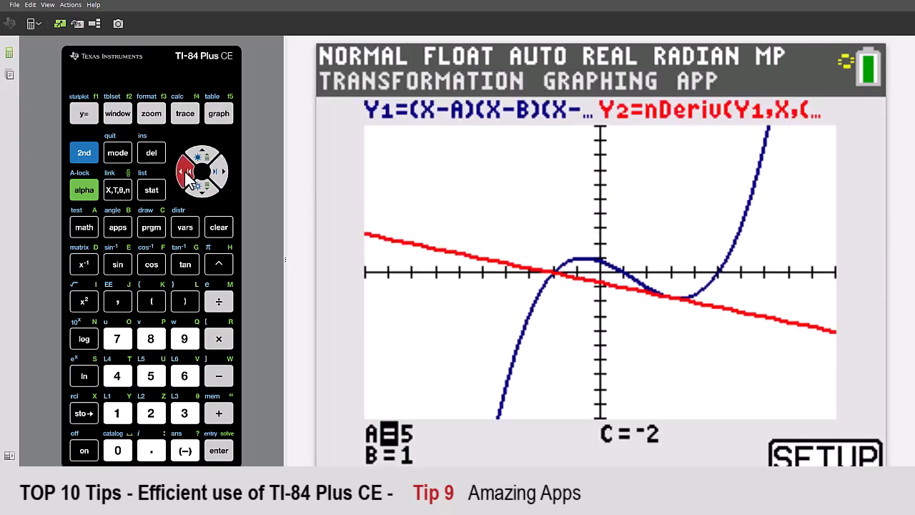
pyautogui.click(185, 171)
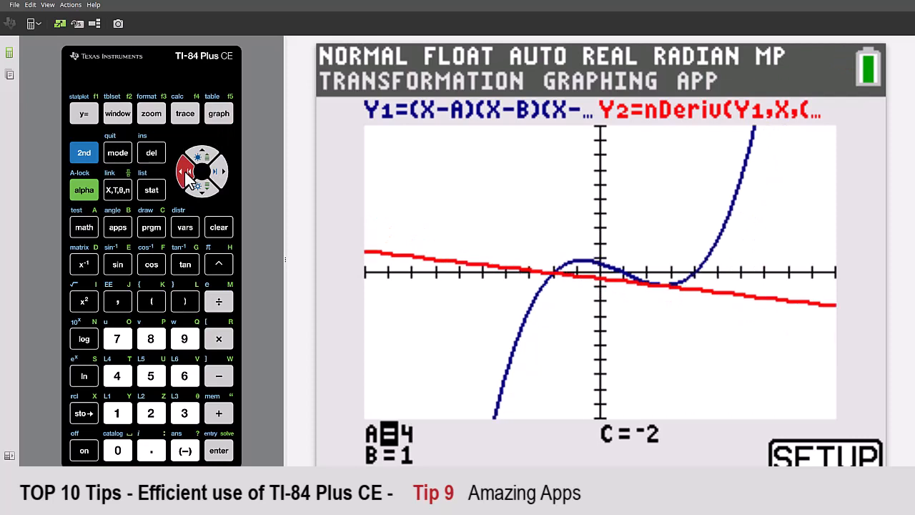
pyautogui.click(202, 188)
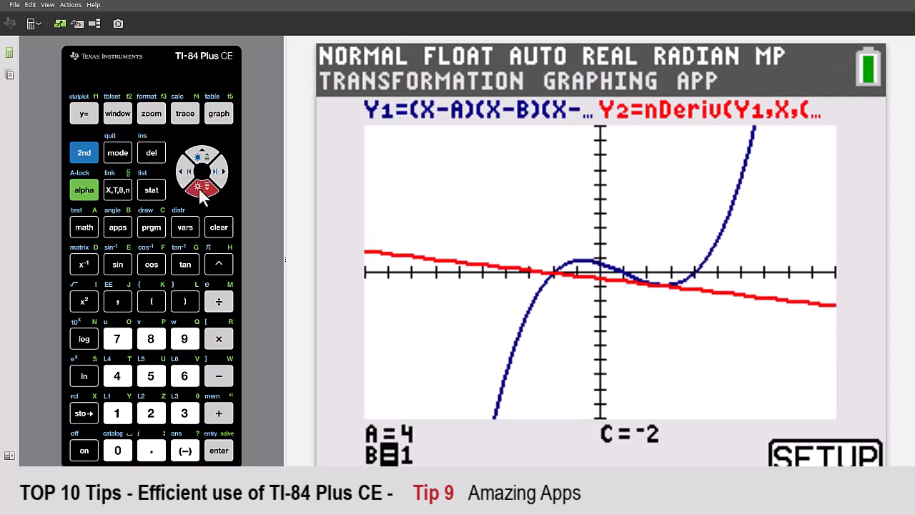
pyautogui.click(220, 172)
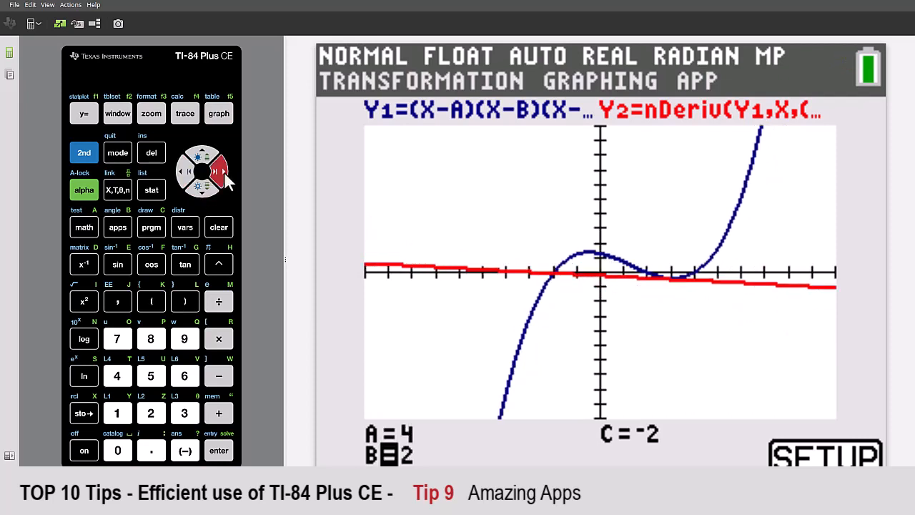
pyautogui.click(182, 171)
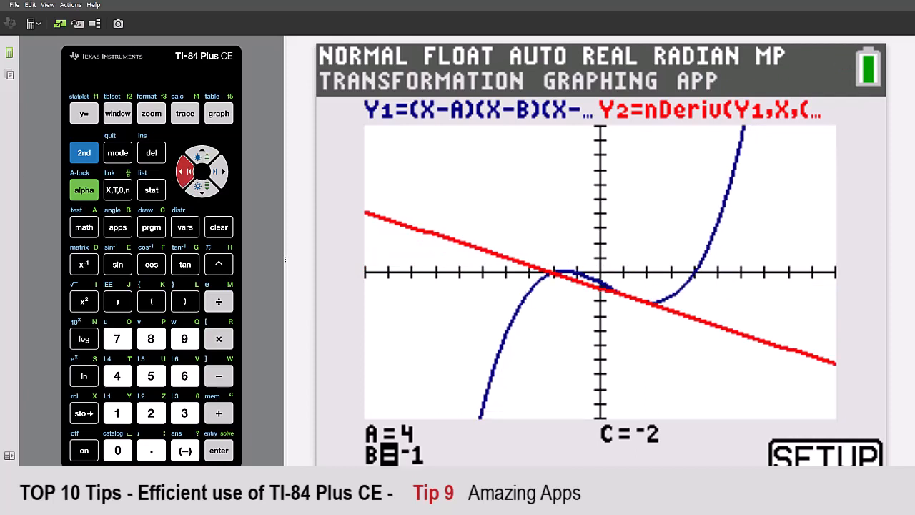
pyautogui.click(219, 226)
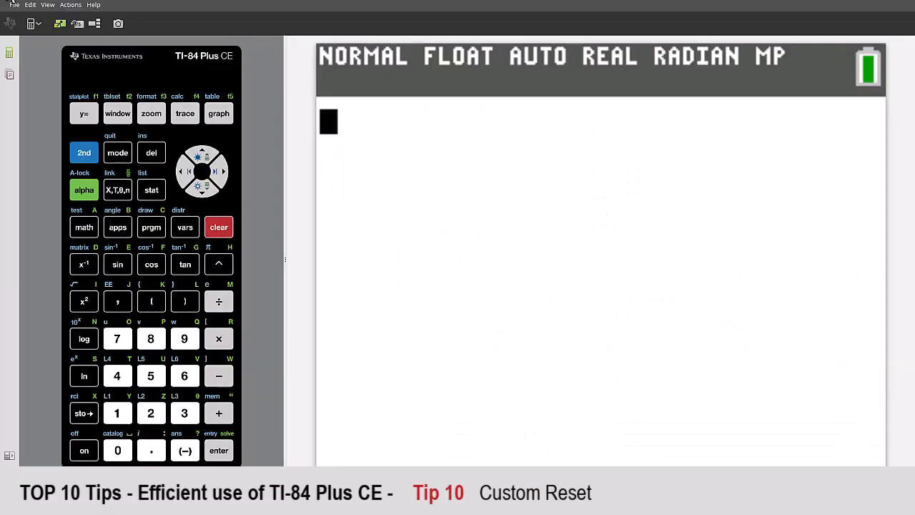
# Step: Inspect the Y= equations, mode settings and list editor before resetting
pyautogui.click(84, 113)
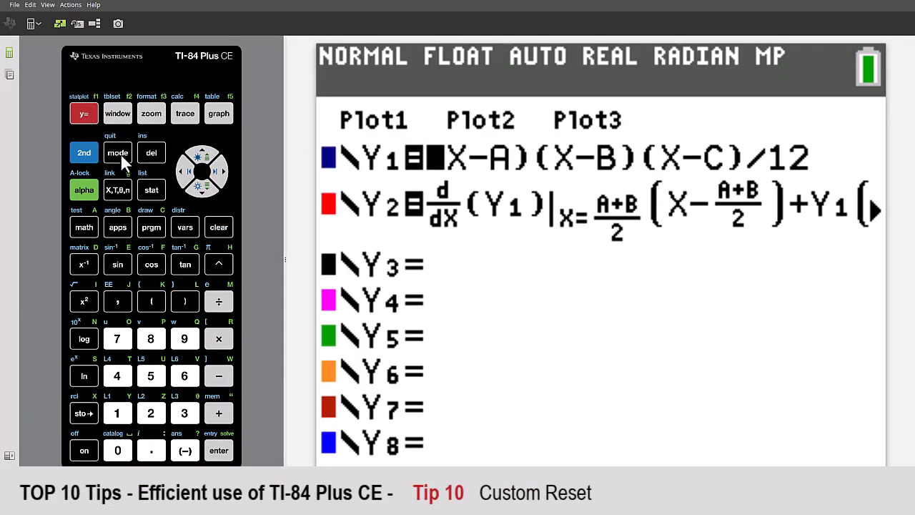
pyautogui.click(117, 152)
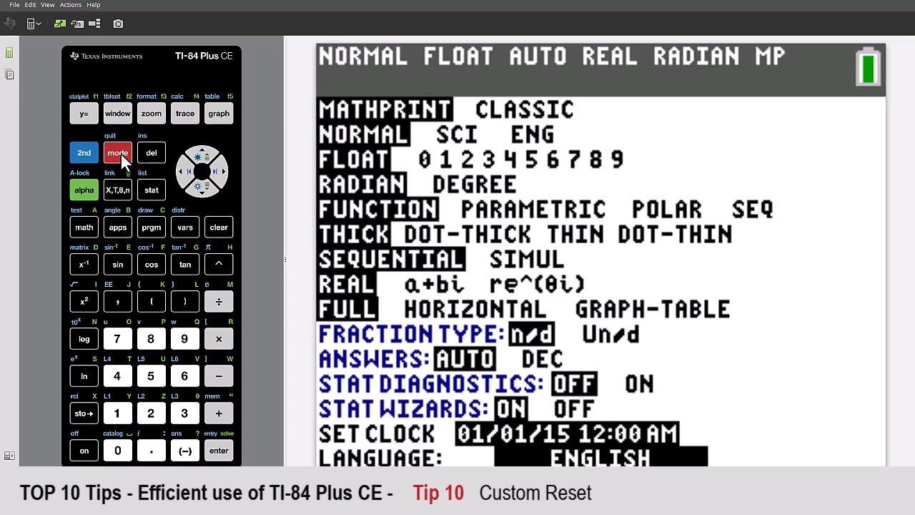
pyautogui.click(151, 189)
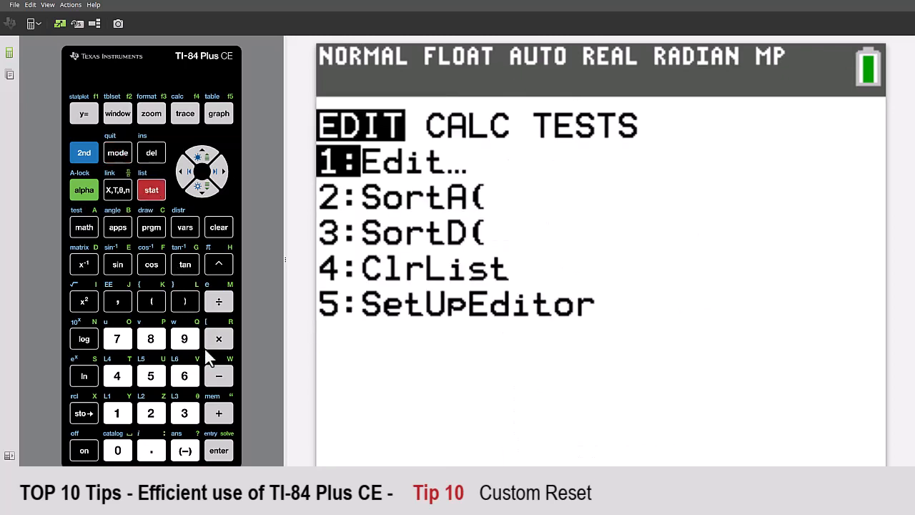
pyautogui.click(219, 449)
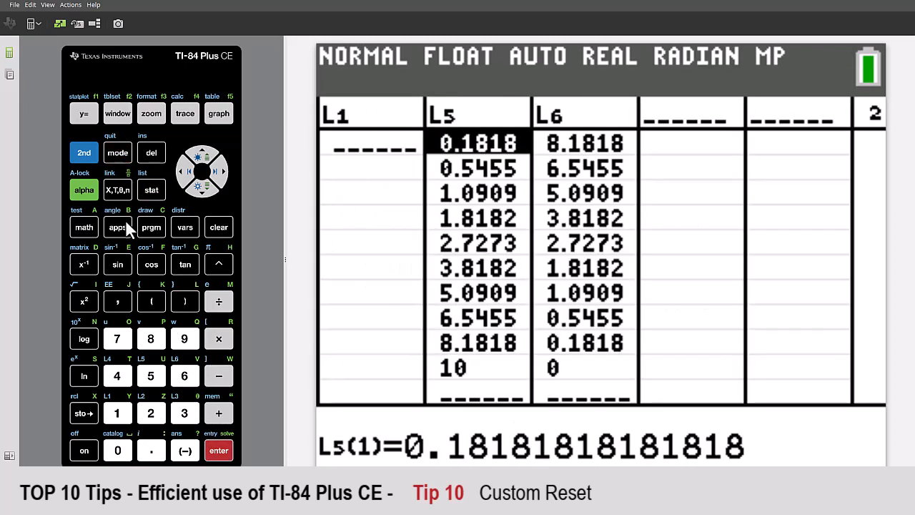
pyautogui.click(117, 152)
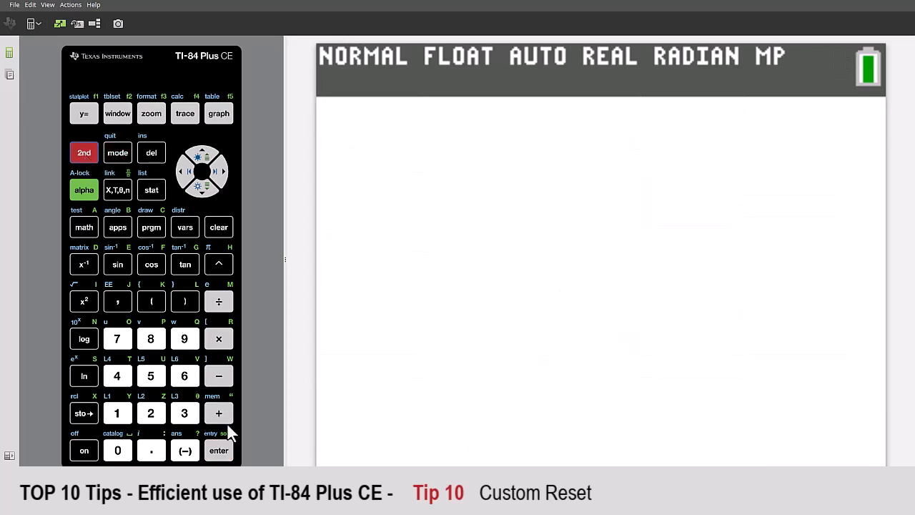
# Step: Reset the calculator to Defaults via 2nd MEM 7:Reset, 2:Defaults
pyautogui.click(219, 412)
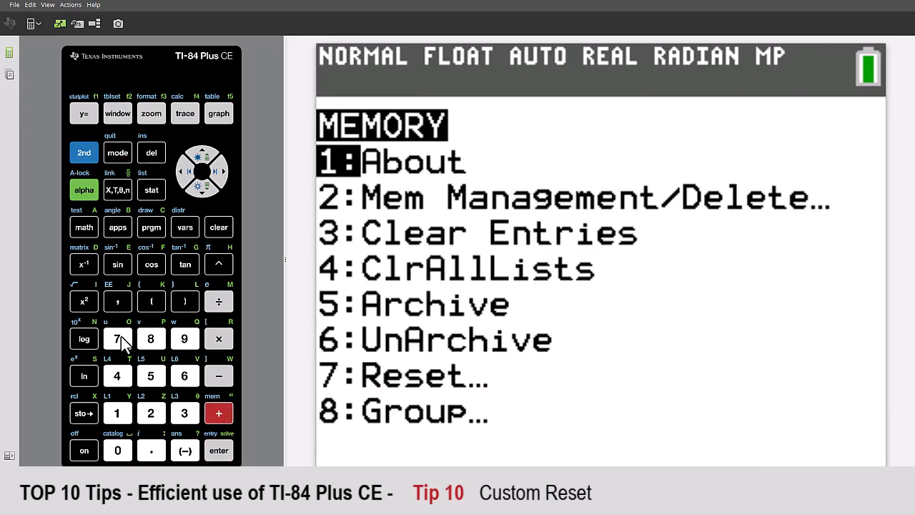
pyautogui.click(117, 338)
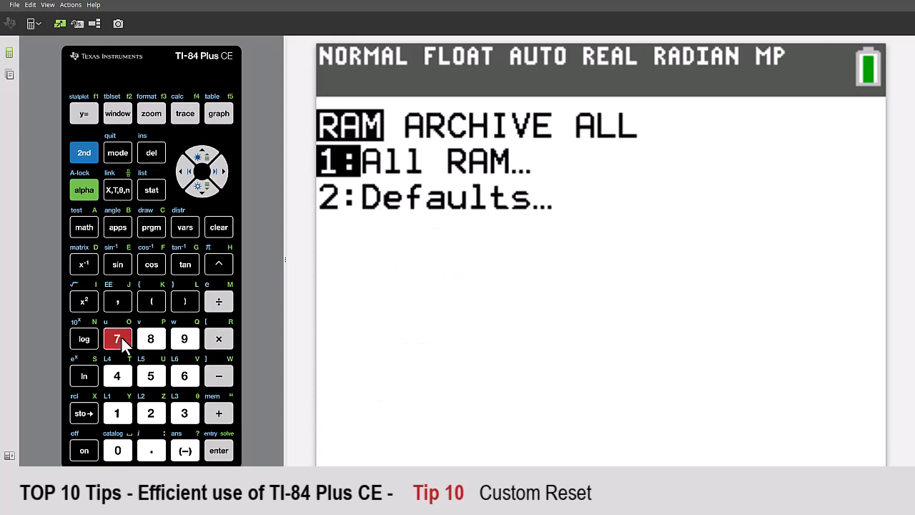
pyautogui.click(150, 413)
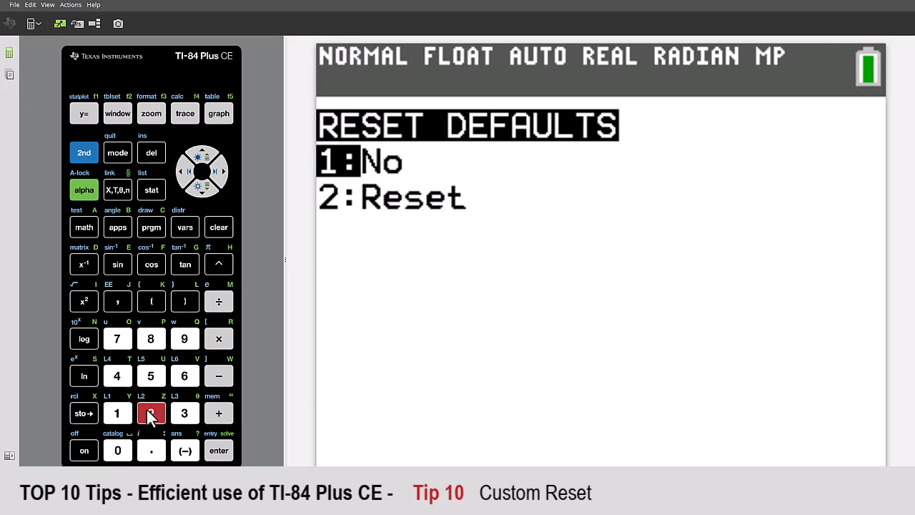
pyautogui.click(150, 413)
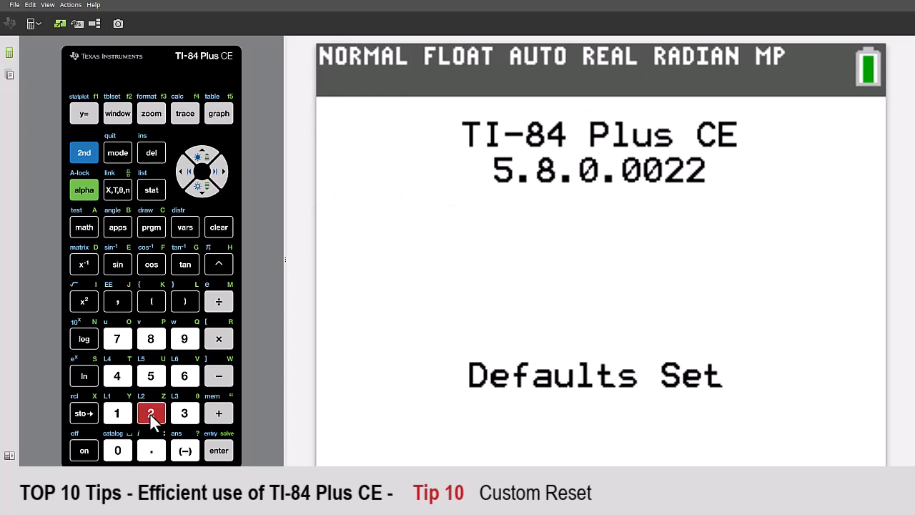
# Step: Recheck equations, mode settings and list editor after the reset, then return home
pyautogui.click(83, 113)
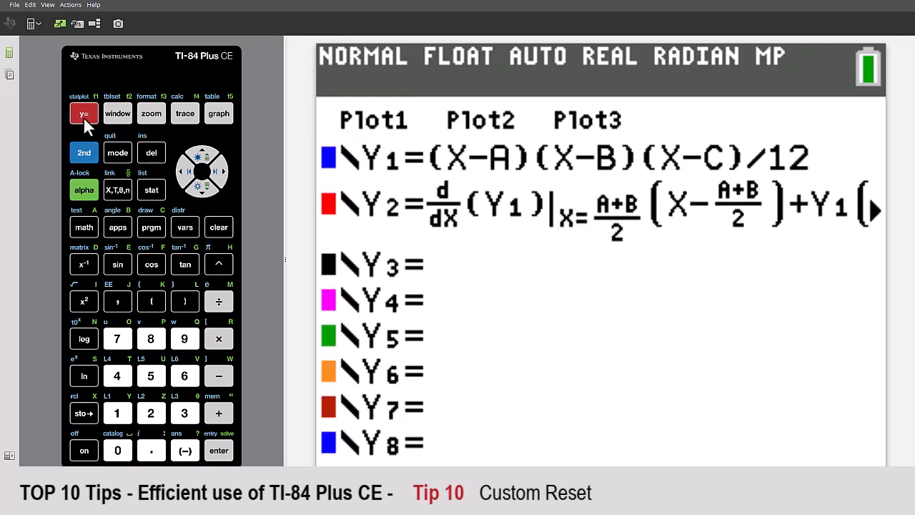
pyautogui.click(117, 152)
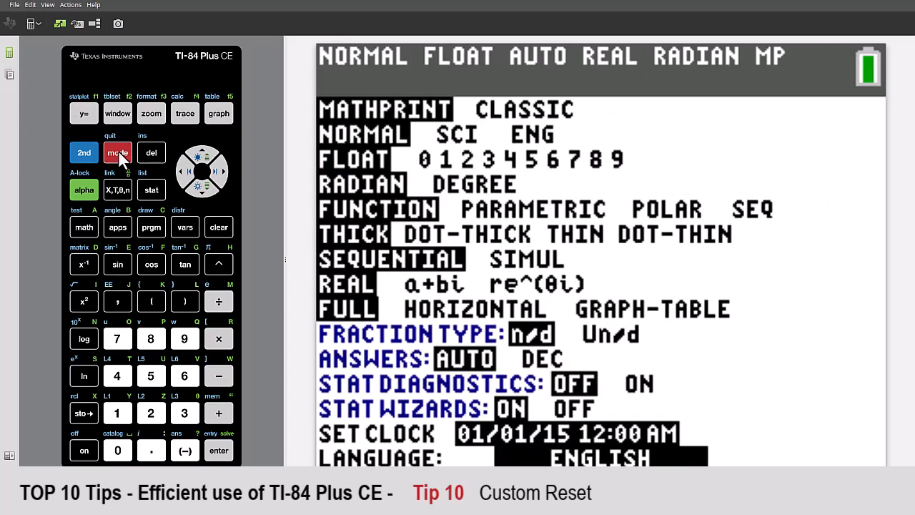
pyautogui.moveTo(154, 207)
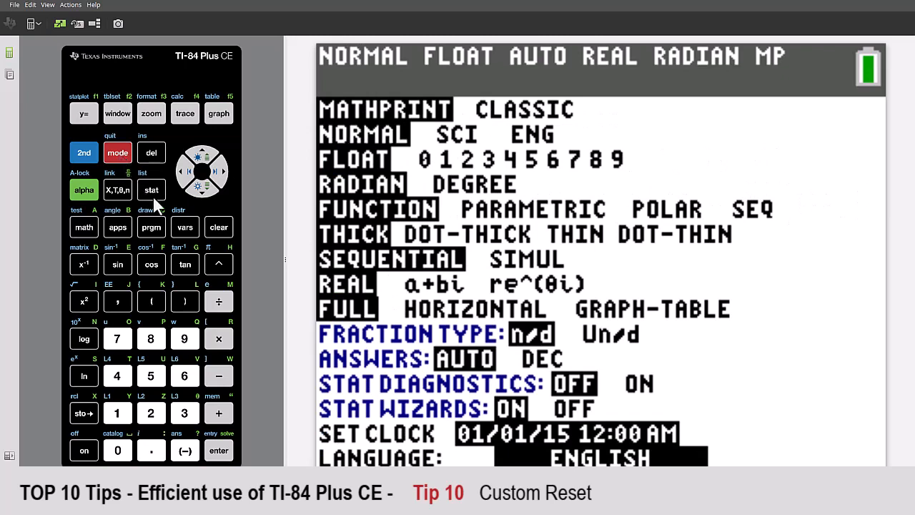
pyautogui.click(219, 450)
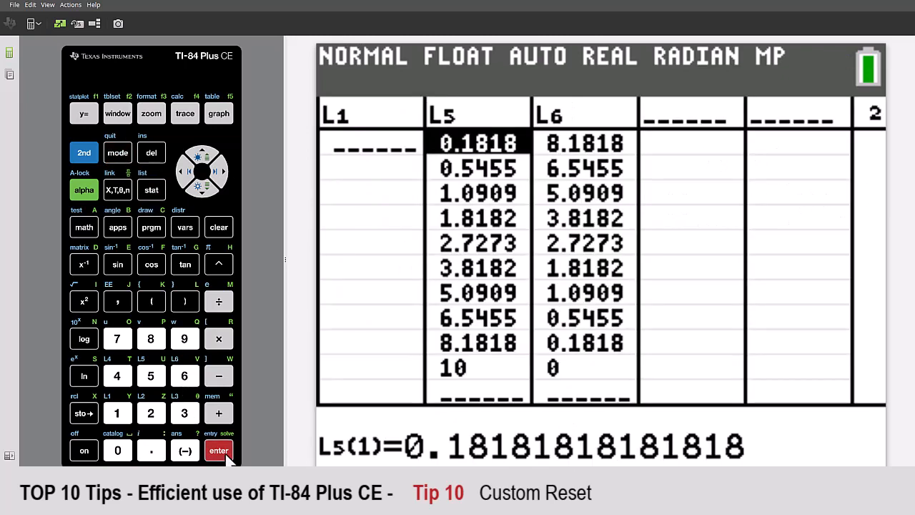
pyautogui.click(117, 152)
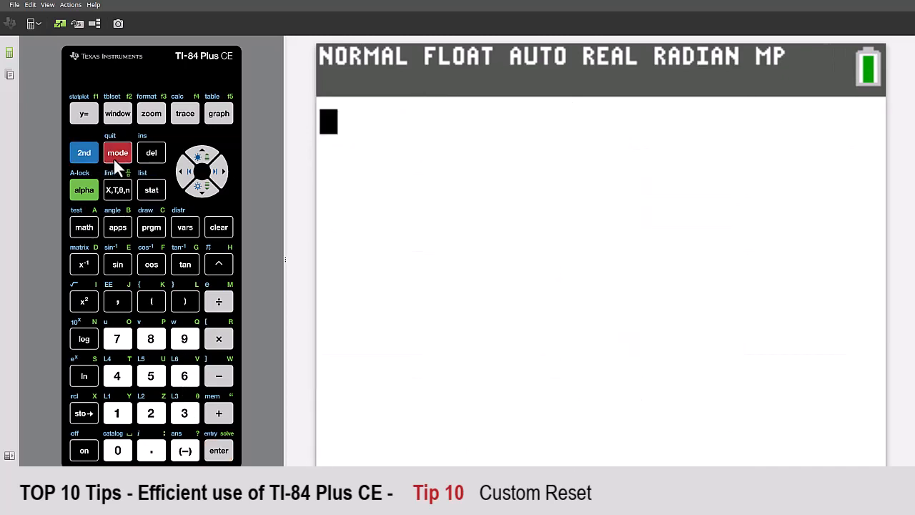
# Step: Open STARTUP in the program editor to view RecallGDB GDB0, SetUpEditor, Degree, Simul, DiagnosticOn
pyautogui.click(151, 227)
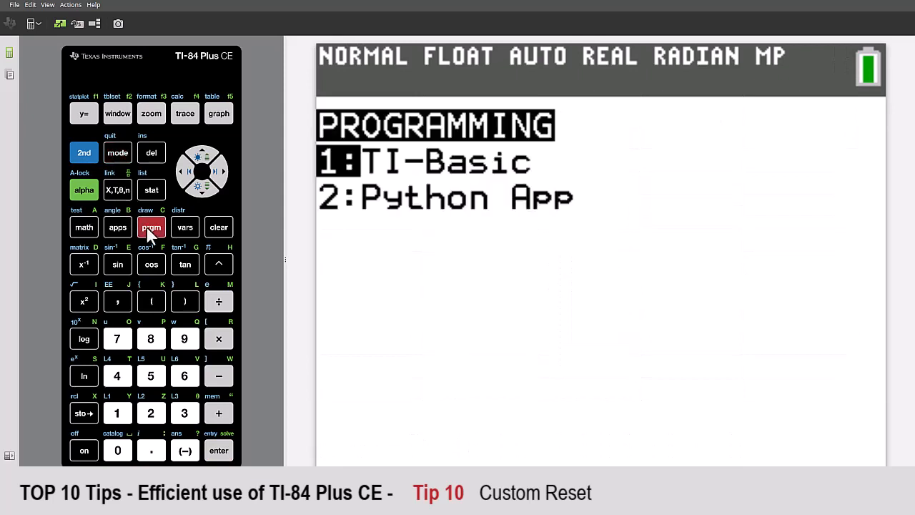
pyautogui.click(218, 449)
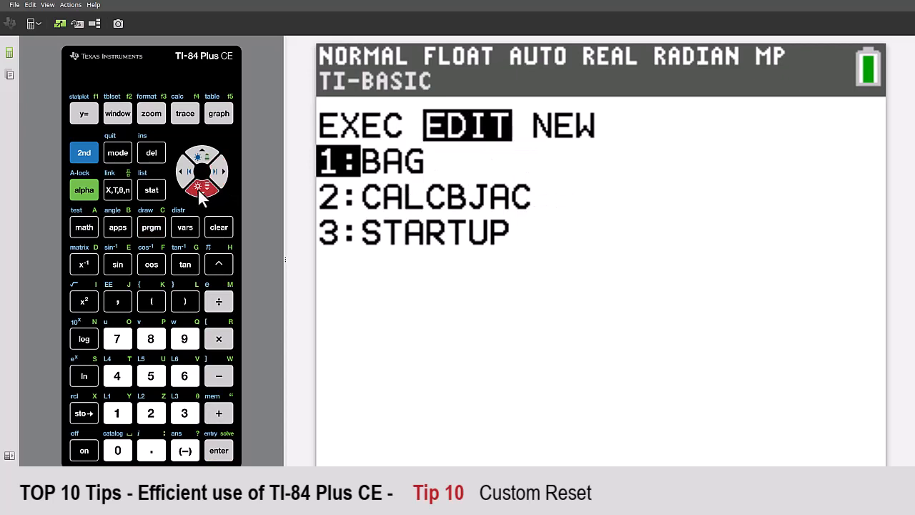
pyautogui.click(219, 450)
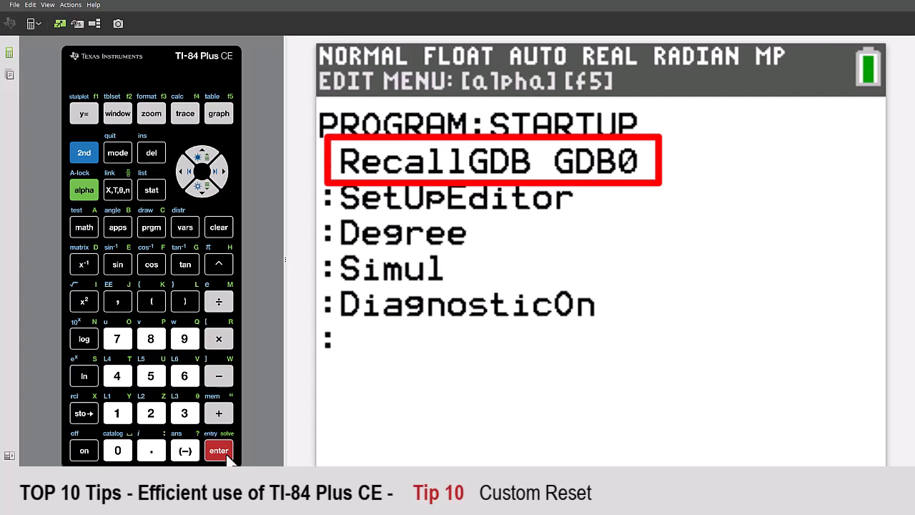
pyautogui.click(222, 172)
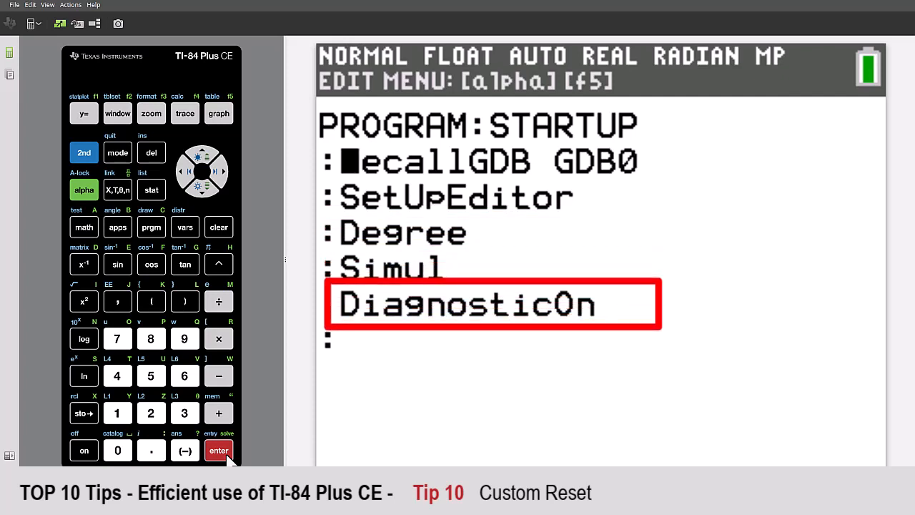
pyautogui.moveTo(184, 250)
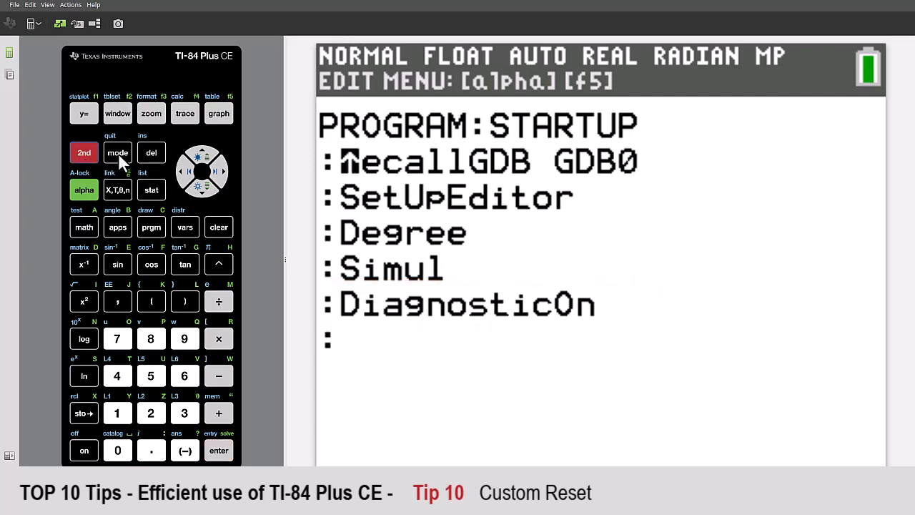
# Step: Run prgmSTARTUP, then confirm cleared Y= equations and Degree, Simul, diagnostics-on modes
pyautogui.click(117, 152)
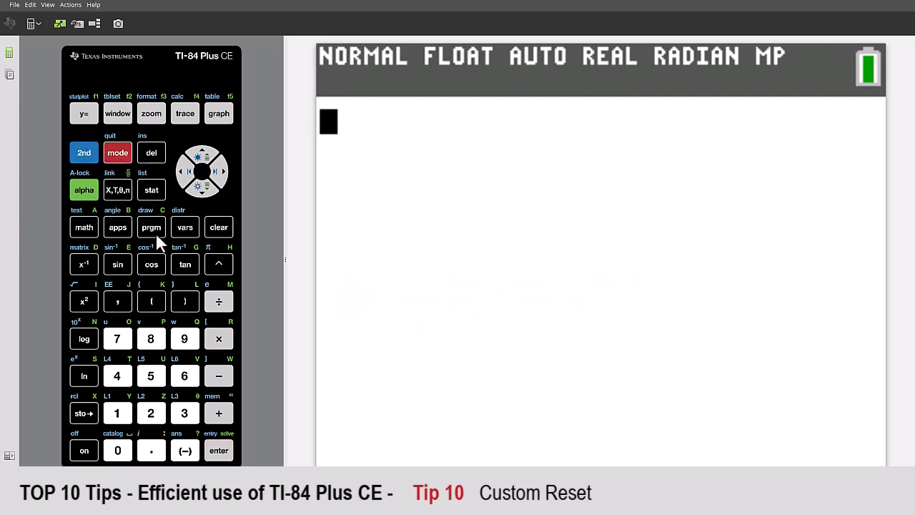
pyautogui.click(151, 226)
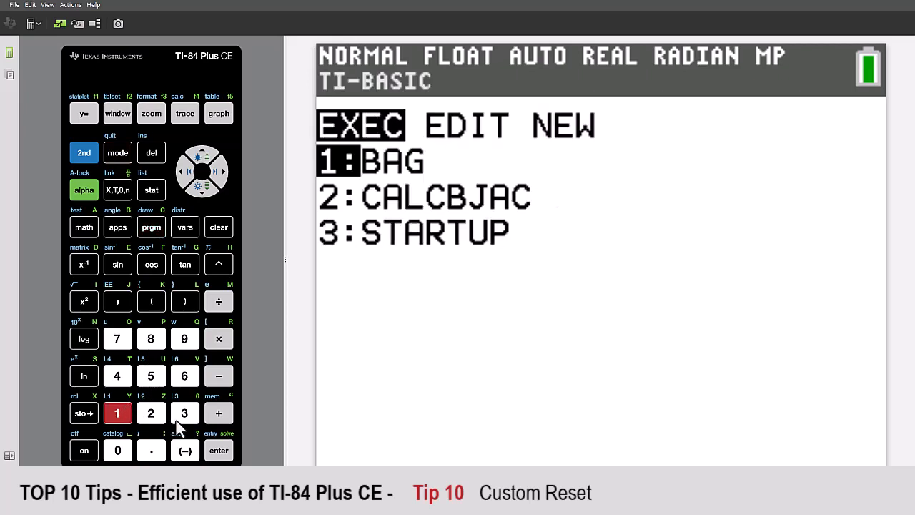
pyautogui.click(219, 449)
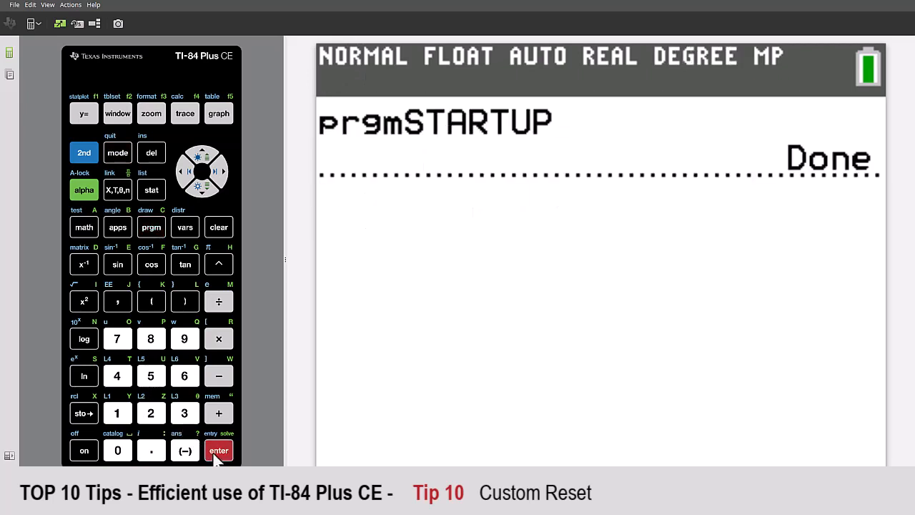
pyautogui.click(84, 113)
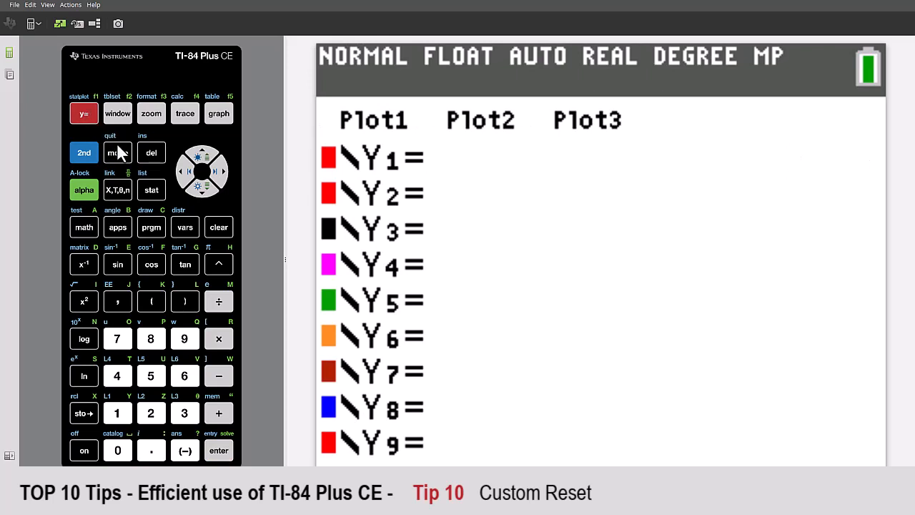
pyautogui.click(117, 153)
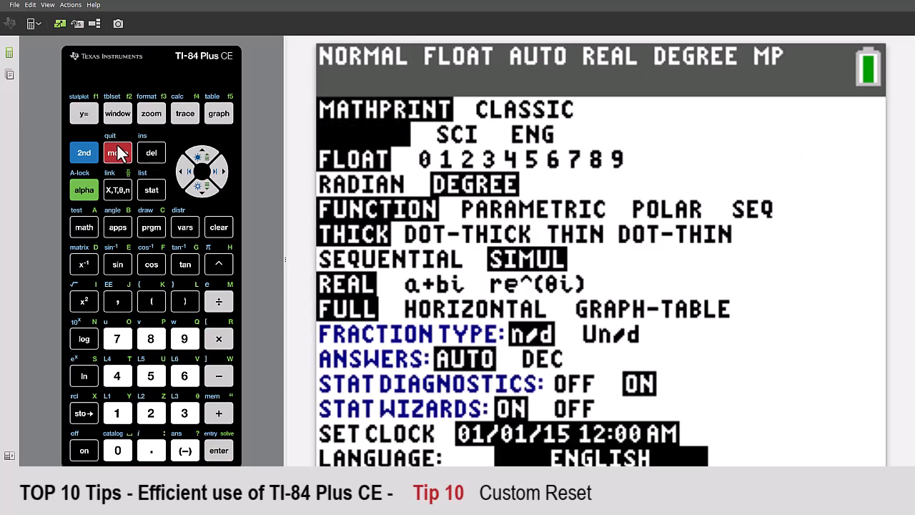